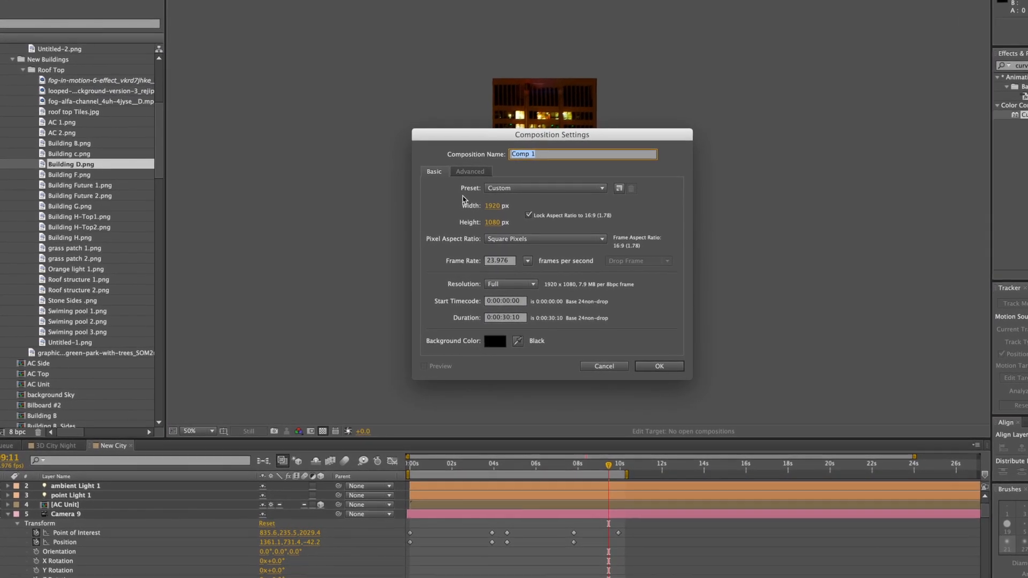
Name the new 1920×1080 composition 'Tutorial City' and confirm its settings
{"action": "type", "text": "Tutorial Cit"}
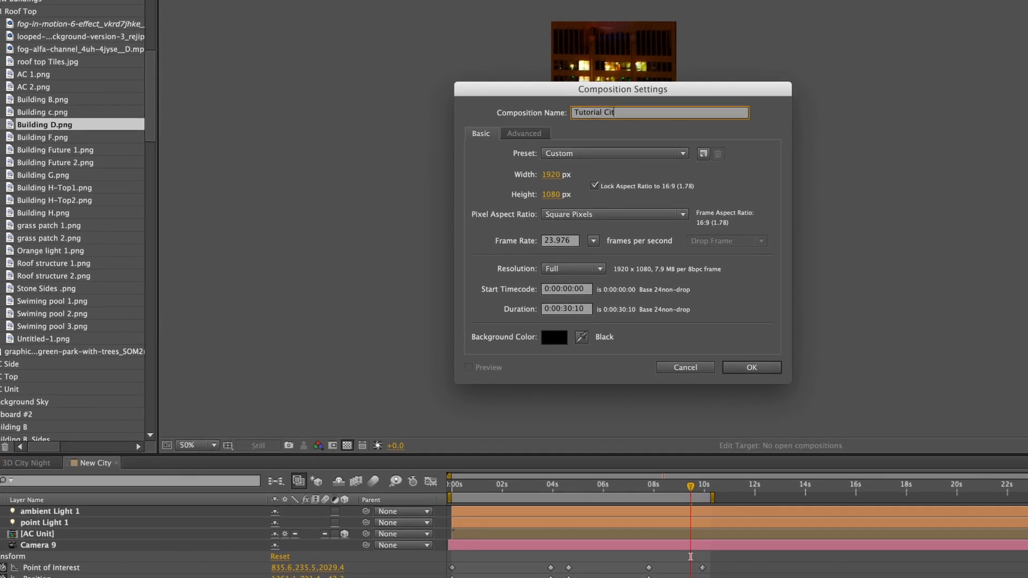
{"action": "type", "text": "y"}
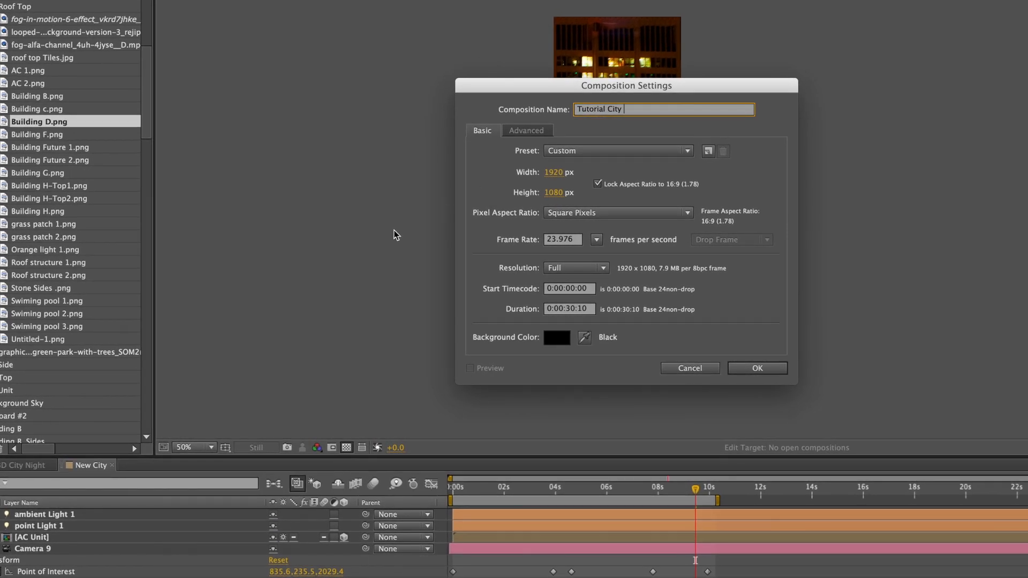
{"action": "mouse_move", "coordinate": [534, 205]}
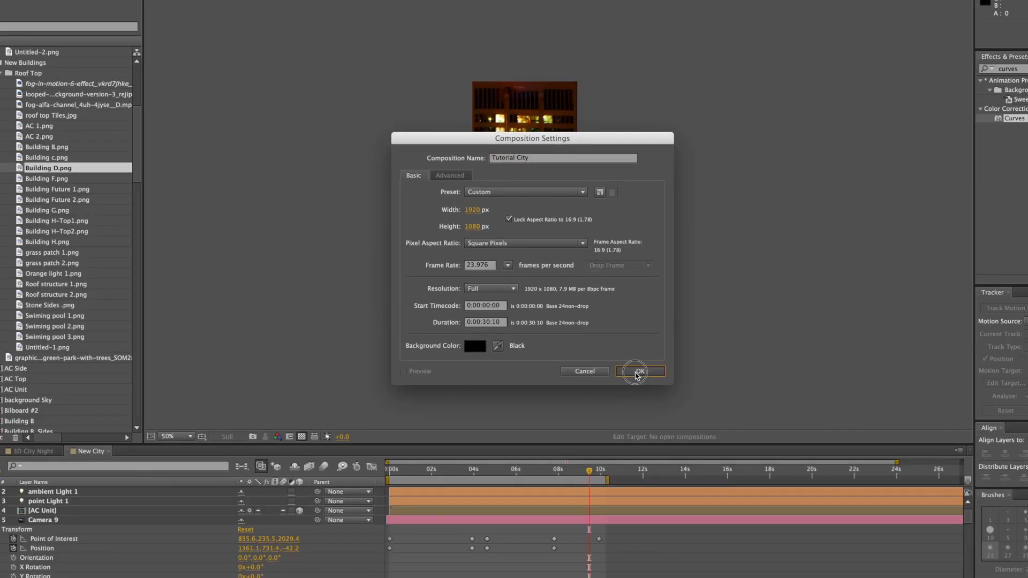
{"action": "left_click", "coordinate": [639, 372]}
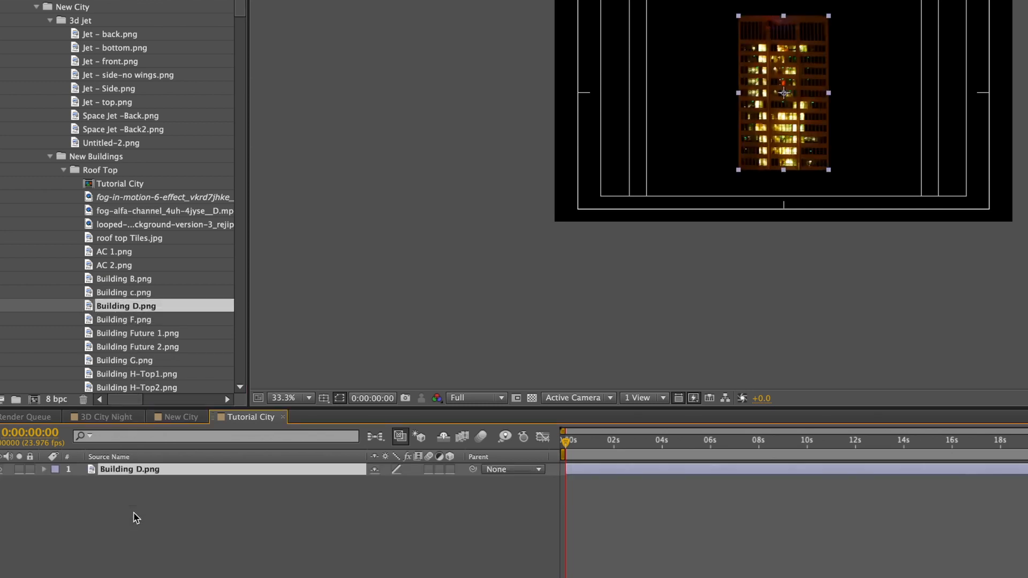
Pre-compose Building D.png into a new comp named 'Building tutorial BUILDING SIDE'
{"action": "right_click", "coordinate": [129, 469]}
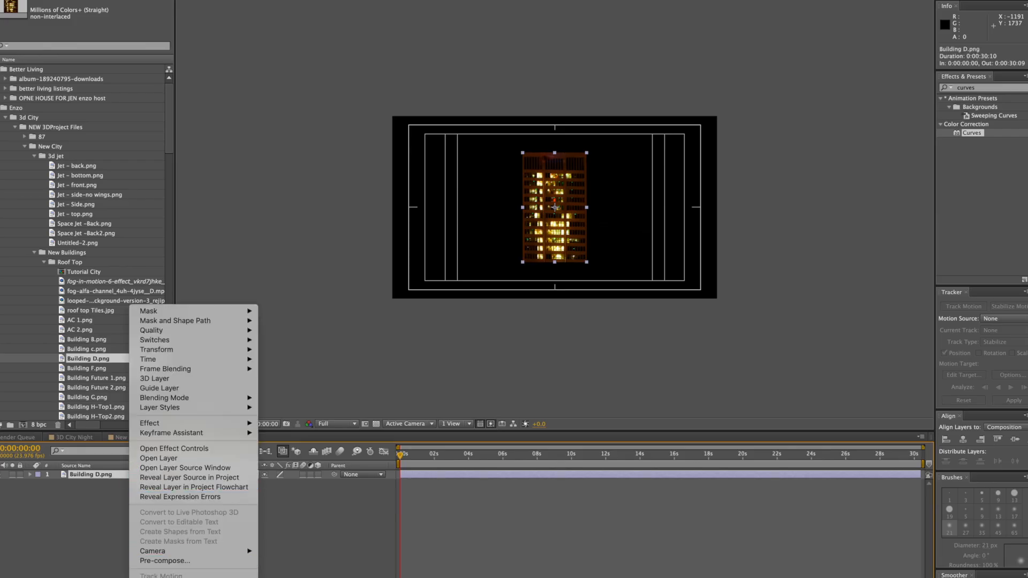
{"action": "mouse_move", "coordinate": [164, 560]}
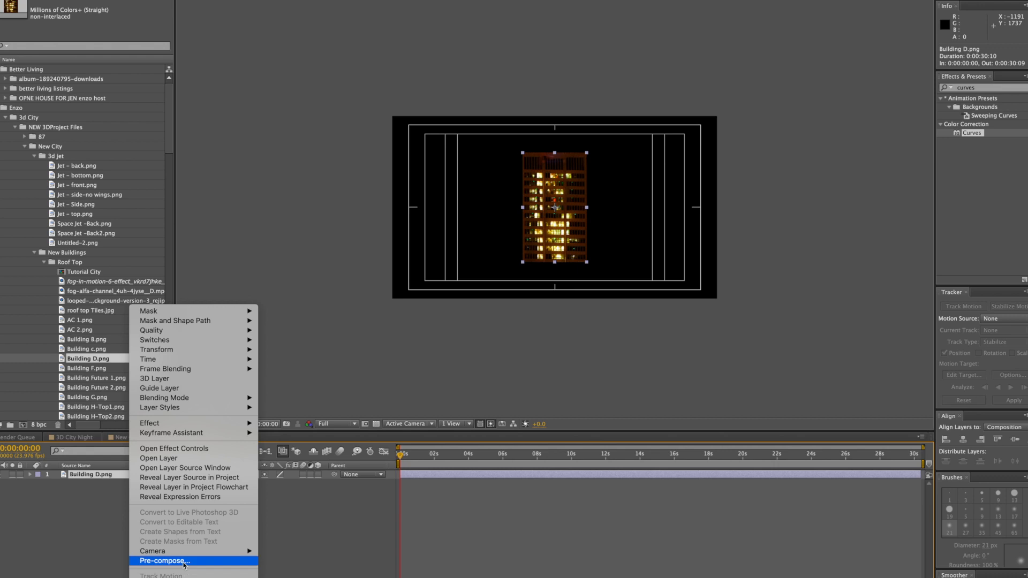
{"action": "left_click", "coordinate": [162, 561]}
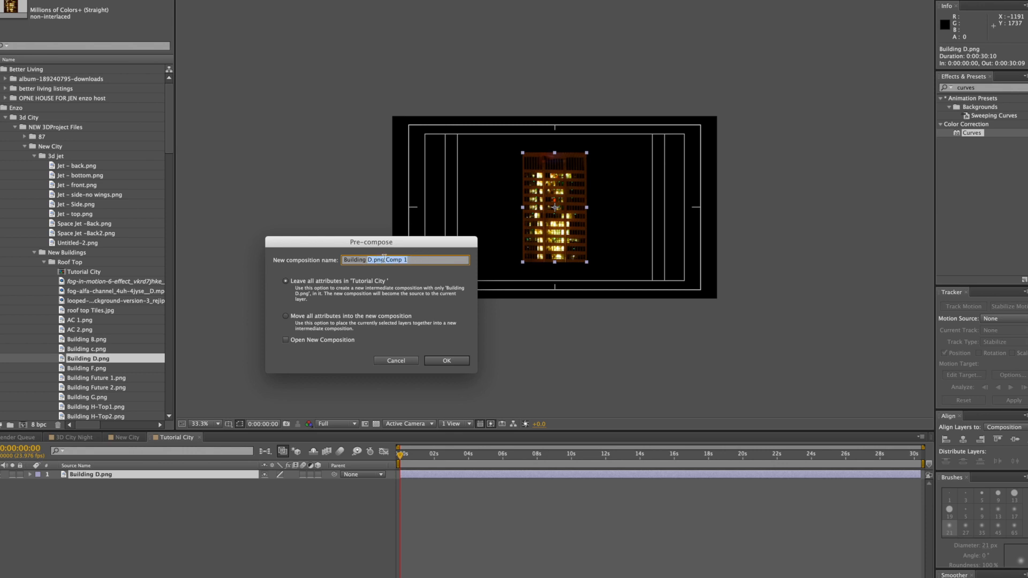
{"action": "type", "text": "Building t"}
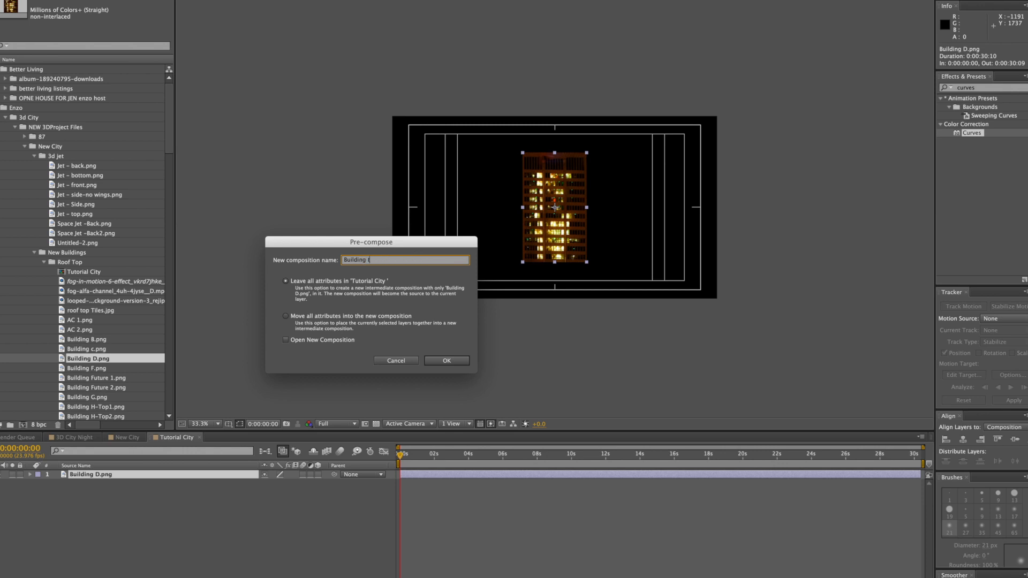
{"action": "type", "text": "tutorial"}
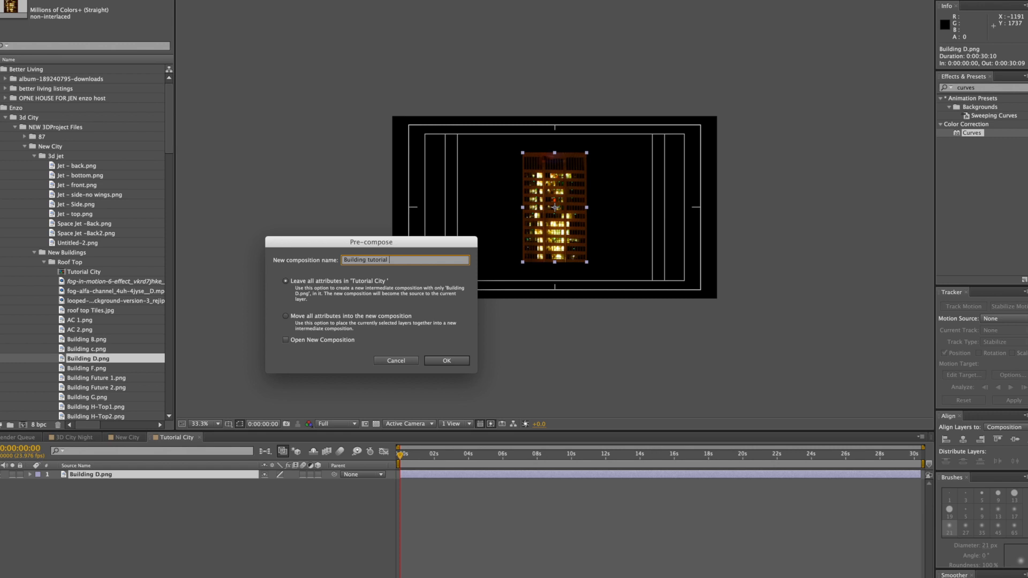
{"action": "type", "text": "5"}
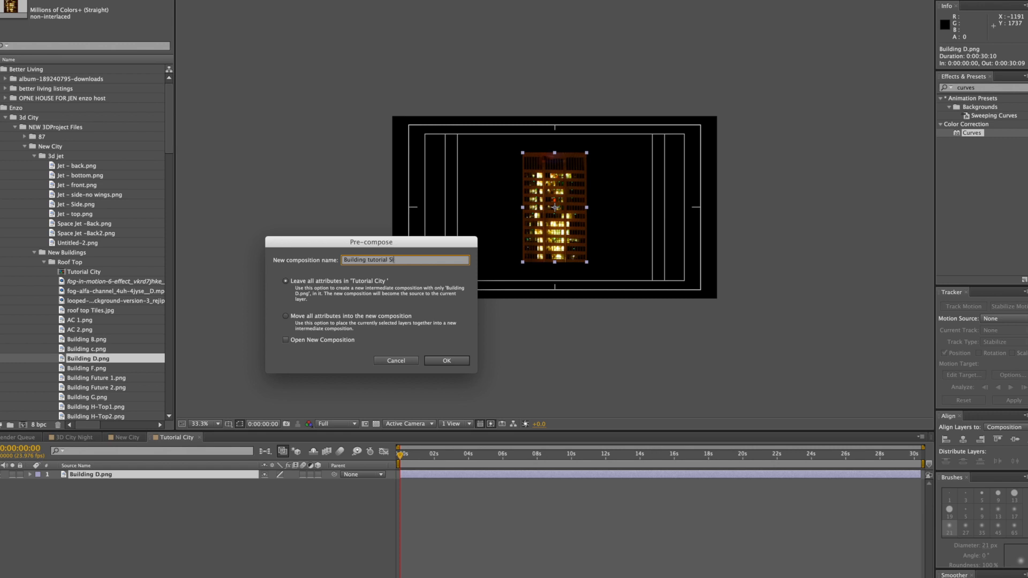
{"action": "key", "text": "Backspace"}
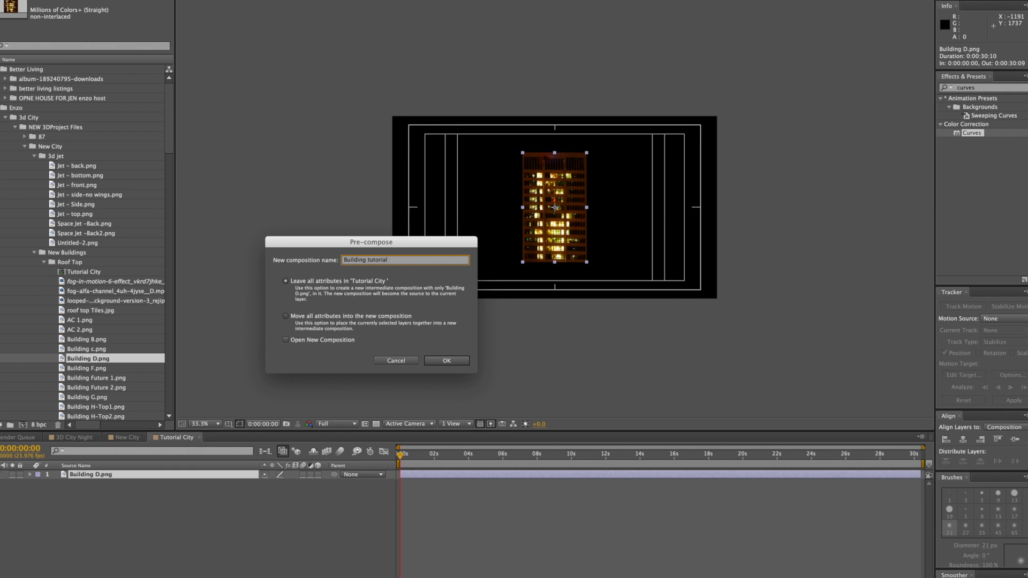
{"action": "type", "text": "BUILDI"}
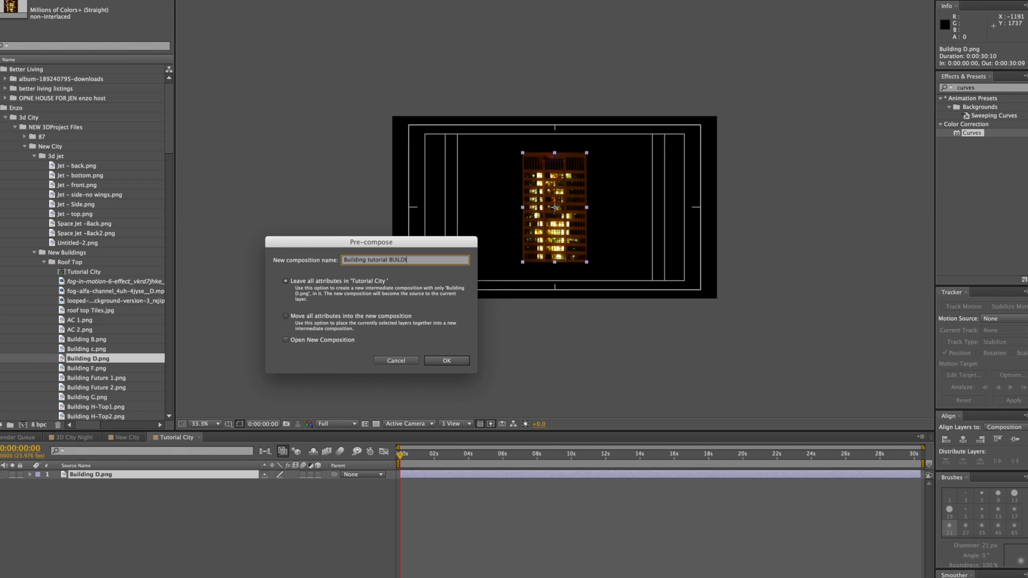
{"action": "type", "text": "SIDE"}
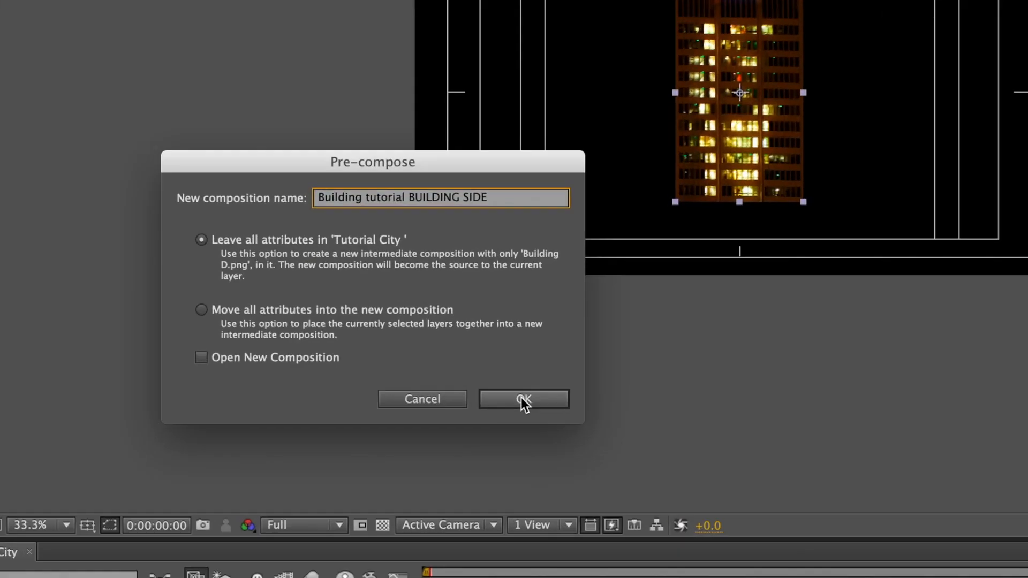
{"action": "left_click", "coordinate": [522, 400]}
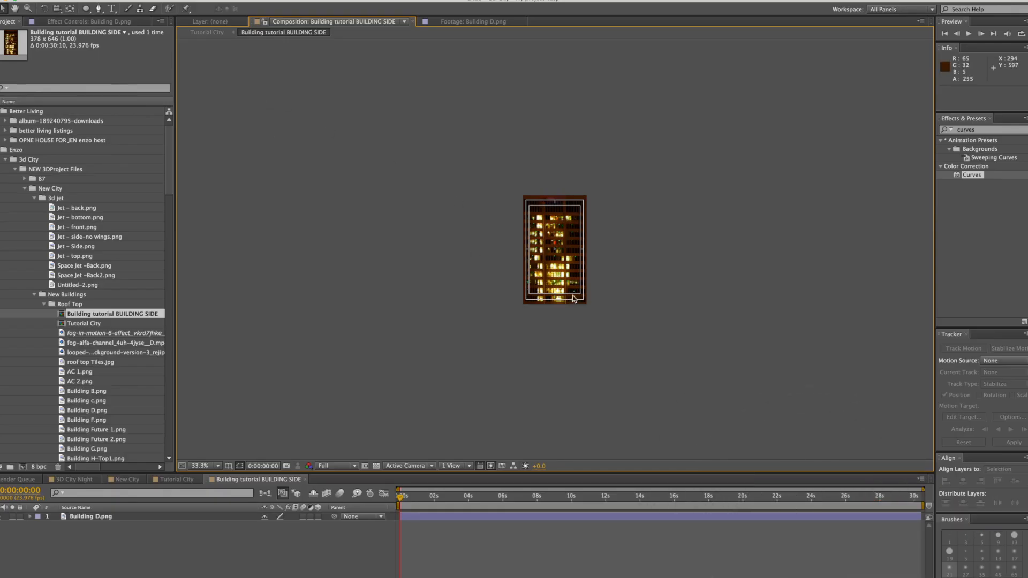
Set the BUILDING SIDE comp width to 1000 px and fit the building image to it
{"action": "left_click", "coordinate": [161, 1]}
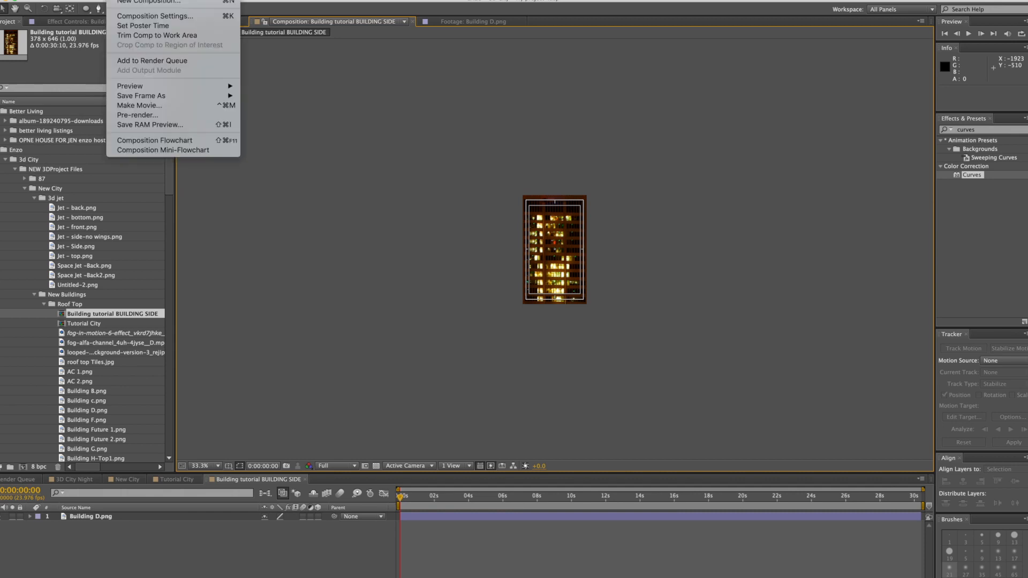
{"action": "mouse_move", "coordinate": [154, 16]}
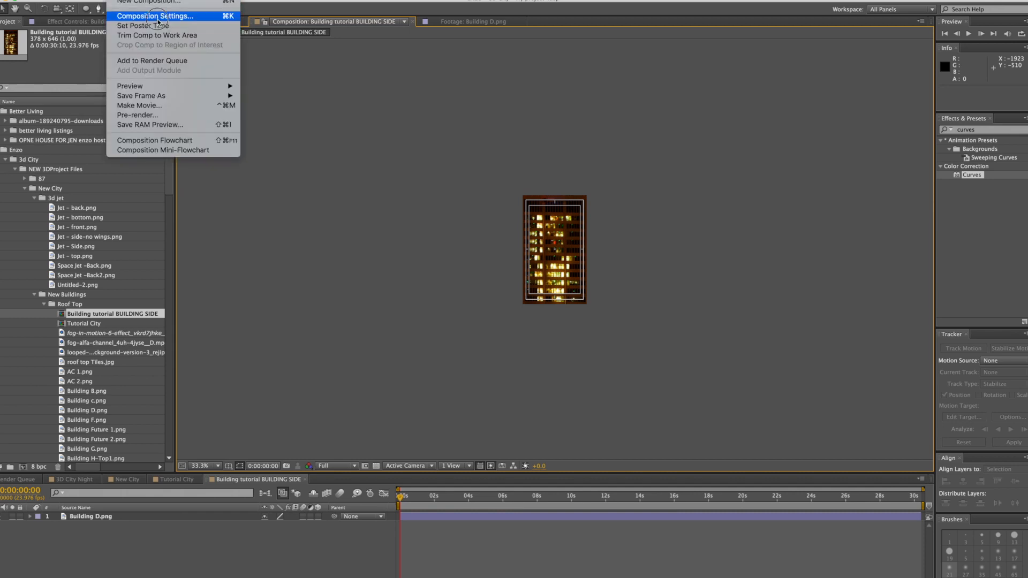
{"action": "left_click", "coordinate": [153, 16]}
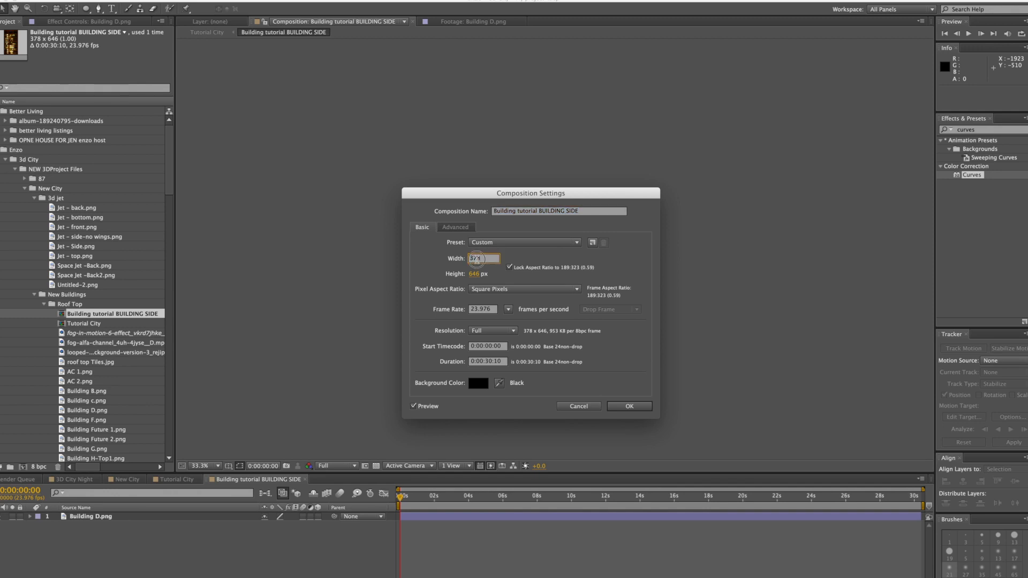
{"action": "type", "text": "1000"}
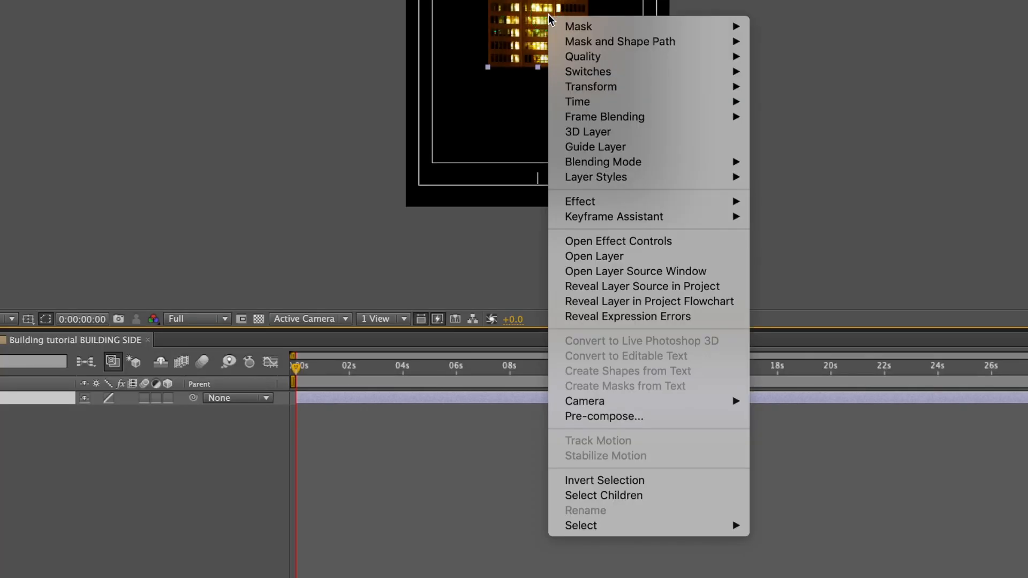
{"action": "mouse_move", "coordinate": [628, 102]}
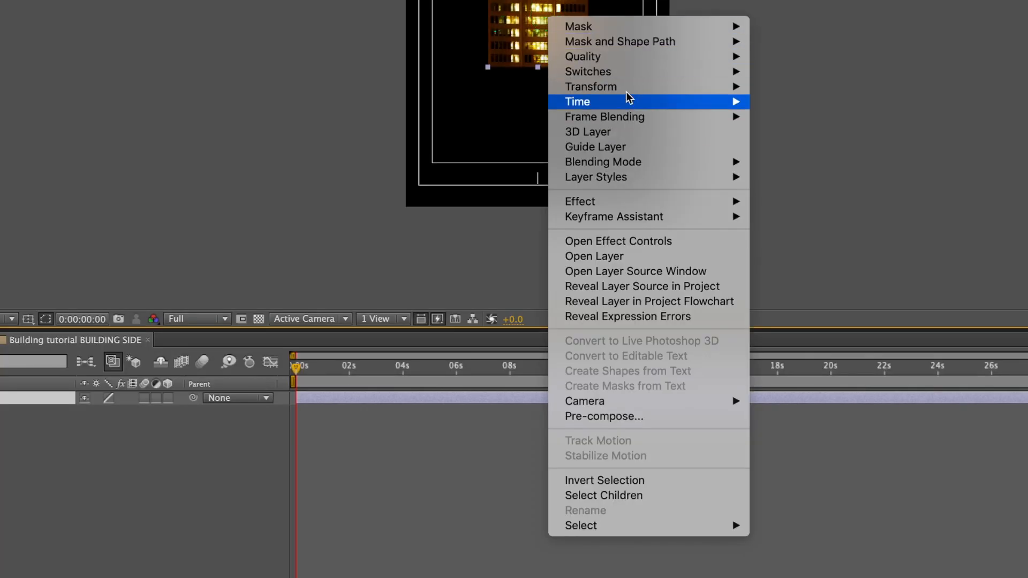
{"action": "mouse_move", "coordinate": [591, 86]}
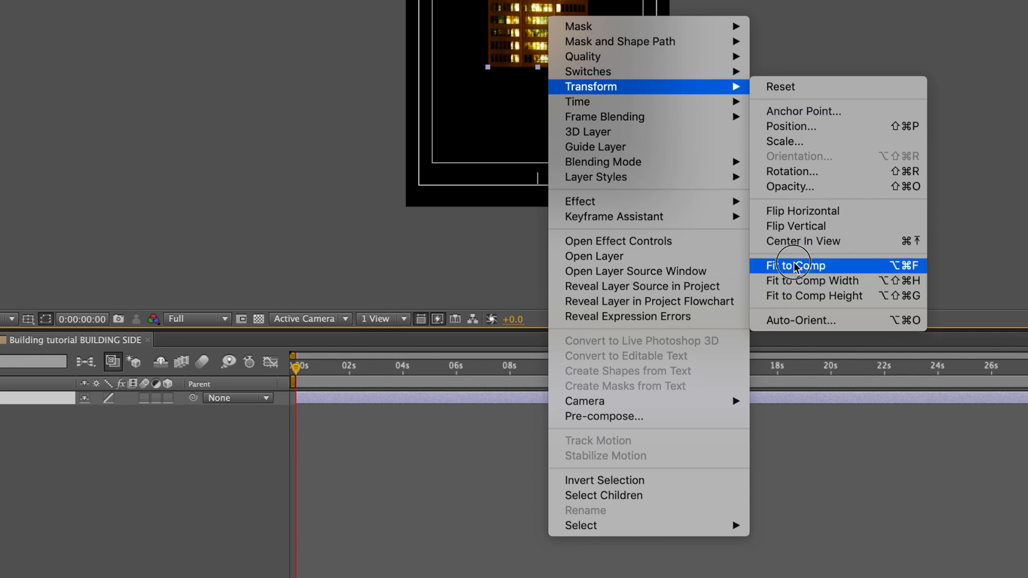
{"action": "left_click", "coordinate": [795, 266]}
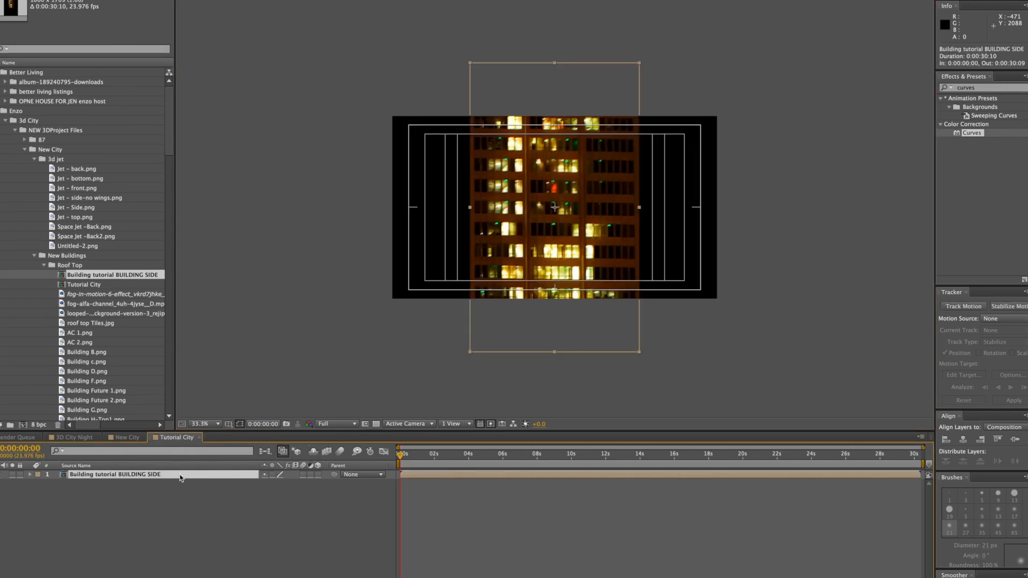
Pre-compose the BUILDING SIDE layer into a new comp named 'Building tutorial BUILDING'
{"action": "right_click", "coordinate": [115, 474]}
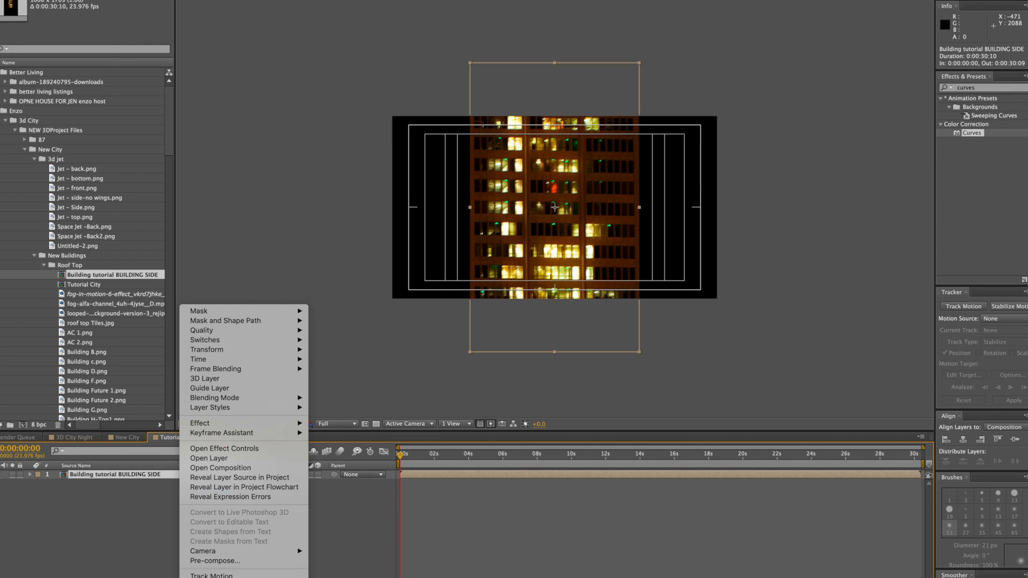
{"action": "left_click", "coordinate": [214, 560]}
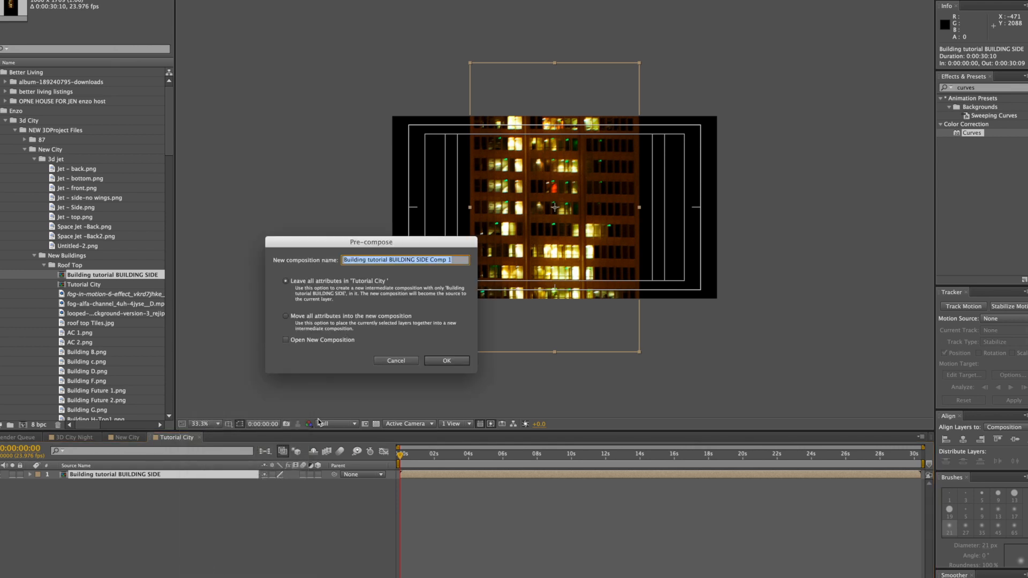
{"action": "left_click", "coordinate": [411, 259]}
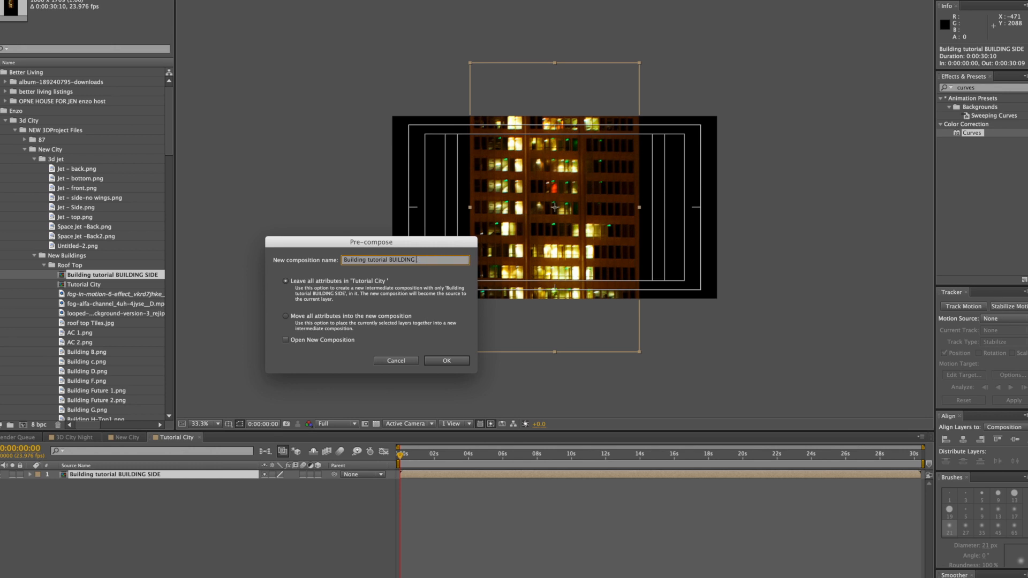
{"action": "left_click", "coordinate": [446, 361]}
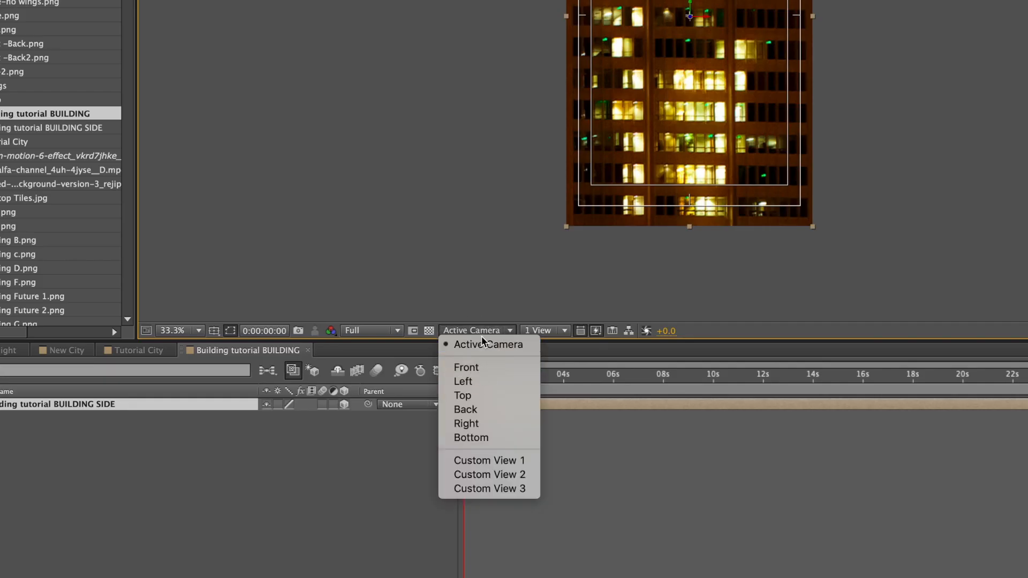
{"action": "mouse_move", "coordinate": [488, 395]}
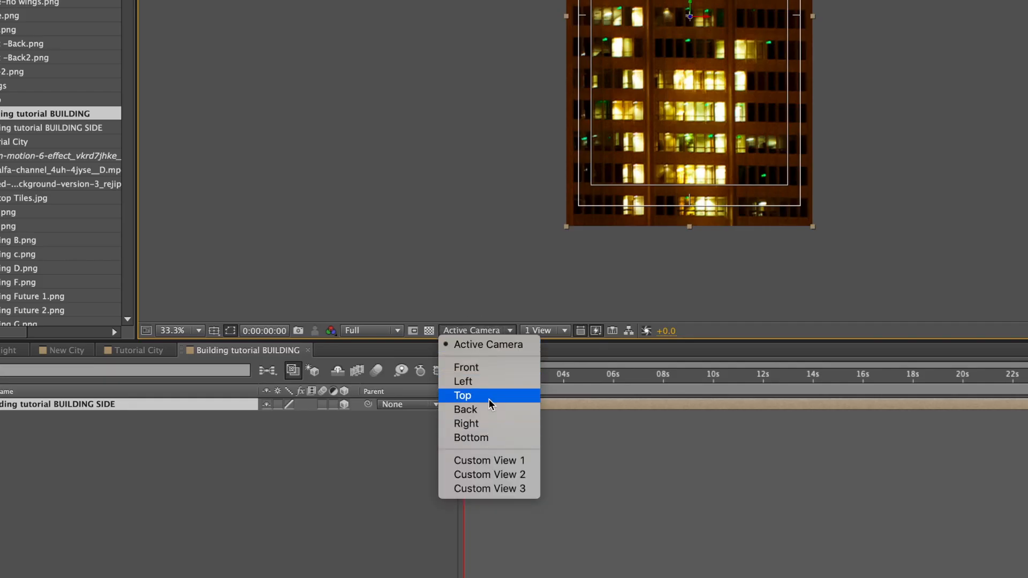
In Top view, move and rotate the duplicated BUILDING SIDE layers into the box's walls
{"action": "left_click", "coordinate": [462, 395]}
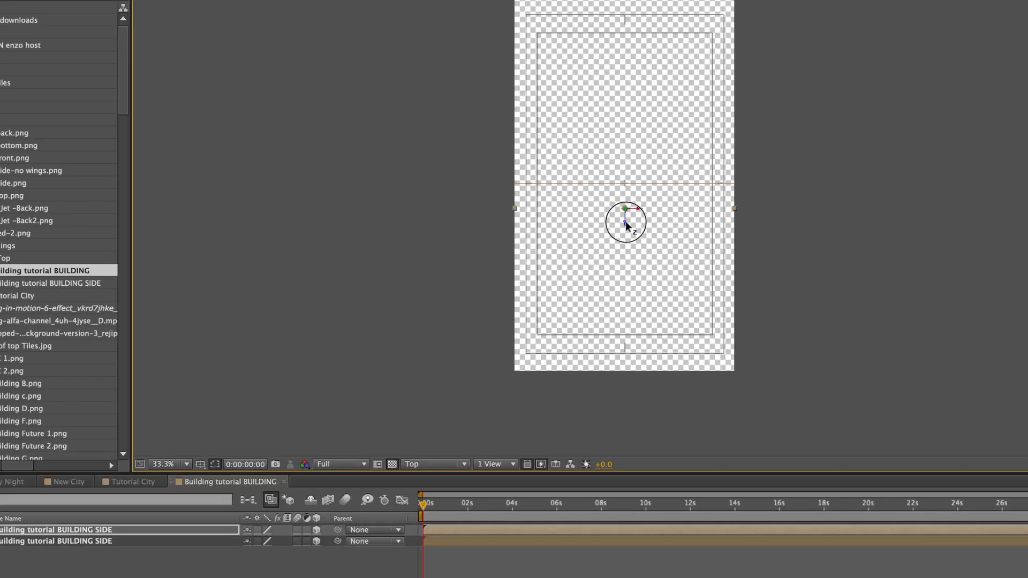
{"action": "left_click_drag", "start_coordinate": [624, 223], "coordinate": [626, 263]}
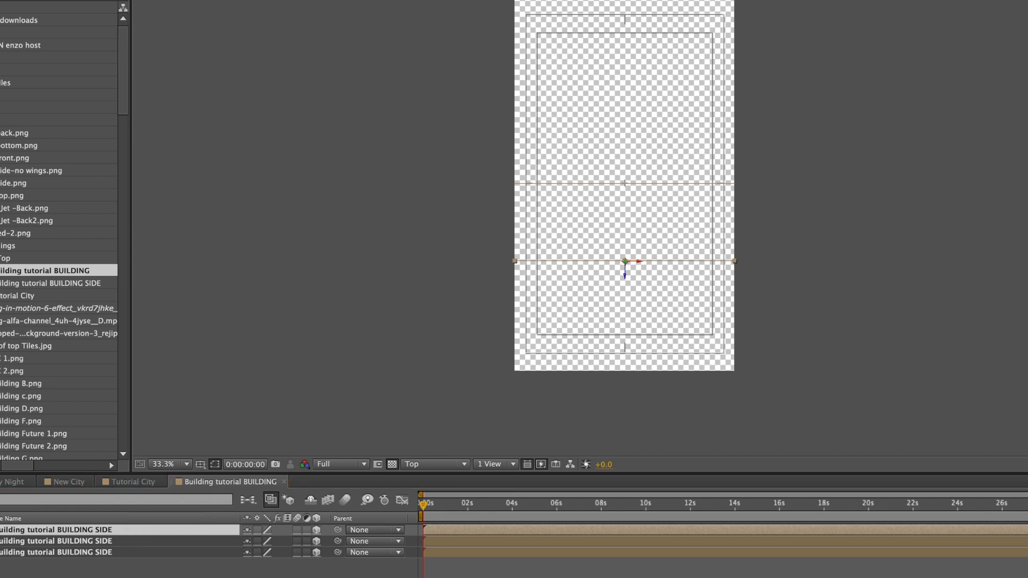
{"action": "mouse_move", "coordinate": [565, 187]}
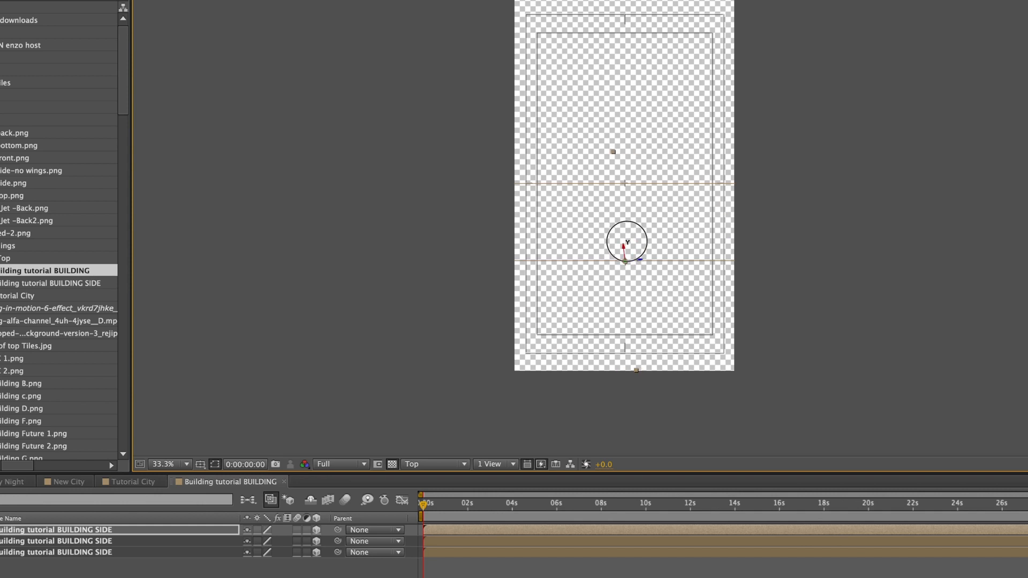
{"action": "left_click_drag", "start_coordinate": [627, 241], "coordinate": [633, 254]}
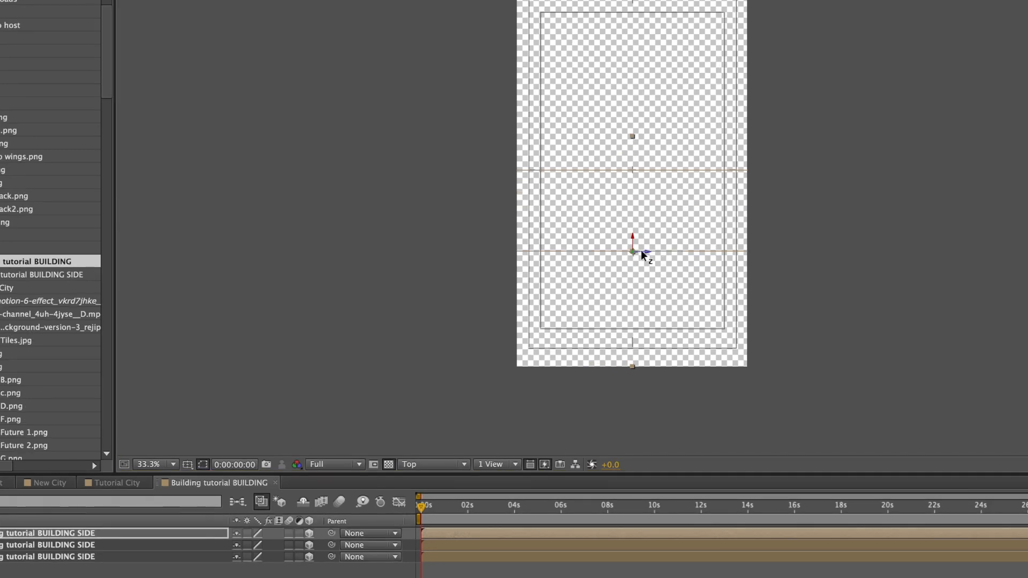
{"action": "left_click_drag", "start_coordinate": [632, 253], "coordinate": [568, 253]}
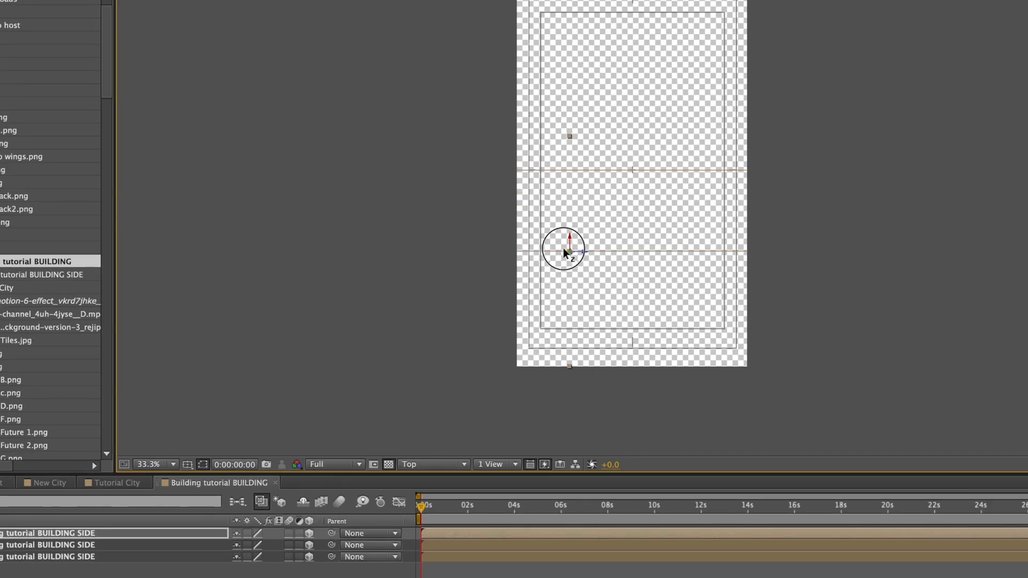
{"action": "left_click_drag", "start_coordinate": [564, 251], "coordinate": [528, 251]}
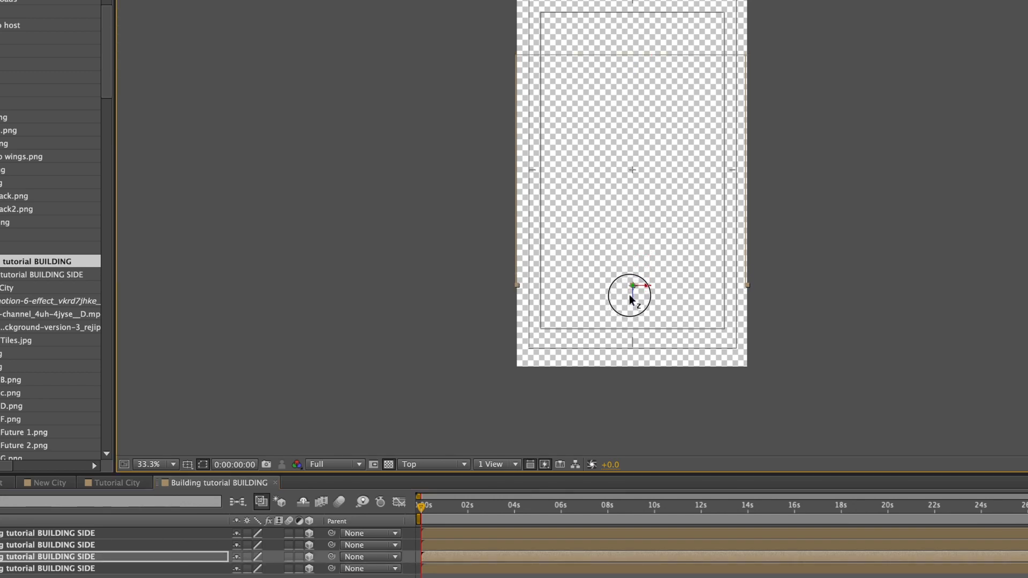
Switch to Custom View 1 and orbit around the building box to inspect it
{"action": "left_click", "coordinate": [429, 463]}
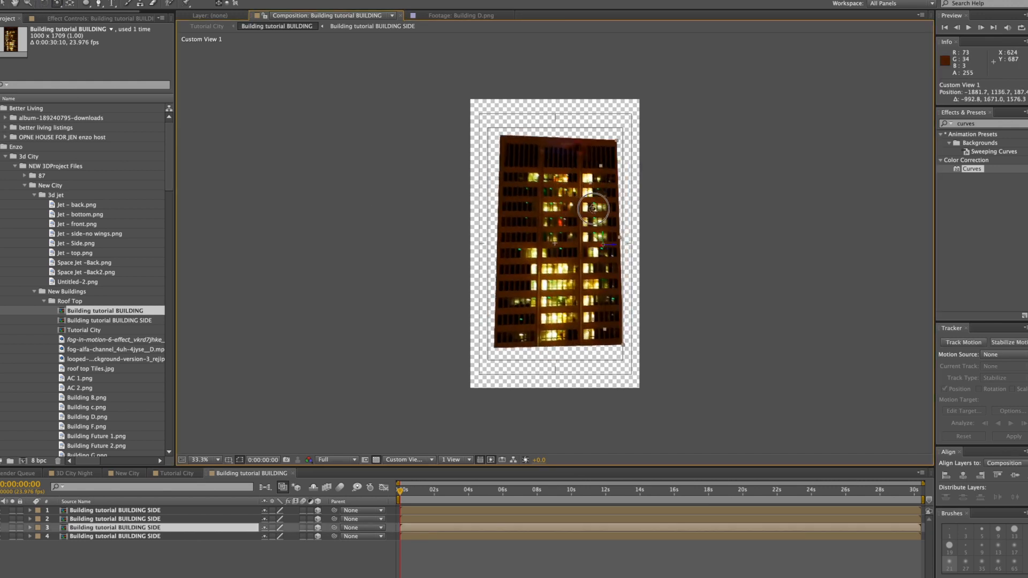
{"action": "left_click_drag", "start_coordinate": [594, 209], "coordinate": [615, 227]}
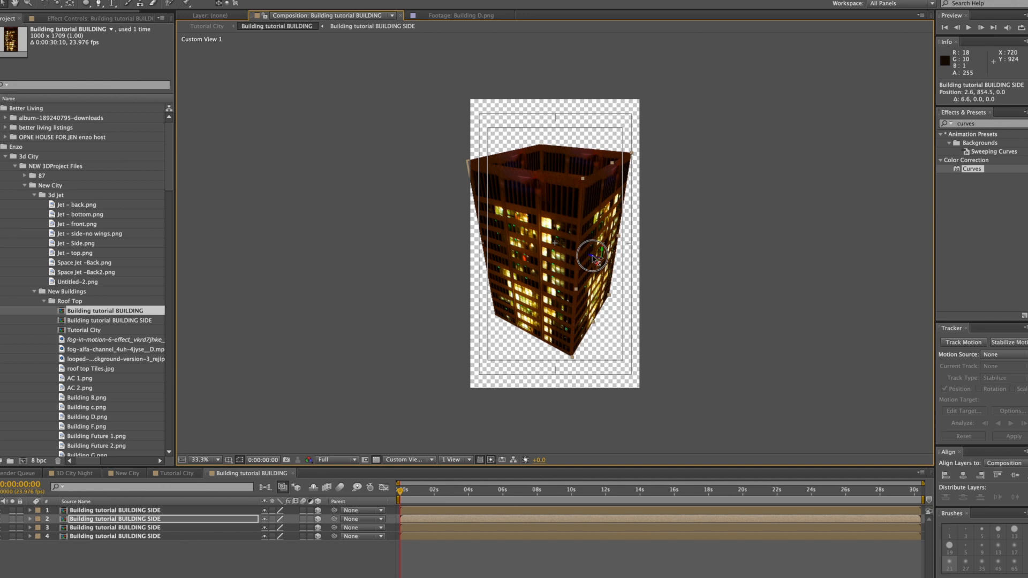
{"action": "left_click_drag", "start_coordinate": [593, 256], "coordinate": [538, 287]}
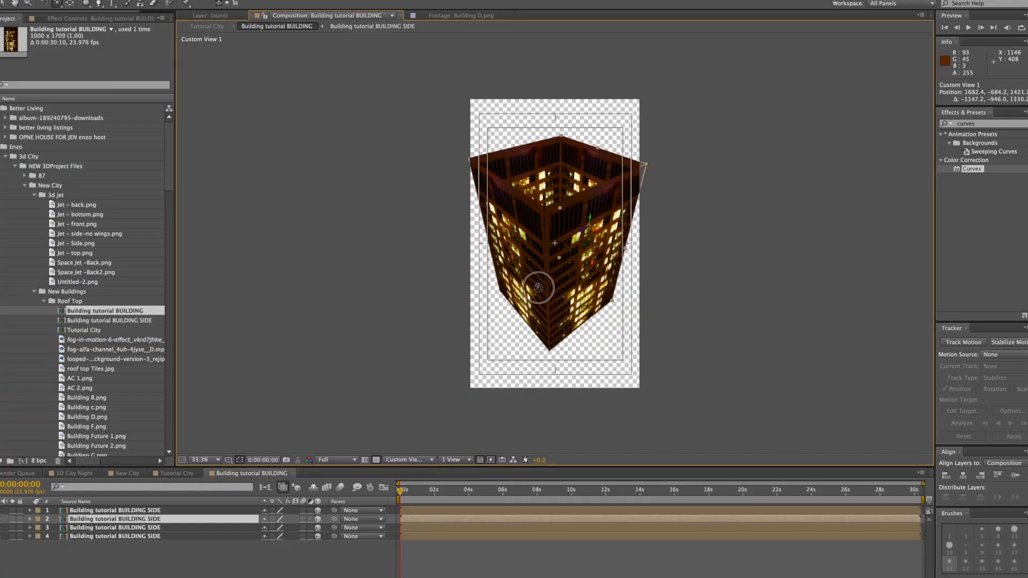
{"action": "left_click_drag", "start_coordinate": [537, 287], "coordinate": [587, 268]}
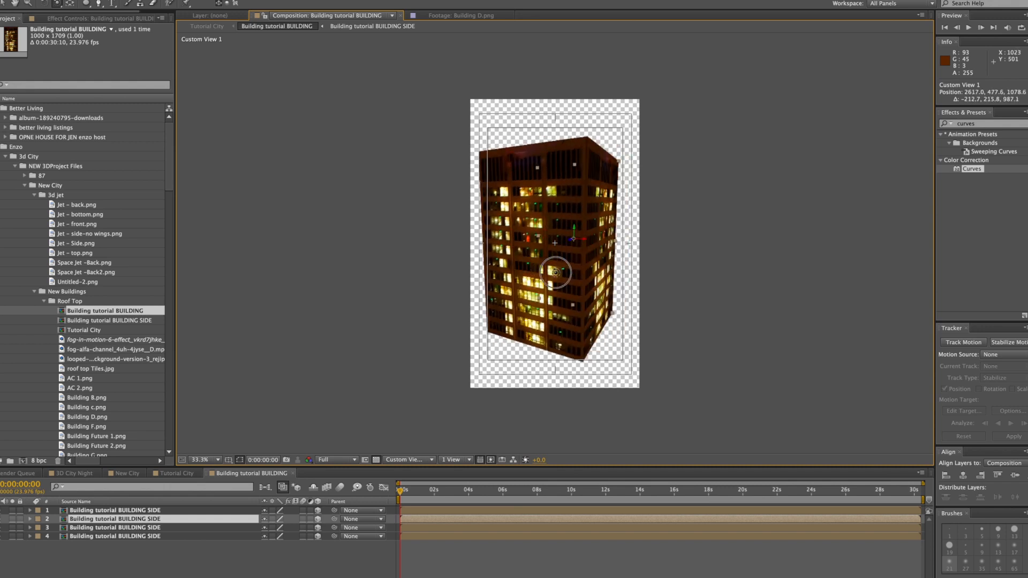
{"action": "mouse_move", "coordinate": [523, 375]}
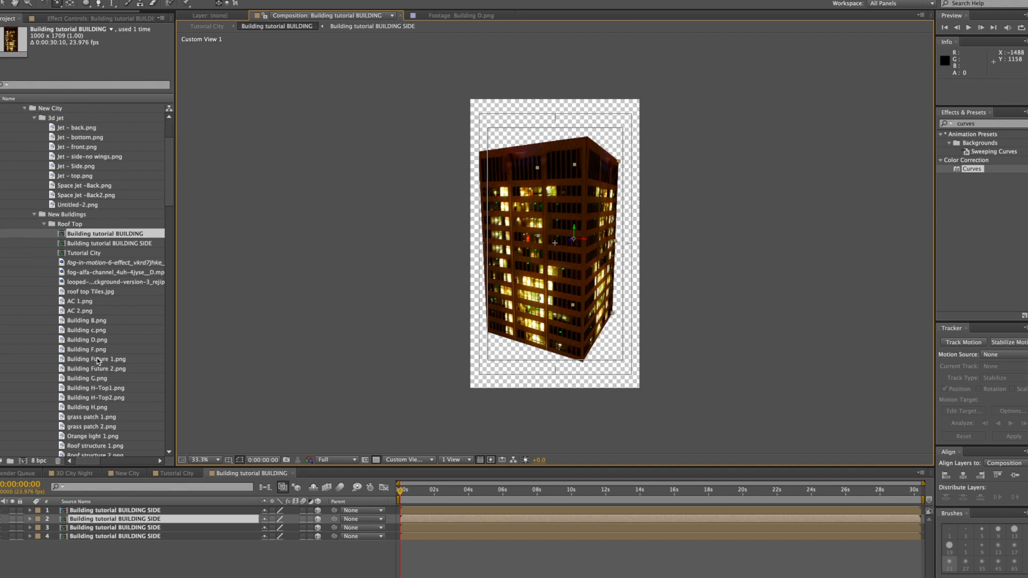
Add roof top Tiles.jpg and pre-compose it as 'TUTORIAL roof top Tiles.jpg Comp 1'
{"action": "left_click", "coordinate": [90, 291]}
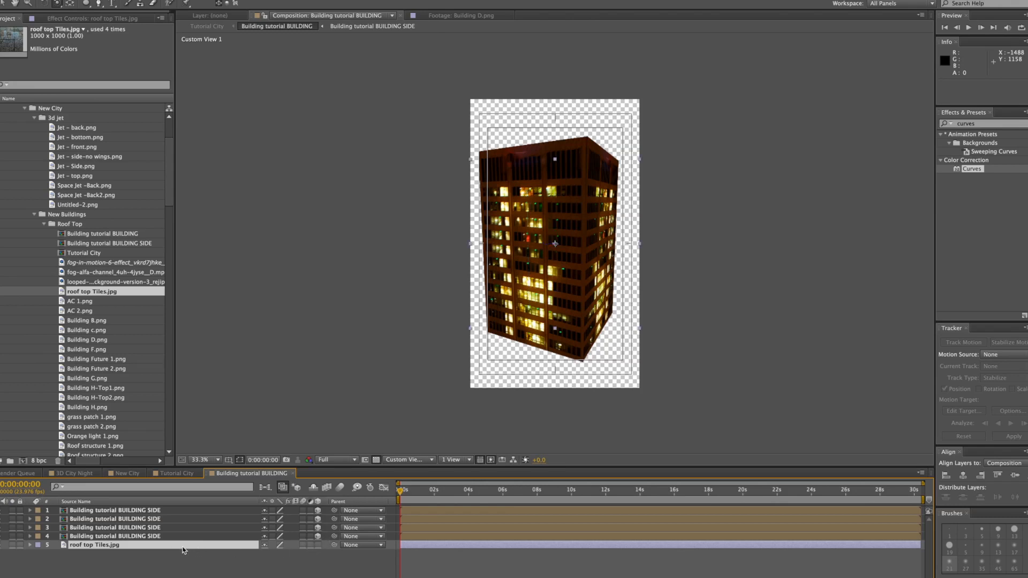
{"action": "mouse_move", "coordinate": [176, 547]}
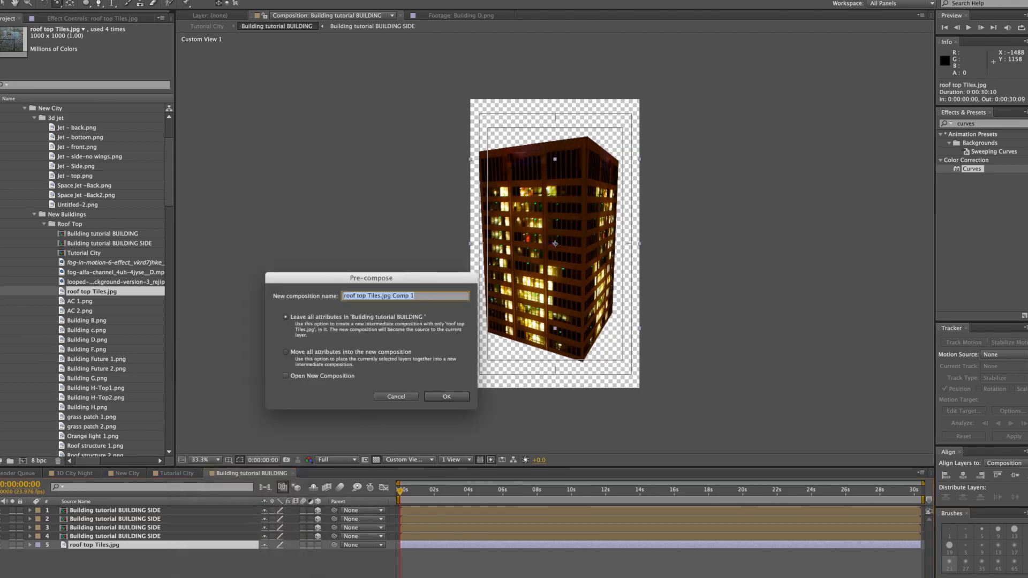
{"action": "type", "text": "TUTORIAL"}
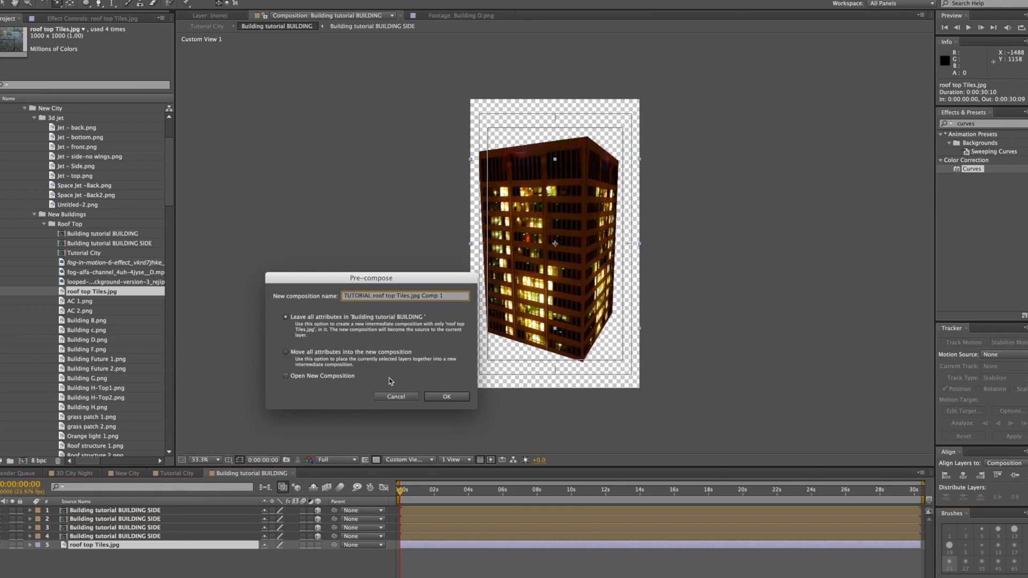
{"action": "left_click", "coordinate": [445, 396]}
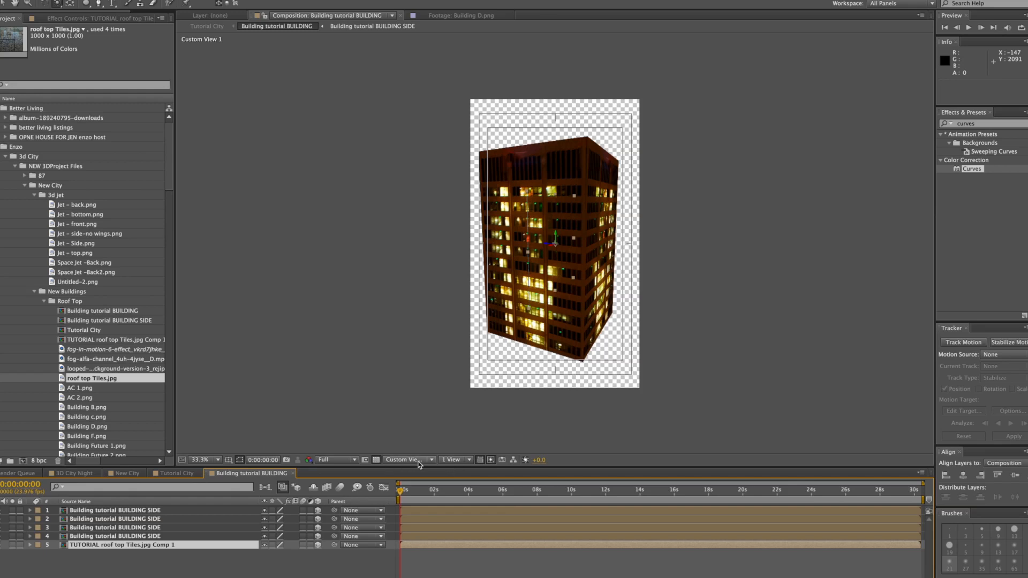
In Top view, rotate the roof tiles precomp 90° to lie flat, then return to Custom View 1
{"action": "left_click", "coordinate": [408, 459]}
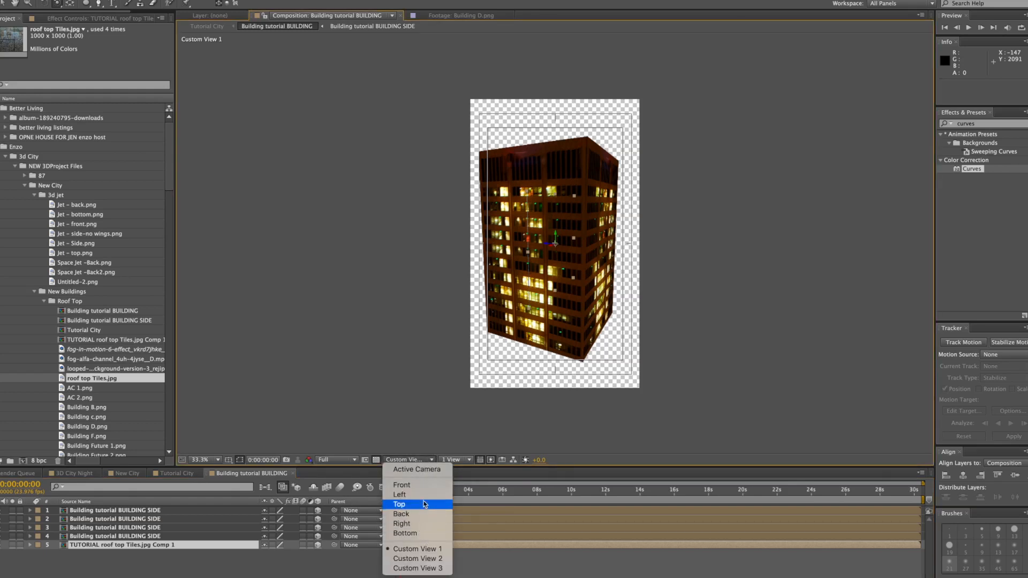
{"action": "left_click", "coordinate": [399, 504]}
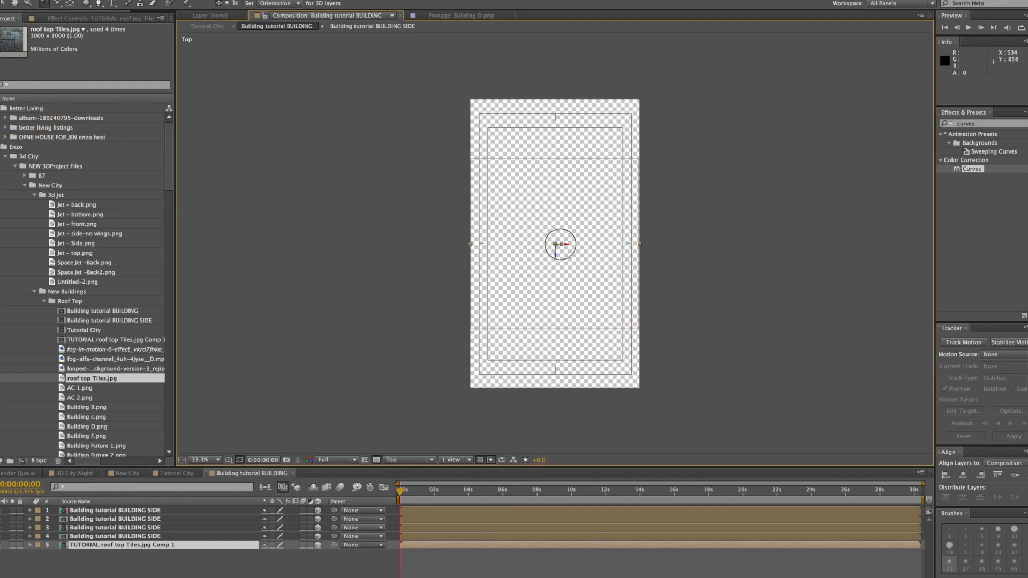
{"action": "left_click_drag", "start_coordinate": [560, 235], "coordinate": [560, 244]}
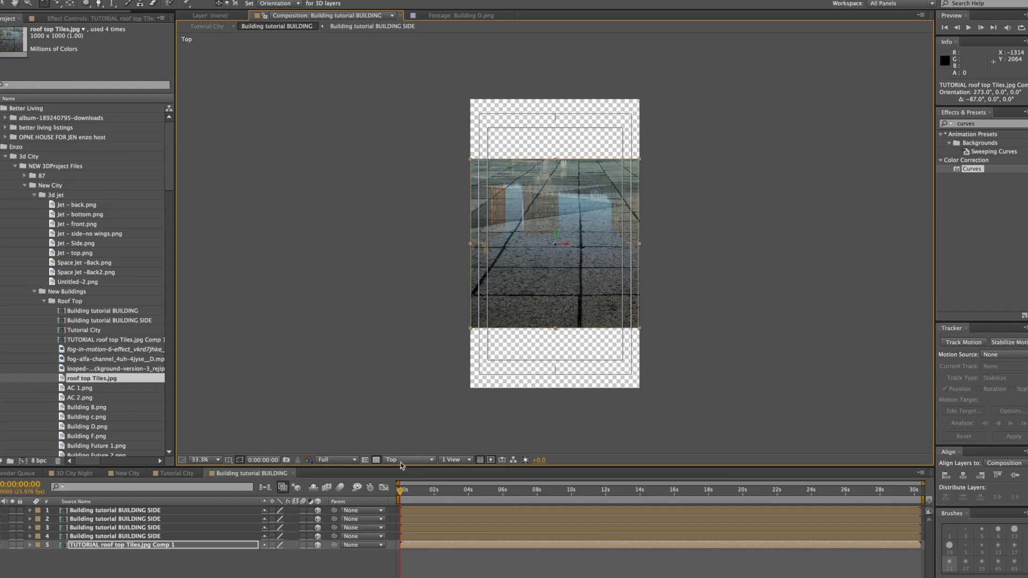
{"action": "left_click", "coordinate": [408, 460]}
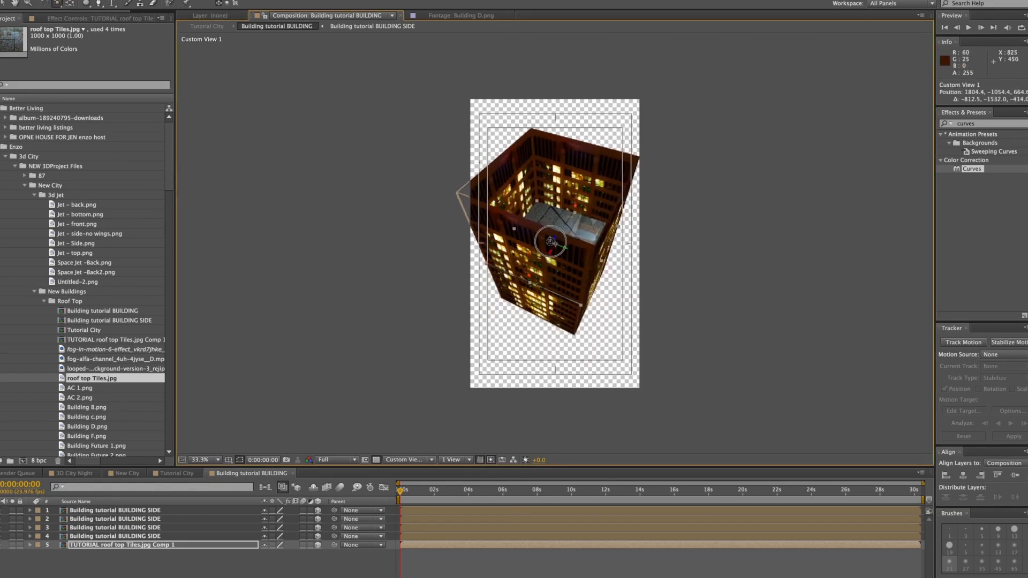
Raise the flat roof tiles layer up to the top of the building box
{"action": "left_click_drag", "start_coordinate": [551, 239], "coordinate": [555, 257]}
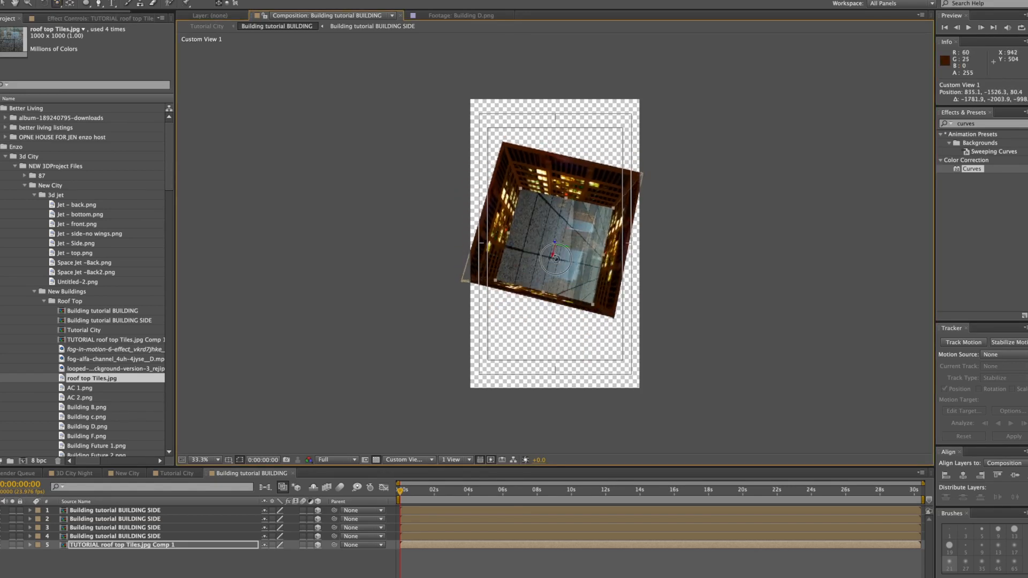
{"action": "left_click_drag", "start_coordinate": [555, 256], "coordinate": [560, 247]}
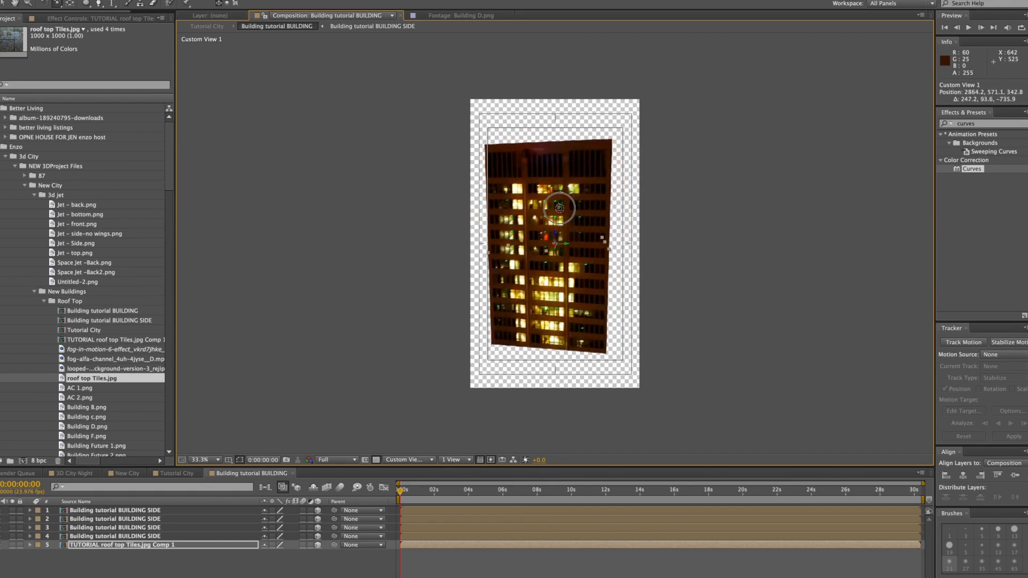
{"action": "left_click", "coordinate": [407, 459]}
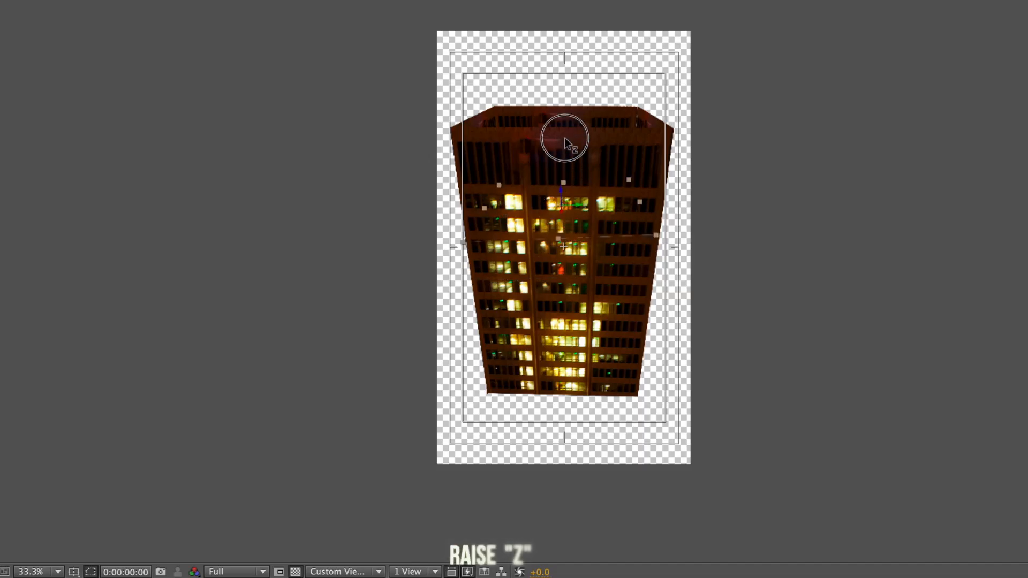
{"action": "left_click_drag", "start_coordinate": [564, 143], "coordinate": [564, 39]}
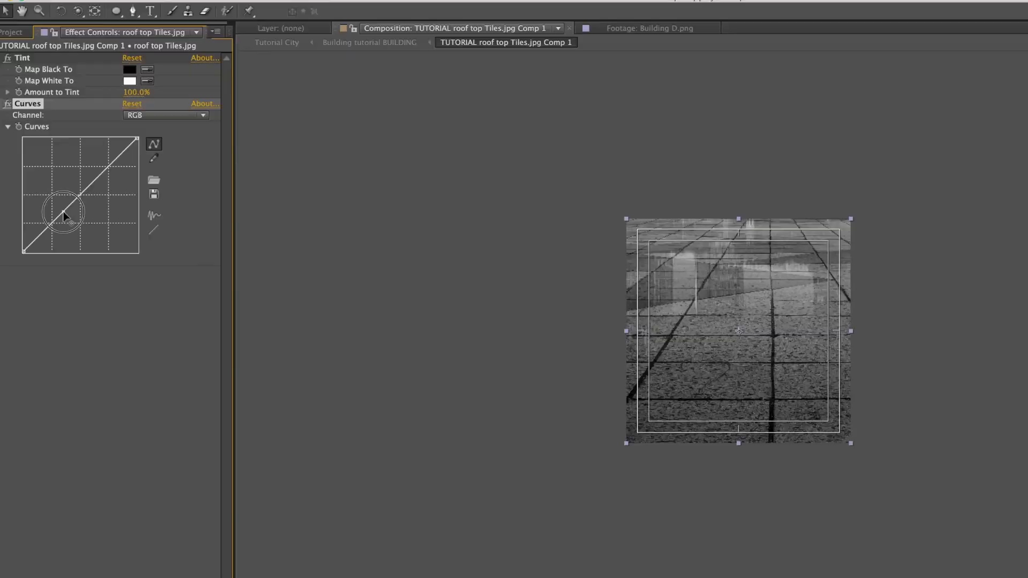
Pull the RGB Curves down to darken the roof tiles' midtones and shadows
{"action": "left_click_drag", "start_coordinate": [62, 216], "coordinate": [74, 226]}
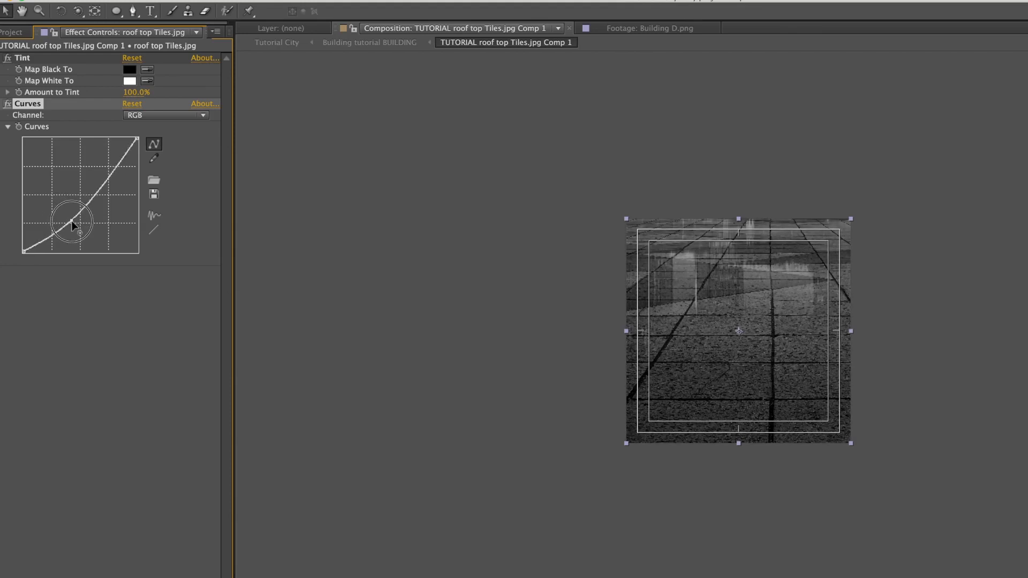
{"action": "left_click_drag", "start_coordinate": [75, 226], "coordinate": [114, 180]}
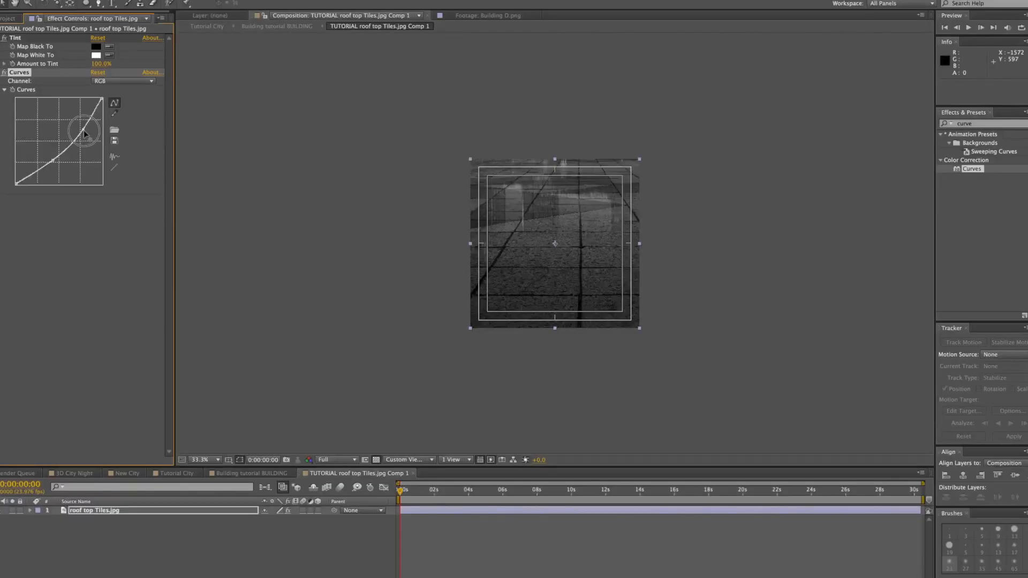
{"action": "left_click_drag", "start_coordinate": [85, 135], "coordinate": [86, 131]}
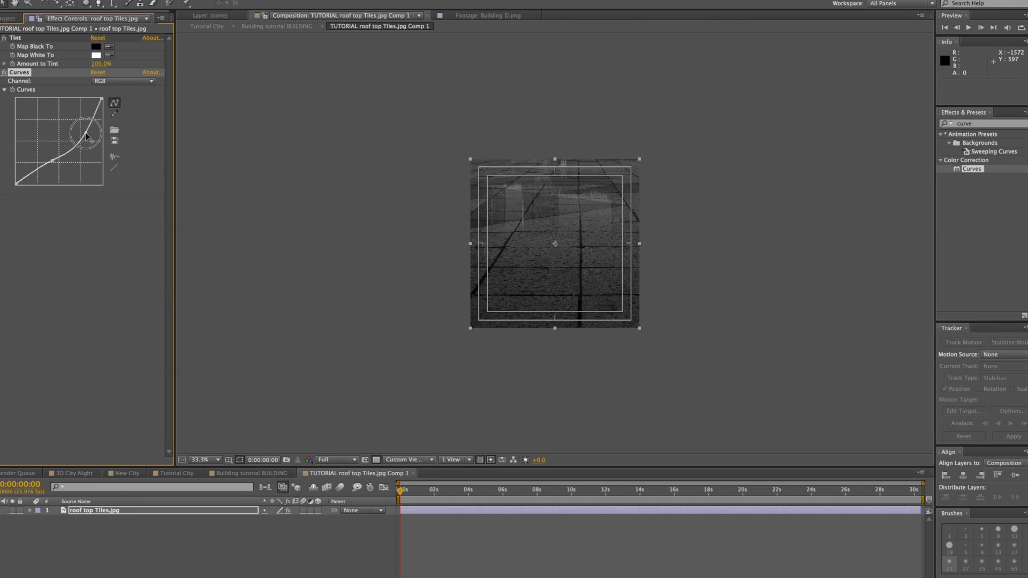
{"action": "left_click_drag", "start_coordinate": [88, 136], "coordinate": [53, 165]}
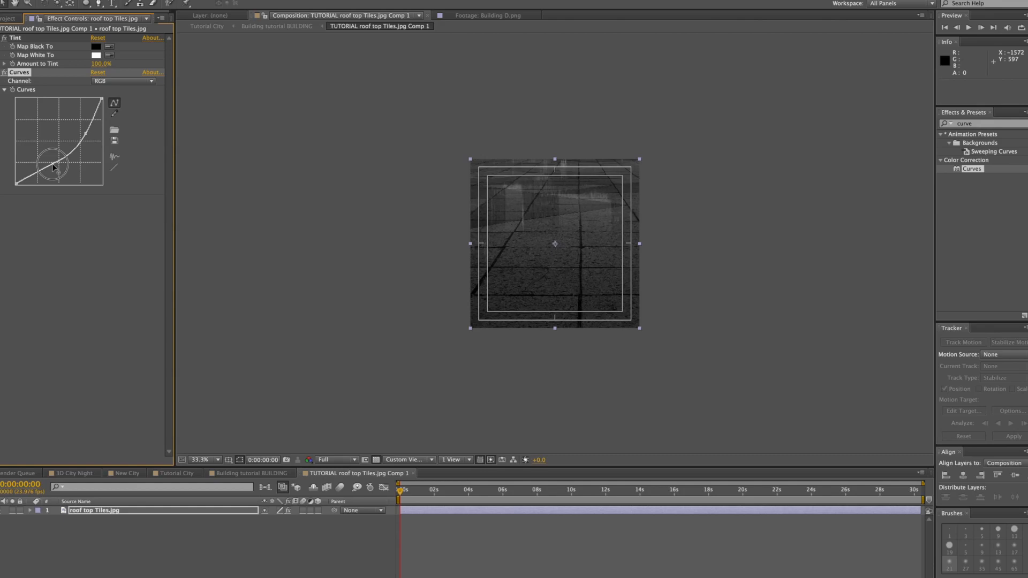
{"action": "left_click", "coordinate": [121, 81]}
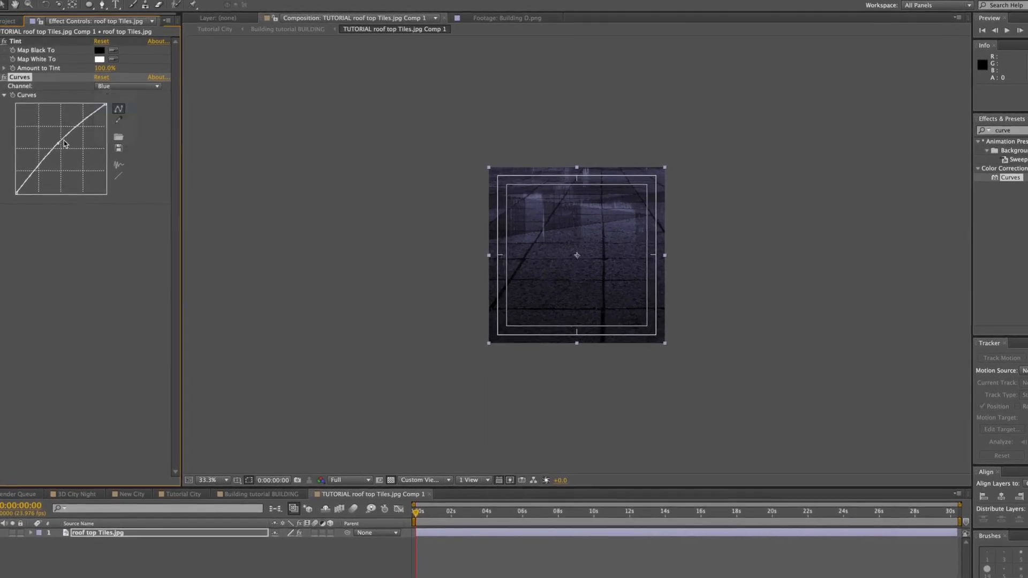
Raise the Blue channel curve for a cool cast, then darken all channels further
{"action": "left_click", "coordinate": [127, 85]}
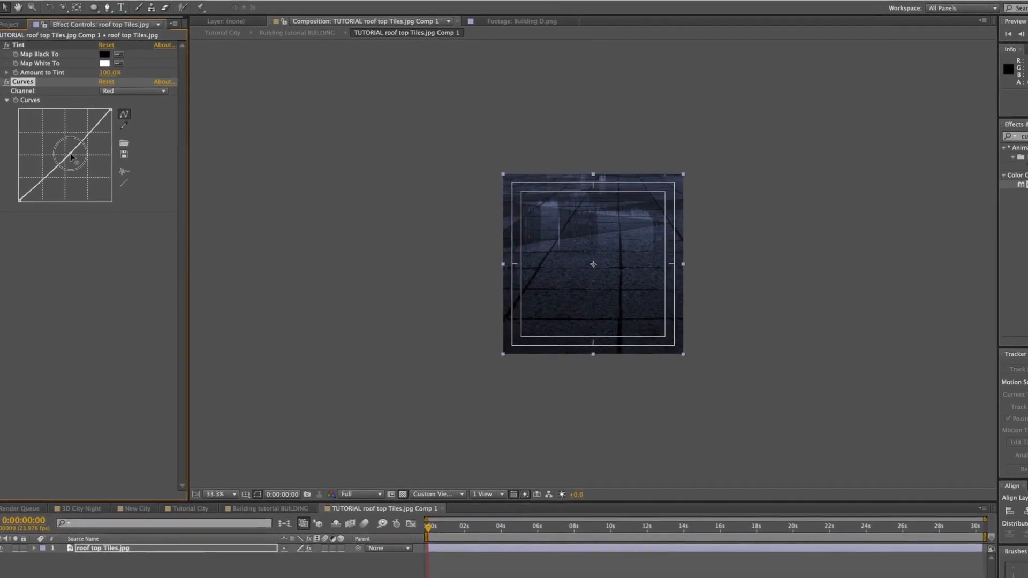
{"action": "left_click", "coordinate": [135, 89]}
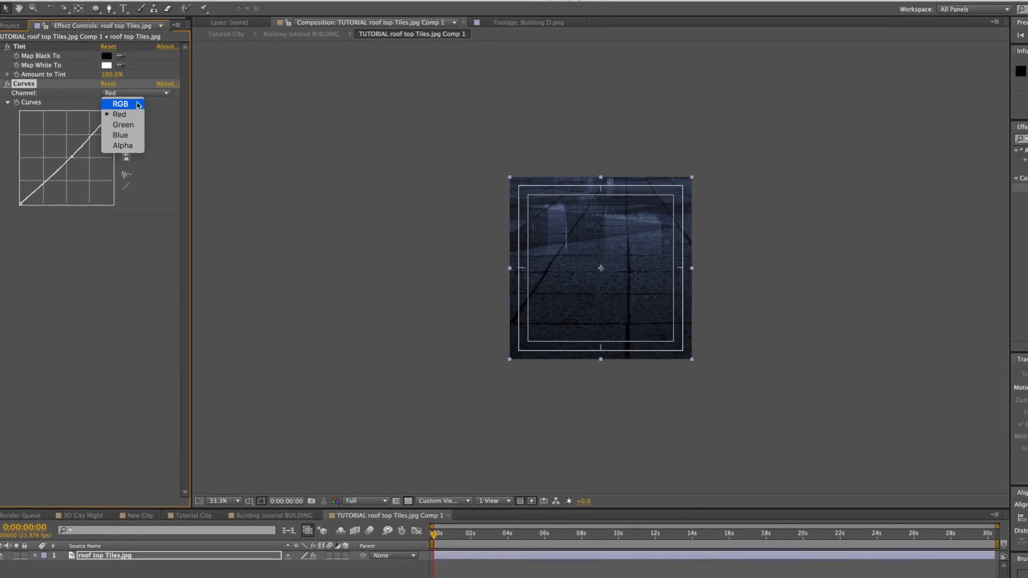
{"action": "left_click", "coordinate": [120, 104]}
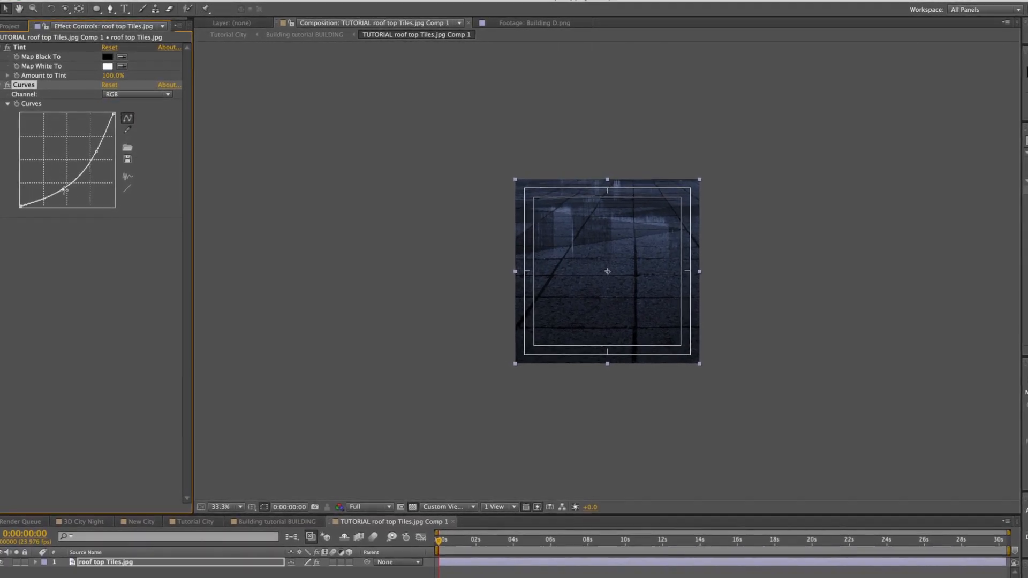
{"action": "left_click_drag", "start_coordinate": [63, 190], "coordinate": [64, 200]}
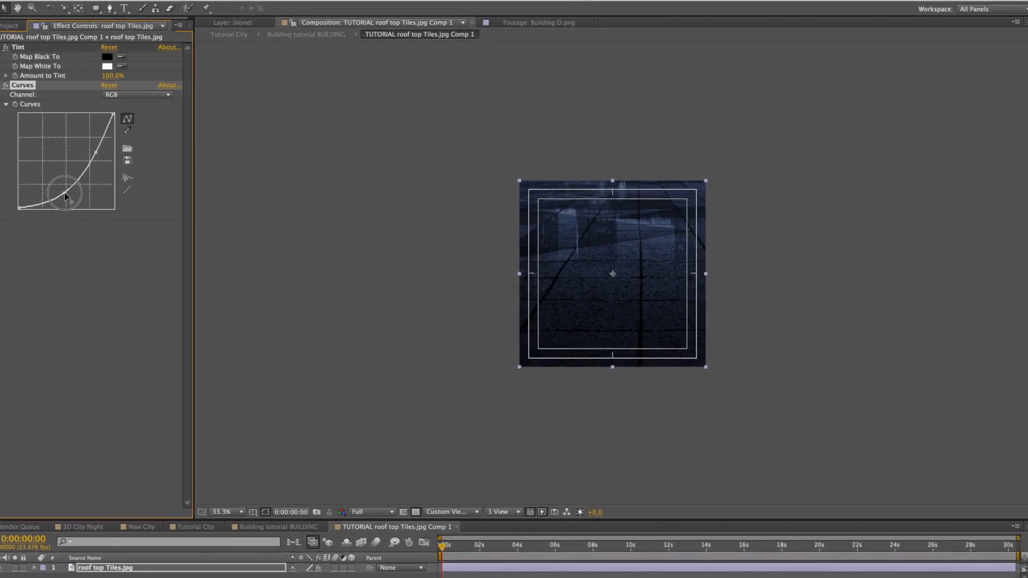
{"action": "left_click_drag", "start_coordinate": [63, 201], "coordinate": [77, 190]}
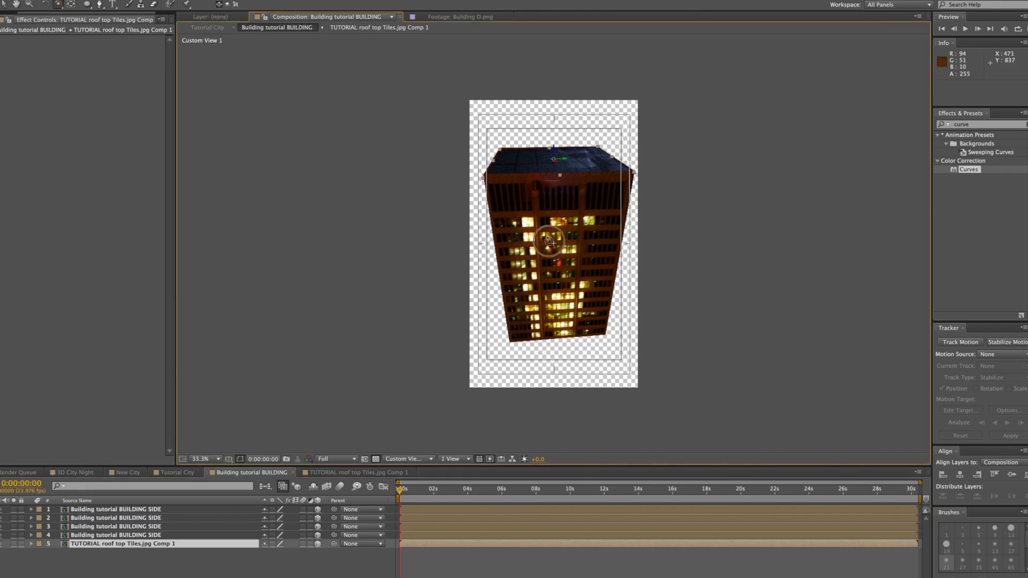
Orbit Custom View 1 to look down on the blue roof capping the building box
{"action": "left_click_drag", "start_coordinate": [550, 236], "coordinate": [574, 256]}
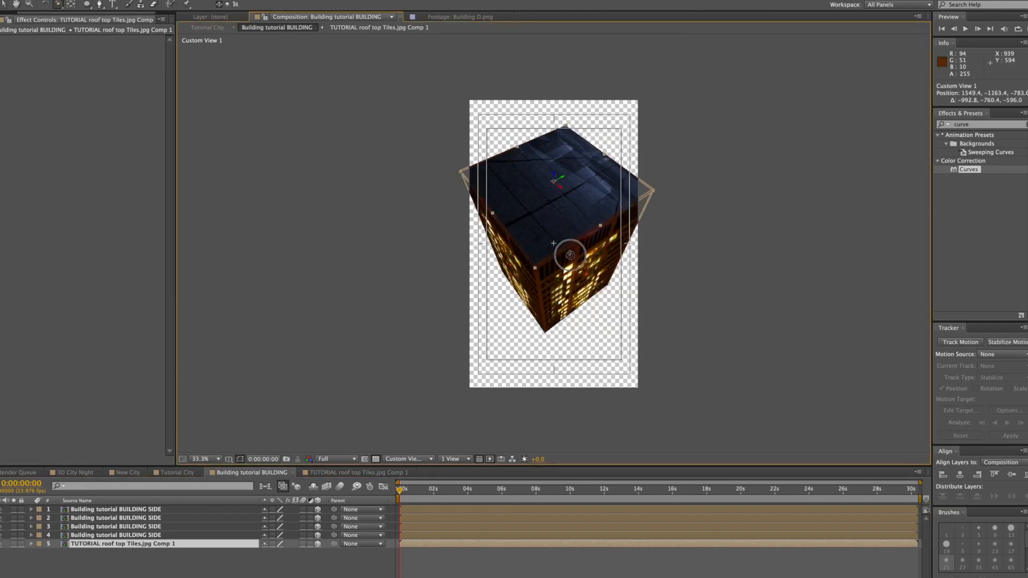
{"action": "left_click_drag", "start_coordinate": [571, 253], "coordinate": [547, 243]}
{"action": "type", "text": "tint"}
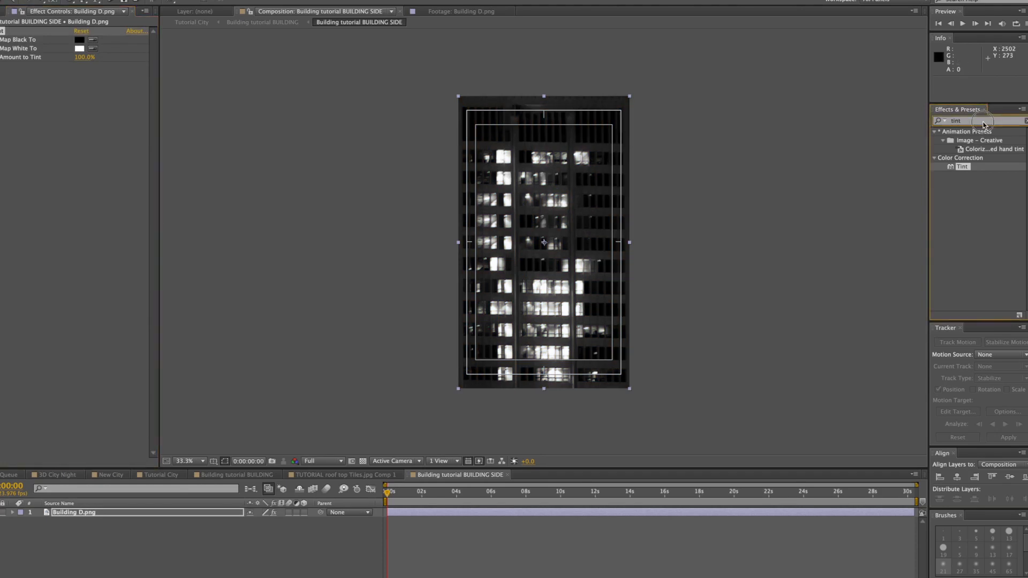
Add a Curves effect, bow the Blue channel curve upward, and return the channel to Red
{"action": "type", "text": "curves"}
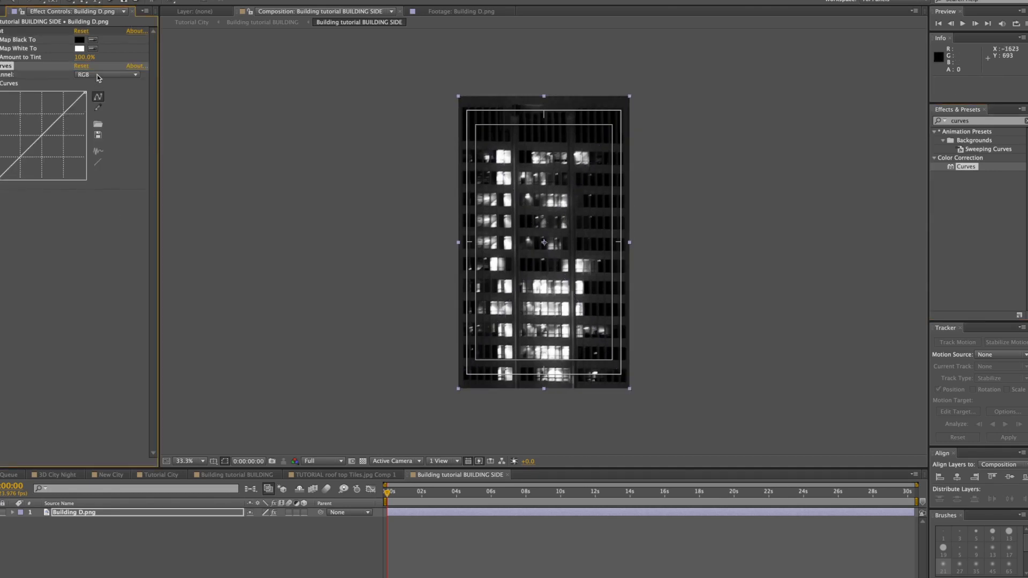
{"action": "left_click", "coordinate": [123, 78]}
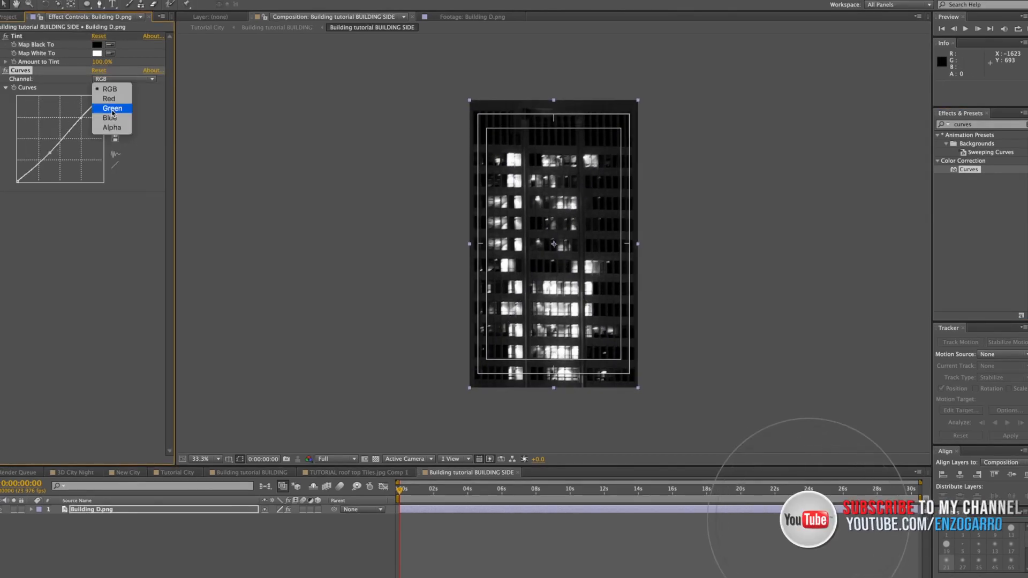
{"action": "left_click", "coordinate": [111, 118]}
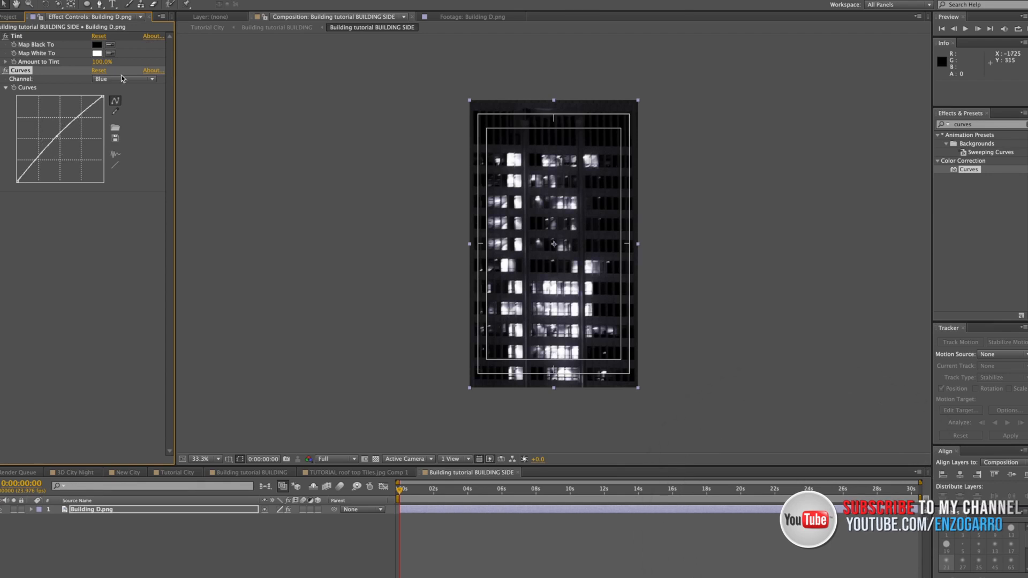
{"action": "left_click", "coordinate": [123, 78]}
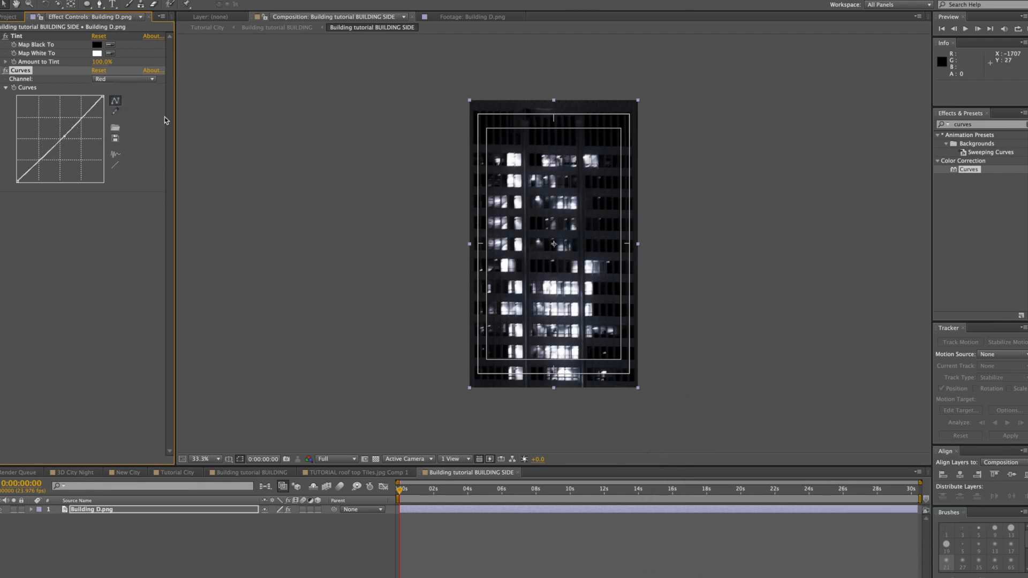
Orbit the Custom View around the 3D building to inspect its sides and rooftop, then enter the roof tiles comp
{"action": "left_click", "coordinate": [276, 27]}
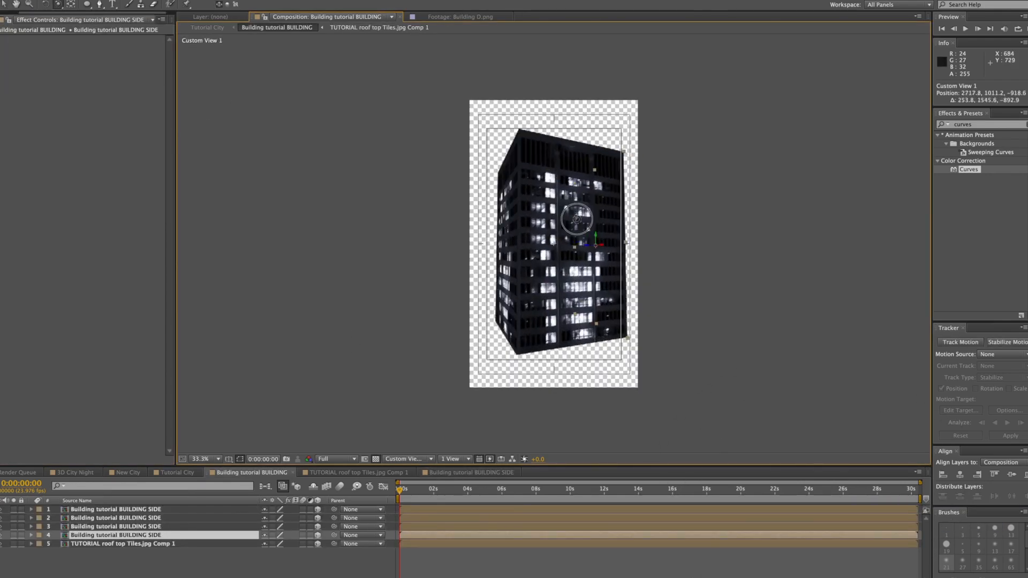
{"action": "left_click_drag", "start_coordinate": [576, 217], "coordinate": [600, 241]}
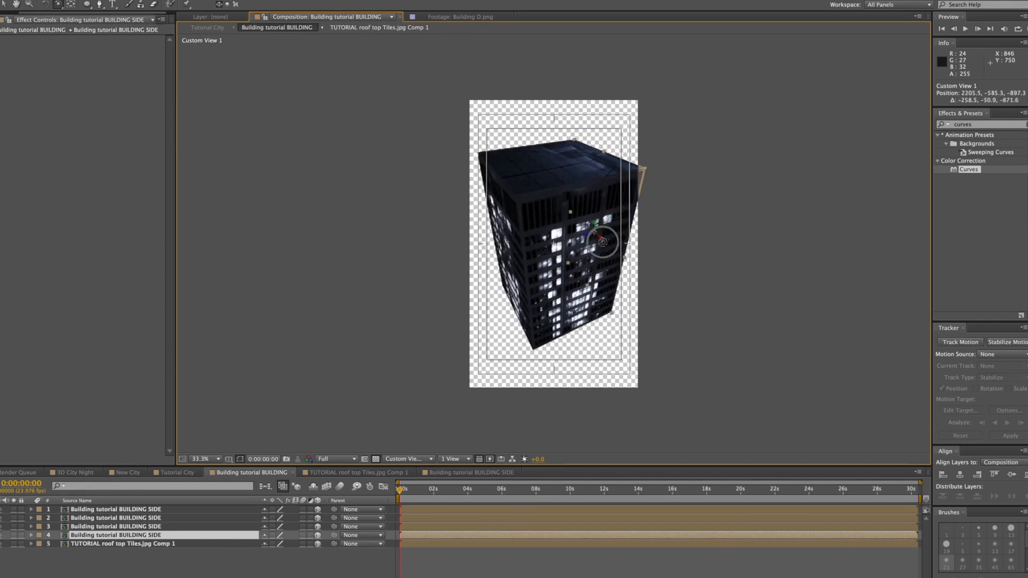
{"action": "left_click_drag", "start_coordinate": [599, 243], "coordinate": [577, 253]}
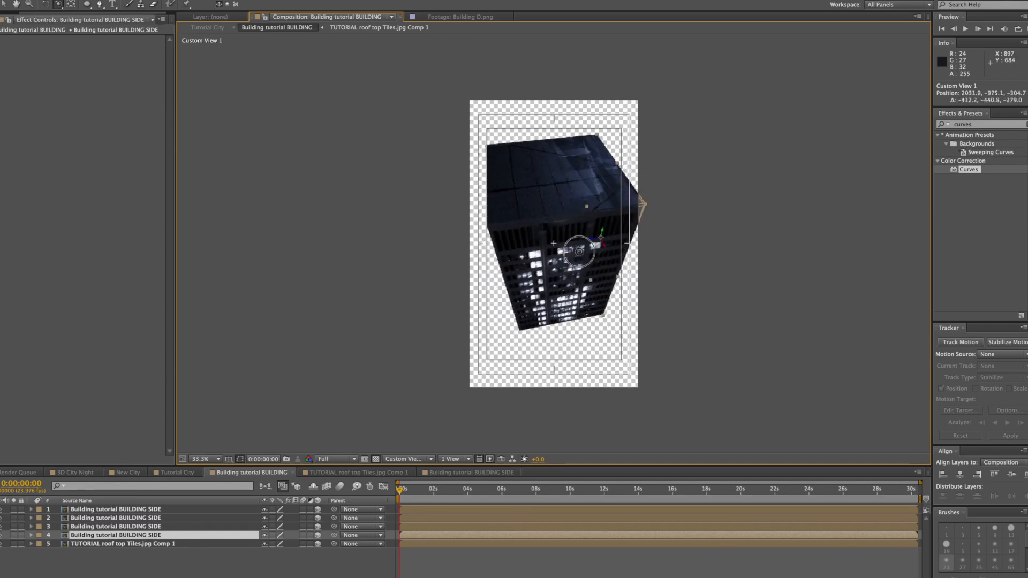
{"action": "left_click_drag", "start_coordinate": [579, 253], "coordinate": [597, 238]}
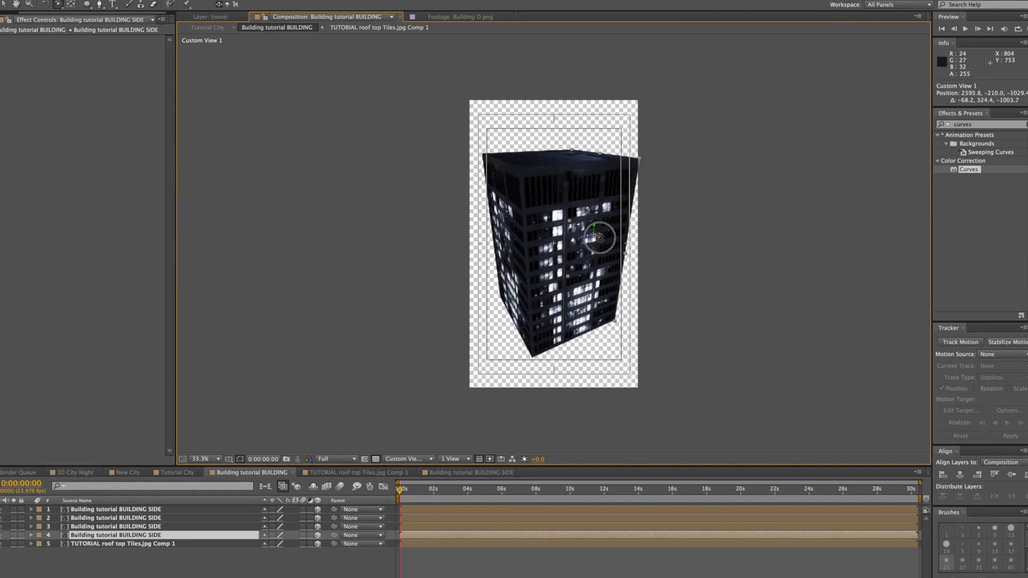
{"action": "left_click_drag", "start_coordinate": [597, 238], "coordinate": [567, 227]}
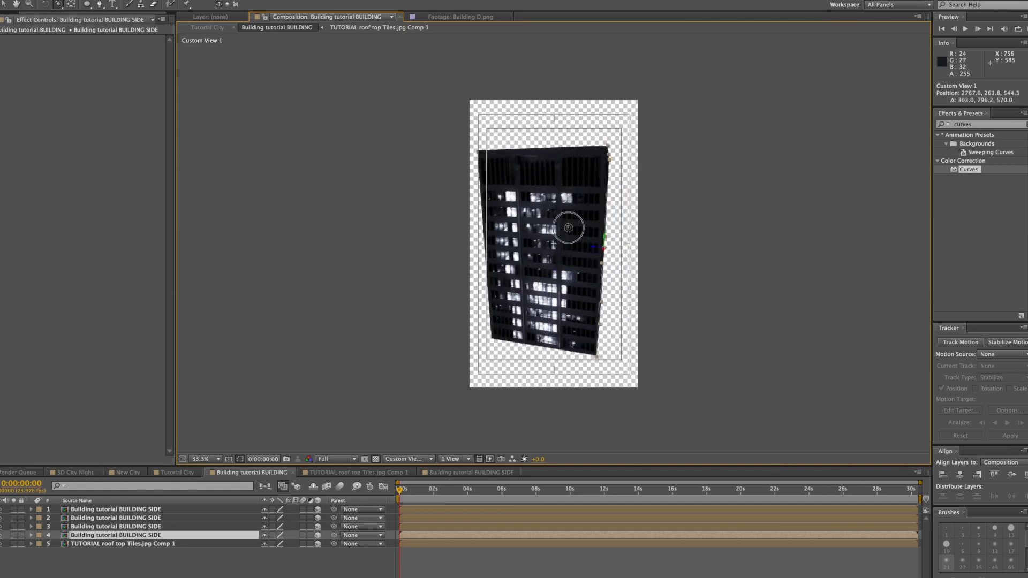
{"action": "left_click_drag", "start_coordinate": [567, 227], "coordinate": [568, 238]}
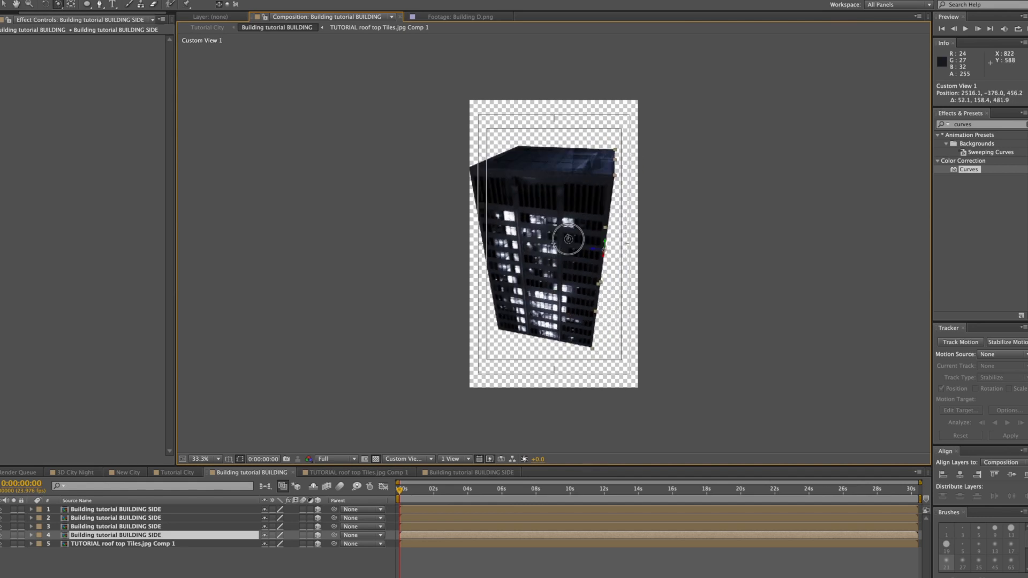
{"action": "left_click_drag", "start_coordinate": [567, 238], "coordinate": [571, 253]}
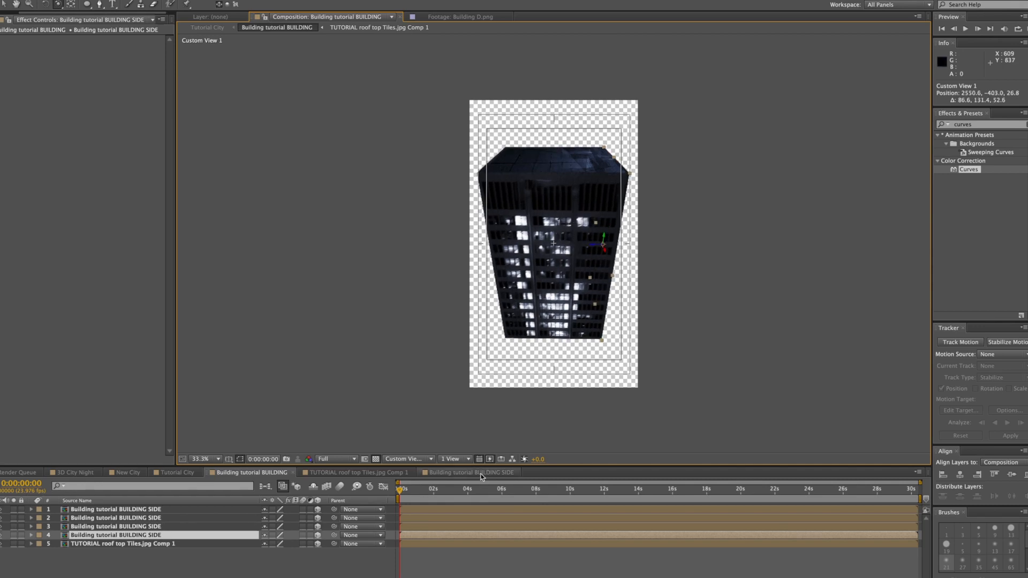
{"action": "left_click", "coordinate": [469, 472]}
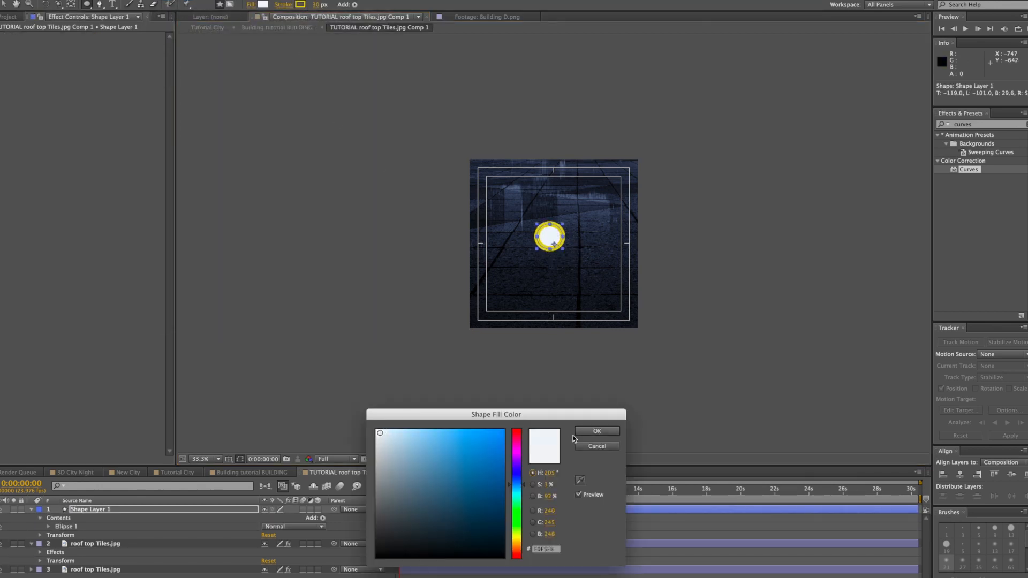
Confirm the near-white fill colour for the new rooftop ellipse
{"action": "left_click", "coordinate": [595, 430]}
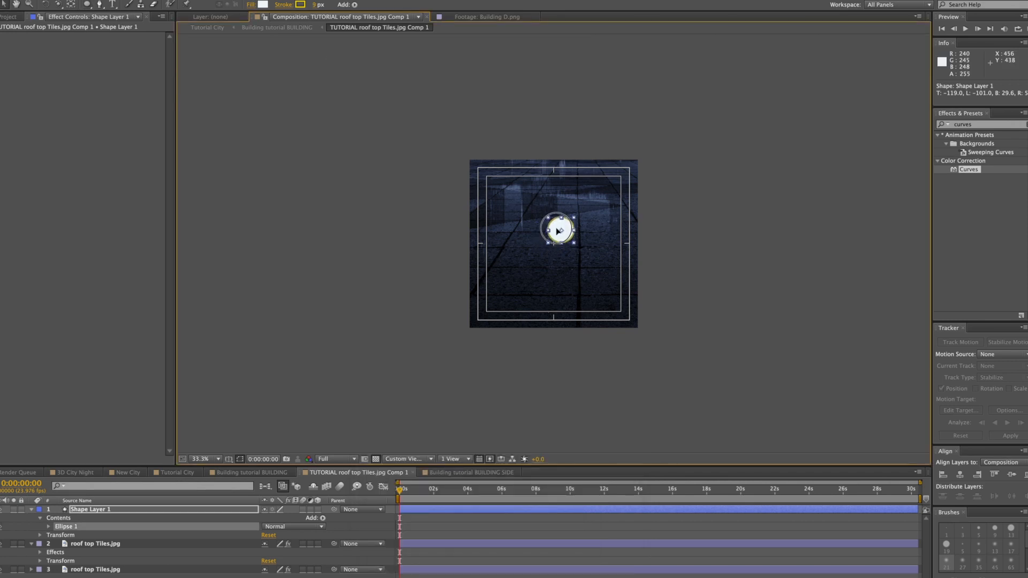
{"action": "mouse_move", "coordinate": [440, 254]}
{"action": "type", "text": "light"}
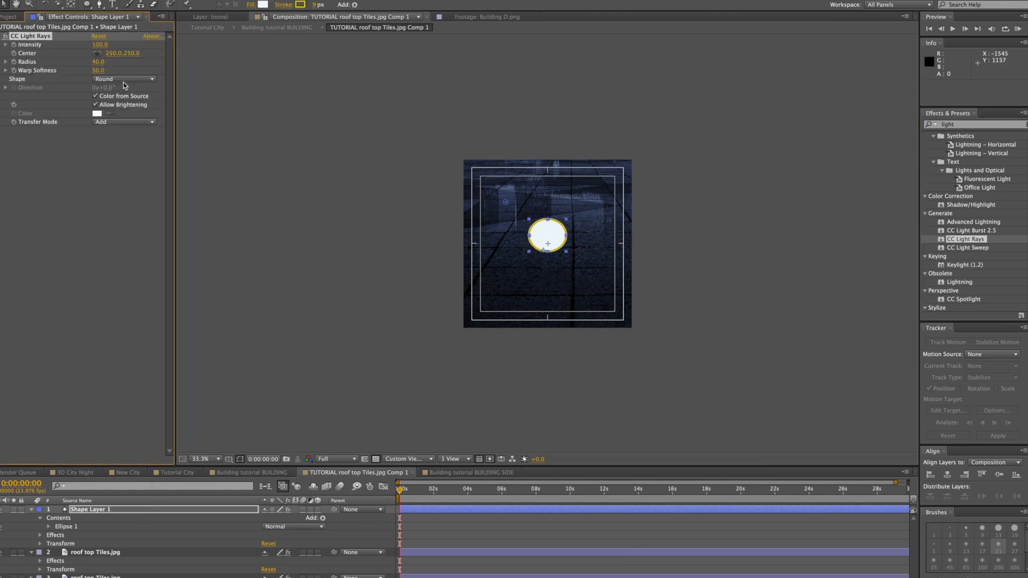
{"action": "mouse_move", "coordinate": [523, 202]}
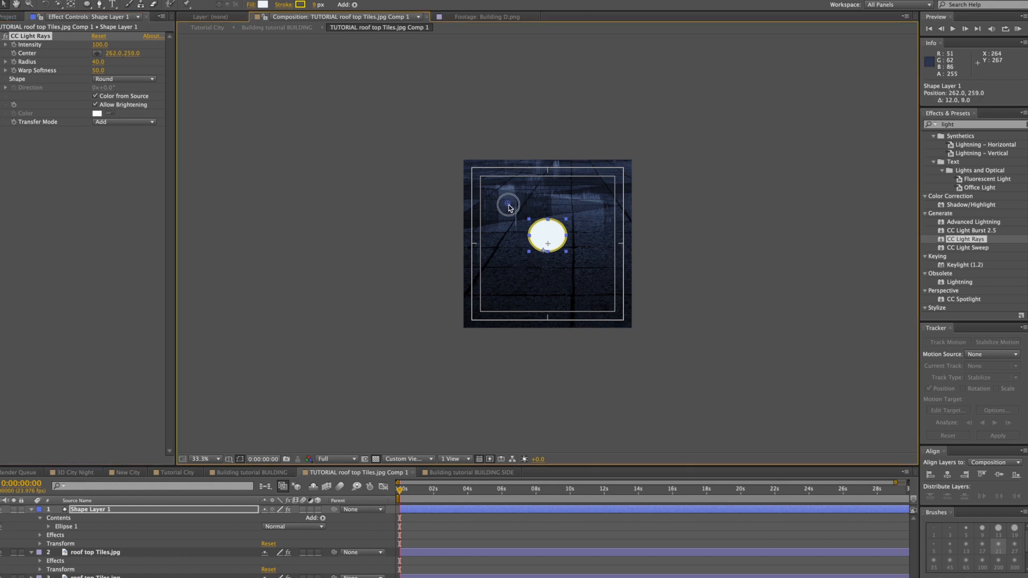
Centre the CC Light Rays on the white circle and set its radius to 94
{"action": "left_click_drag", "start_coordinate": [508, 203], "coordinate": [547, 239]}
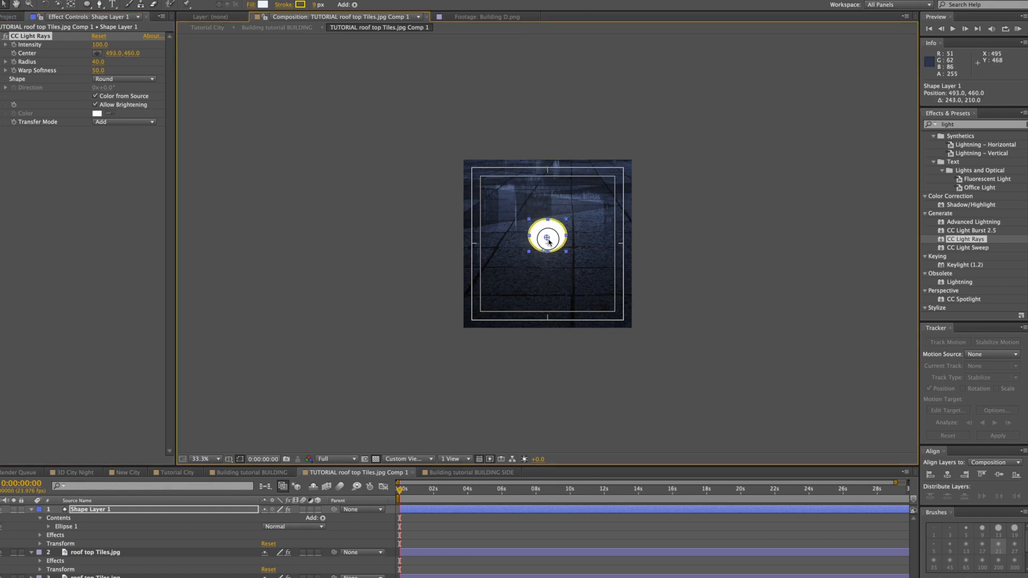
{"action": "left_click_drag", "start_coordinate": [547, 238], "coordinate": [550, 233]}
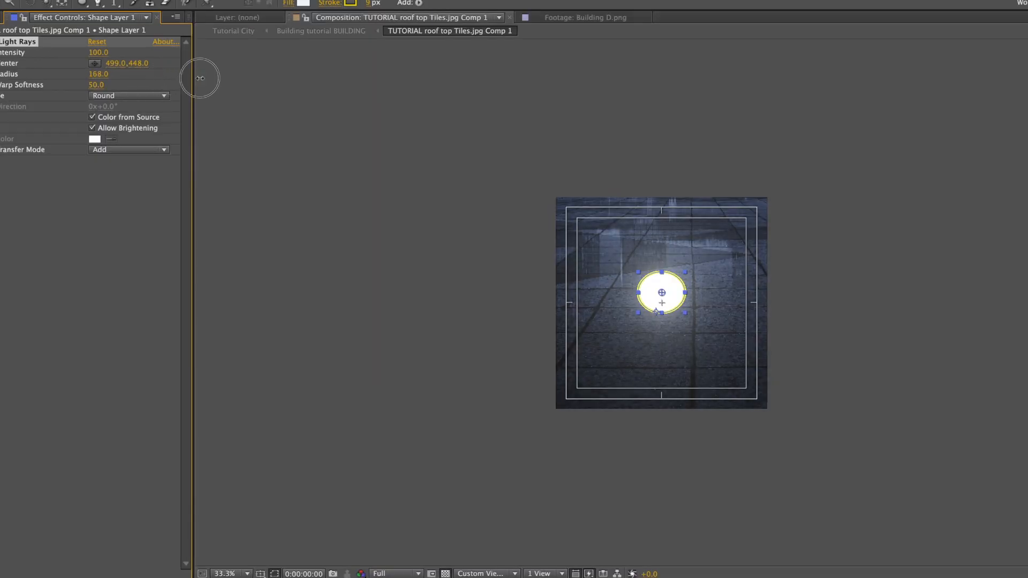
{"action": "left_click_drag", "start_coordinate": [200, 77], "coordinate": [143, 78]}
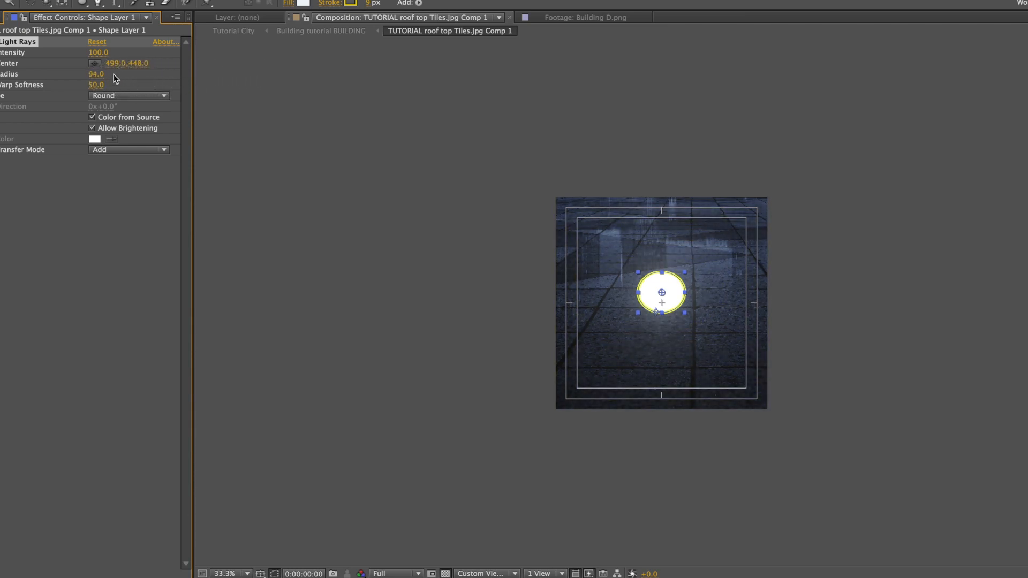
{"action": "left_click_drag", "start_coordinate": [98, 53], "coordinate": [170, 55]}
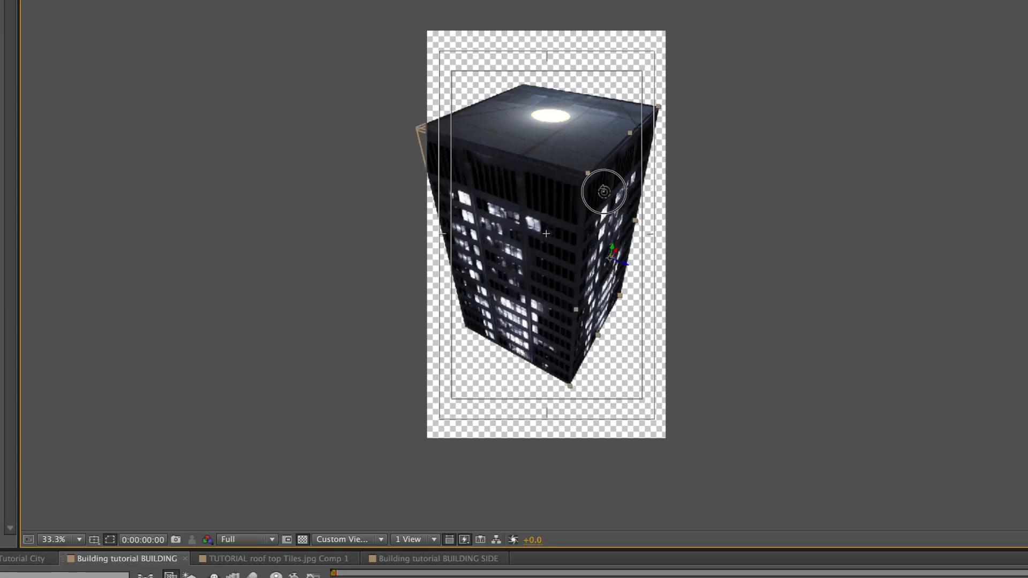
Orbit the building view to look at the glowing roof light
{"action": "left_click_drag", "start_coordinate": [603, 192], "coordinate": [620, 235]}
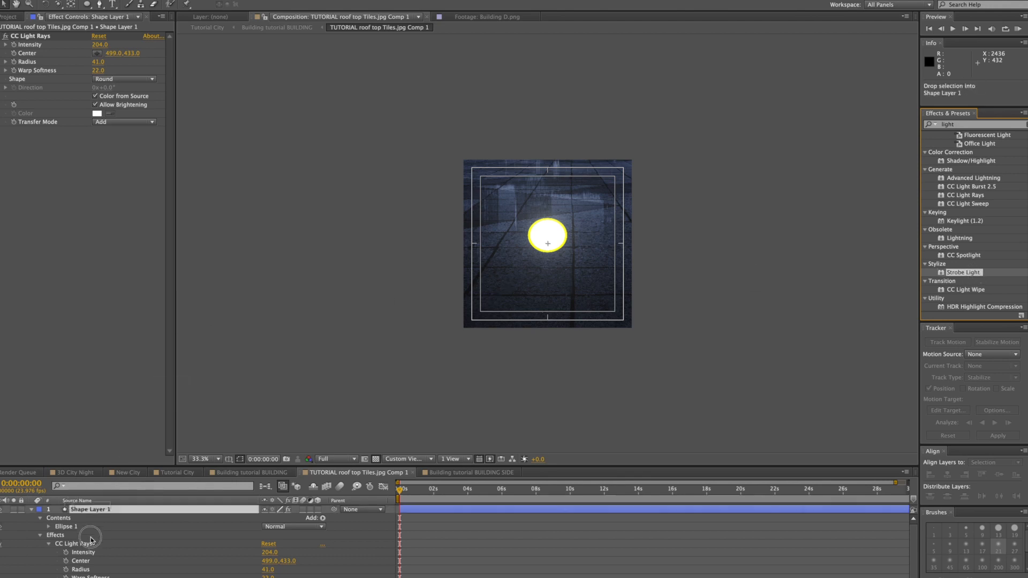
Add a Strobe Light effect to the rooftop light and scrub time to preview the flashing
{"action": "double_click", "coordinate": [964, 272]}
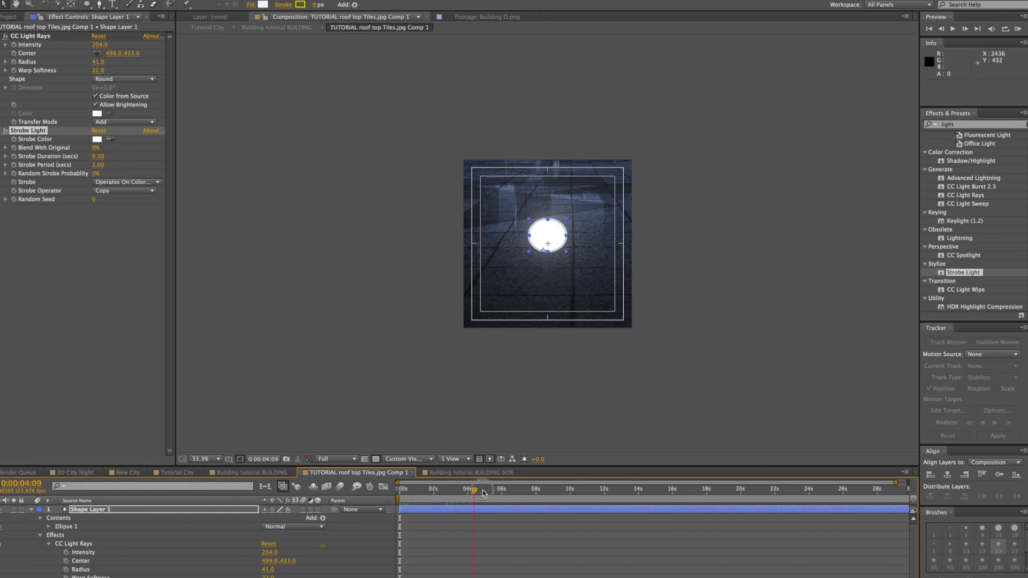
{"action": "left_click_drag", "start_coordinate": [473, 491], "coordinate": [530, 490]}
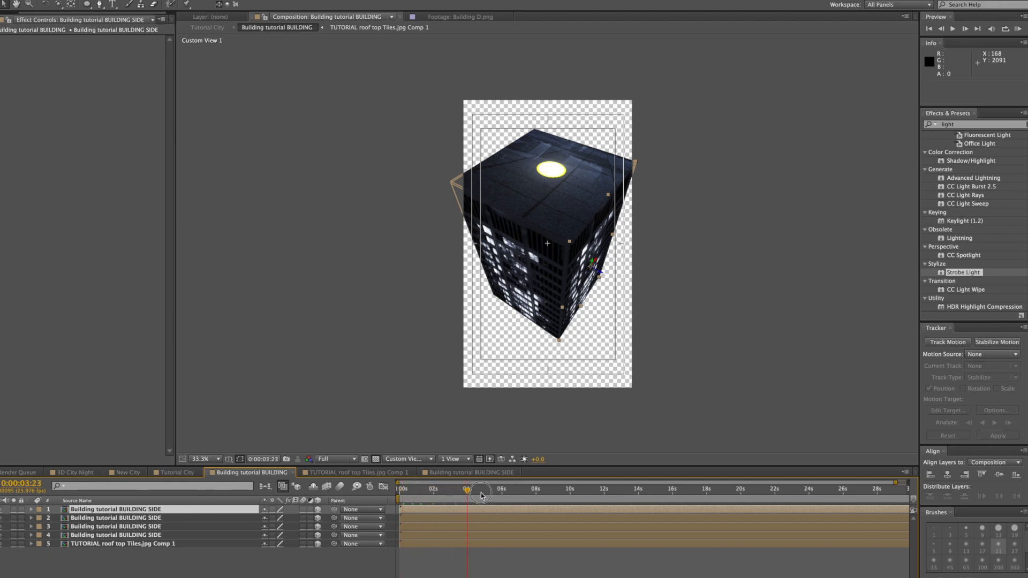
{"action": "left_click_drag", "start_coordinate": [482, 490], "coordinate": [574, 491]}
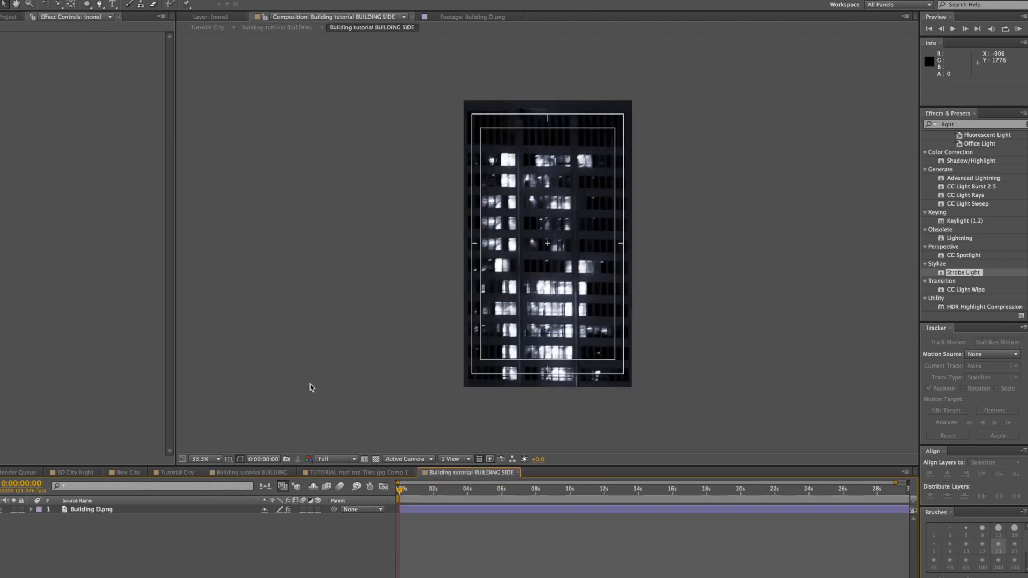
{"action": "mouse_move", "coordinate": [542, 268]}
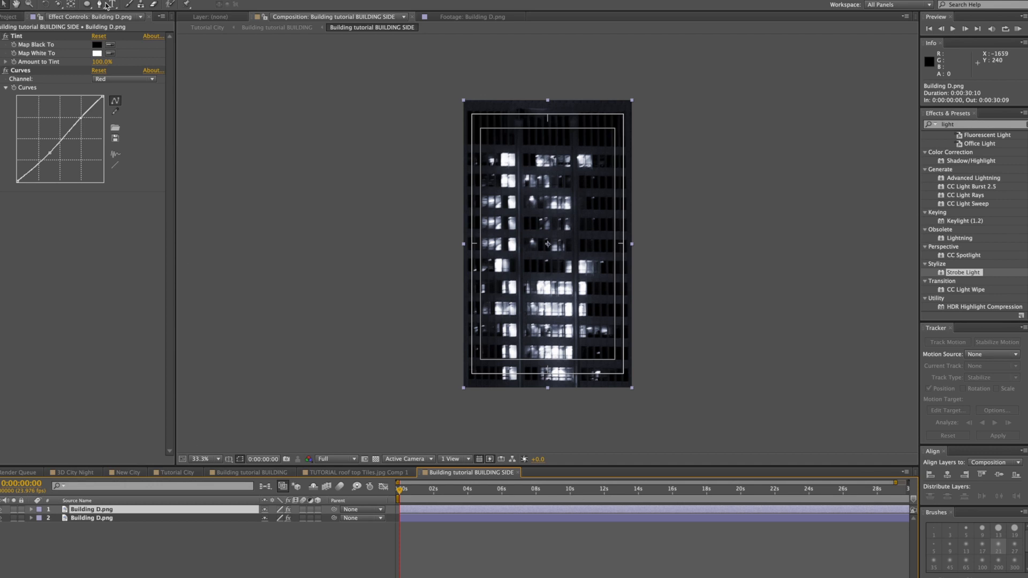
Draw a rectangular mask on the duplicated Building D layer and position it over a lower block of windows
{"action": "left_click", "coordinate": [103, 4]}
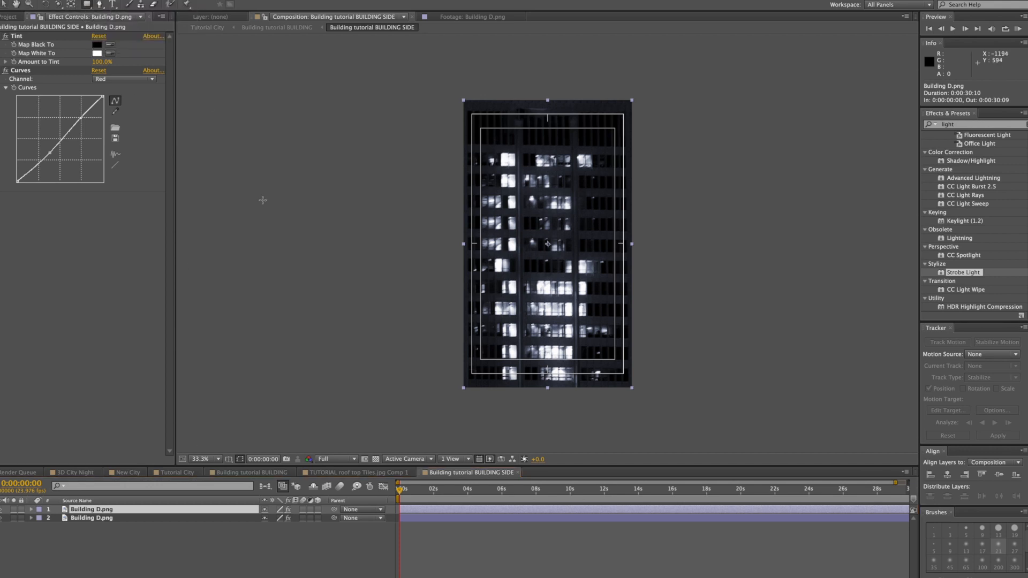
{"action": "mouse_move", "coordinate": [578, 235]}
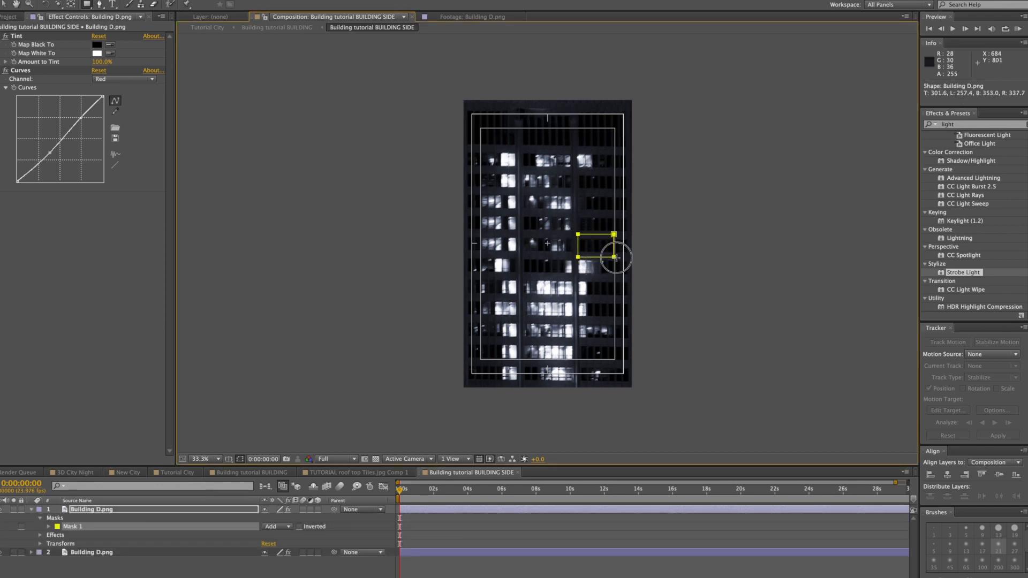
{"action": "left_click_drag", "start_coordinate": [597, 255], "coordinate": [604, 247]}
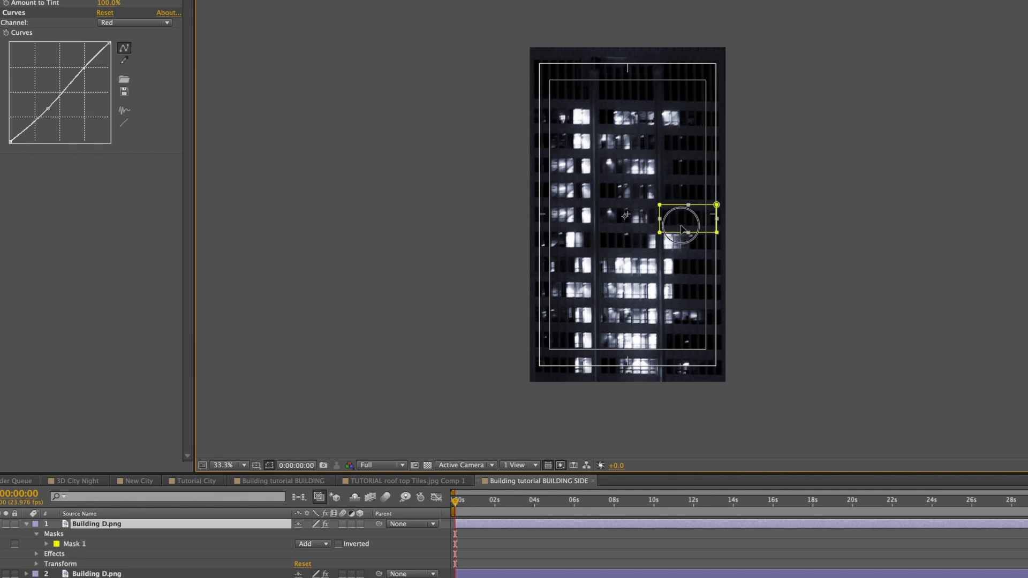
{"action": "left_click_drag", "start_coordinate": [682, 226], "coordinate": [628, 272]}
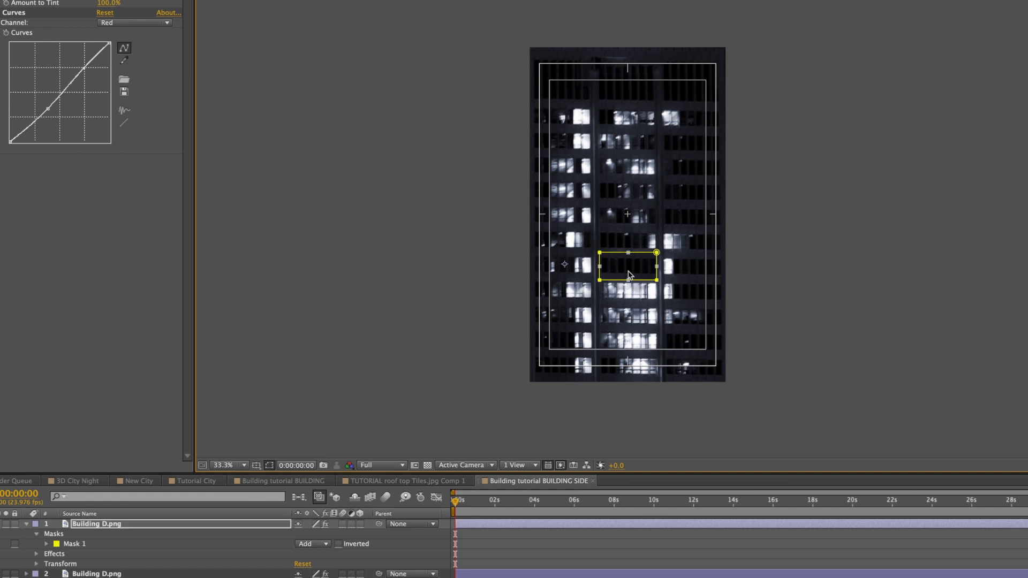
{"action": "mouse_move", "coordinate": [630, 280]}
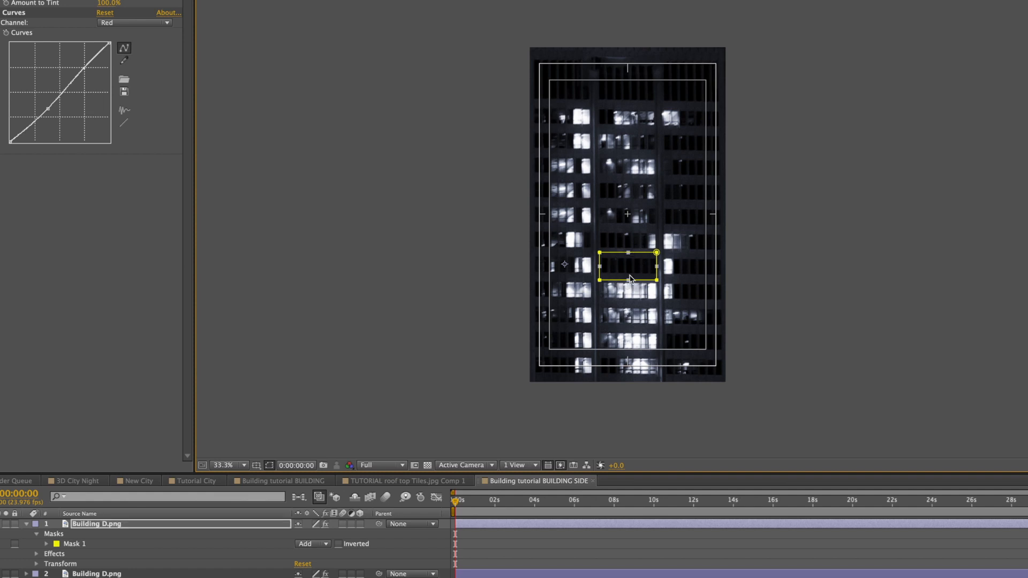
{"action": "mouse_move", "coordinate": [632, 276]}
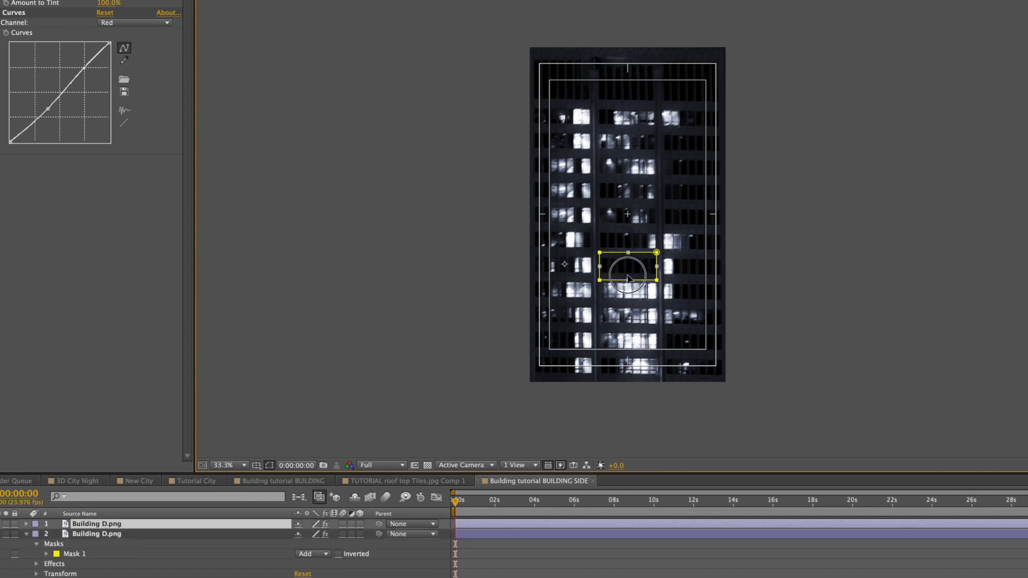
{"action": "left_click_drag", "start_coordinate": [628, 274], "coordinate": [627, 346]}
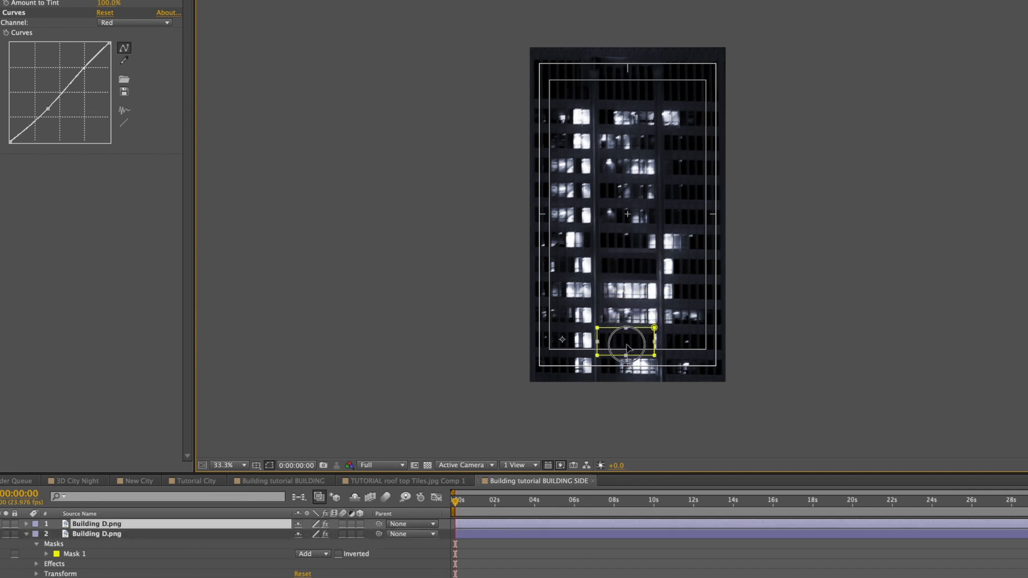
{"action": "left_click_drag", "start_coordinate": [628, 347], "coordinate": [629, 344]}
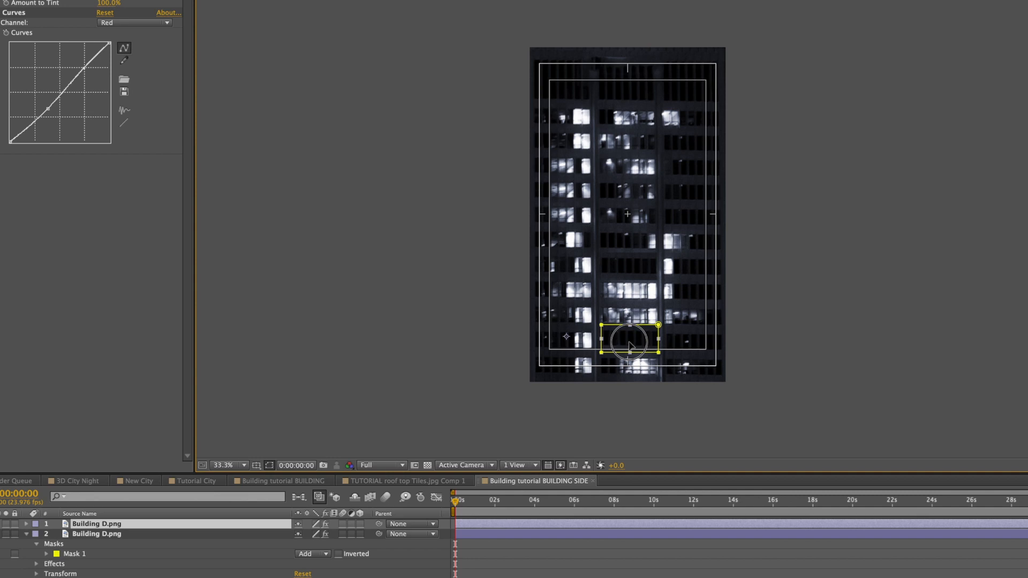
{"action": "left_click_drag", "start_coordinate": [632, 344], "coordinate": [568, 321]}
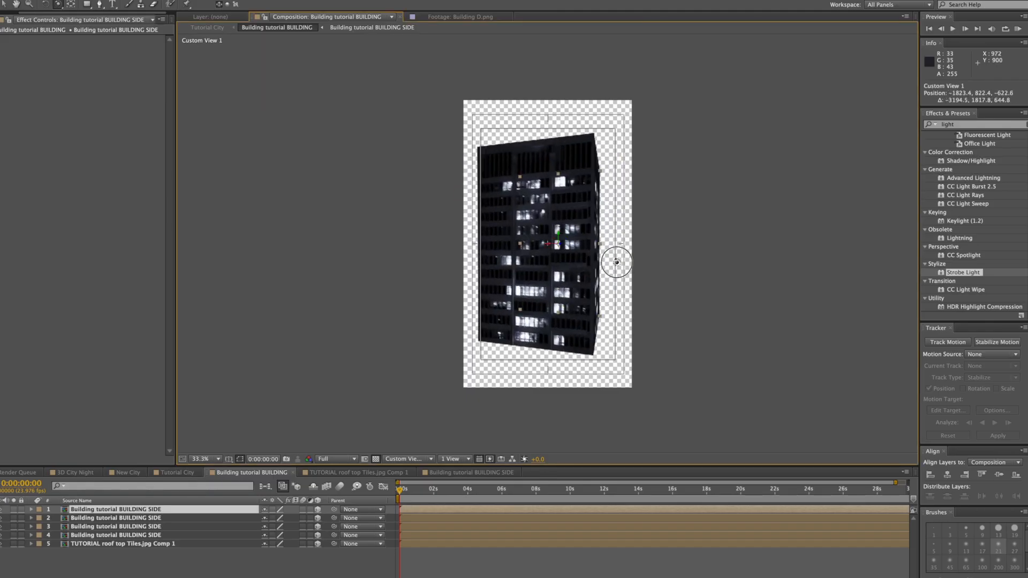
Orbit the Custom View to see the building's corner with its updated lit sides
{"action": "left_click_drag", "start_coordinate": [616, 263], "coordinate": [587, 274]}
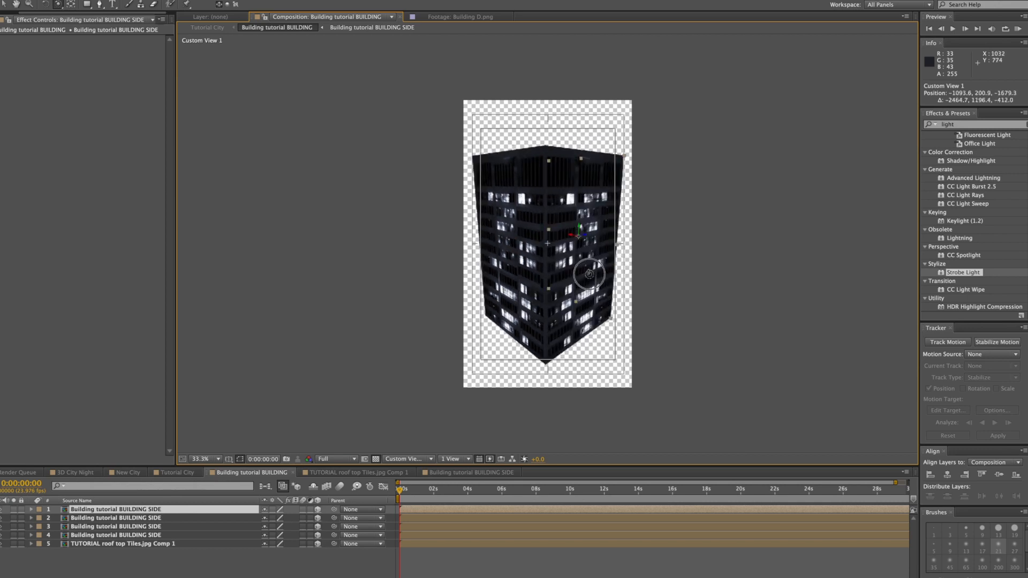
{"action": "left_click_drag", "start_coordinate": [588, 274], "coordinate": [542, 263]}
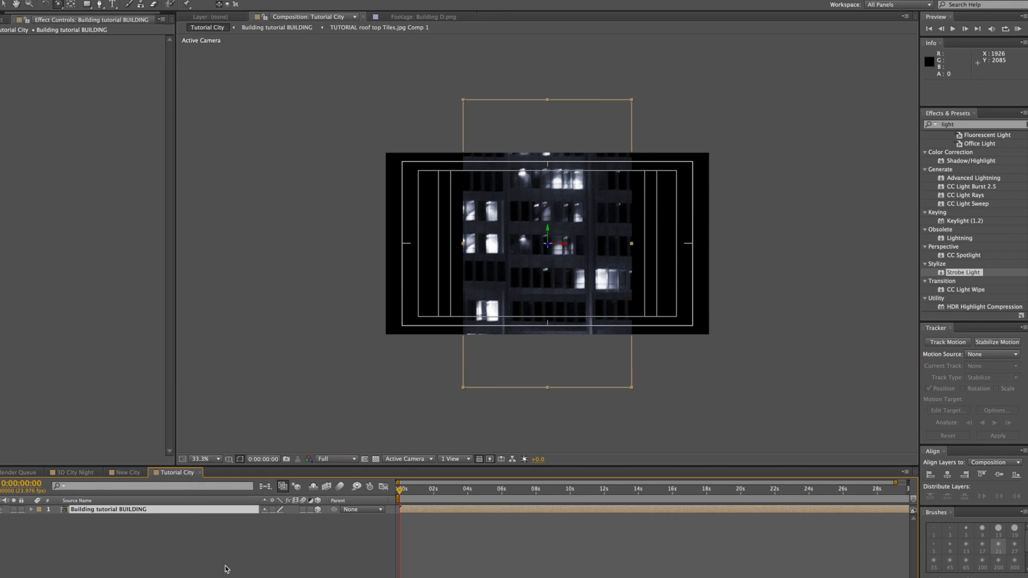
{"action": "mouse_move", "coordinate": [229, 565]}
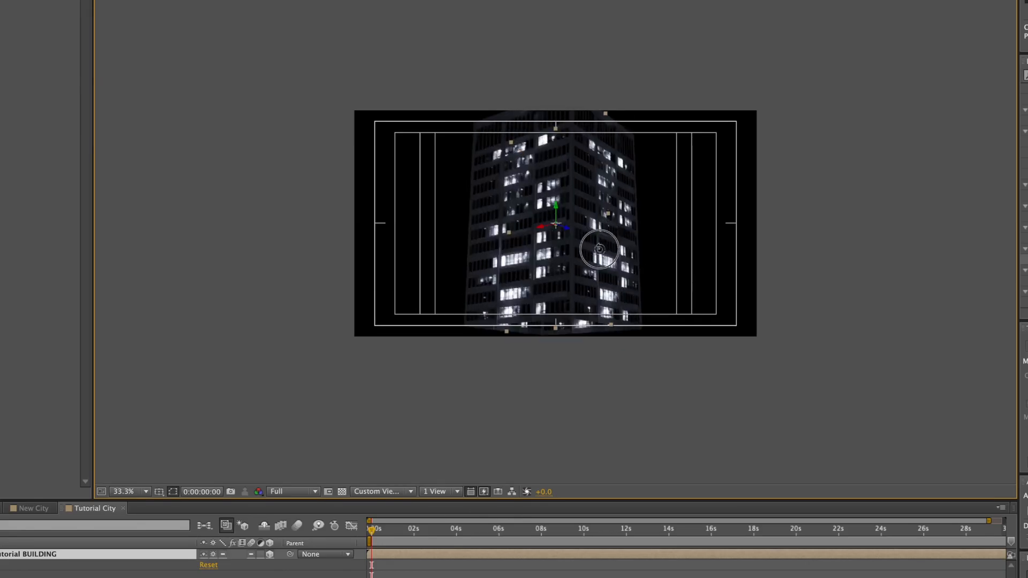
Switch to the Front view, raise the building box along Y and adjust its scale
{"action": "left_click_drag", "start_coordinate": [597, 249], "coordinate": [564, 234]}
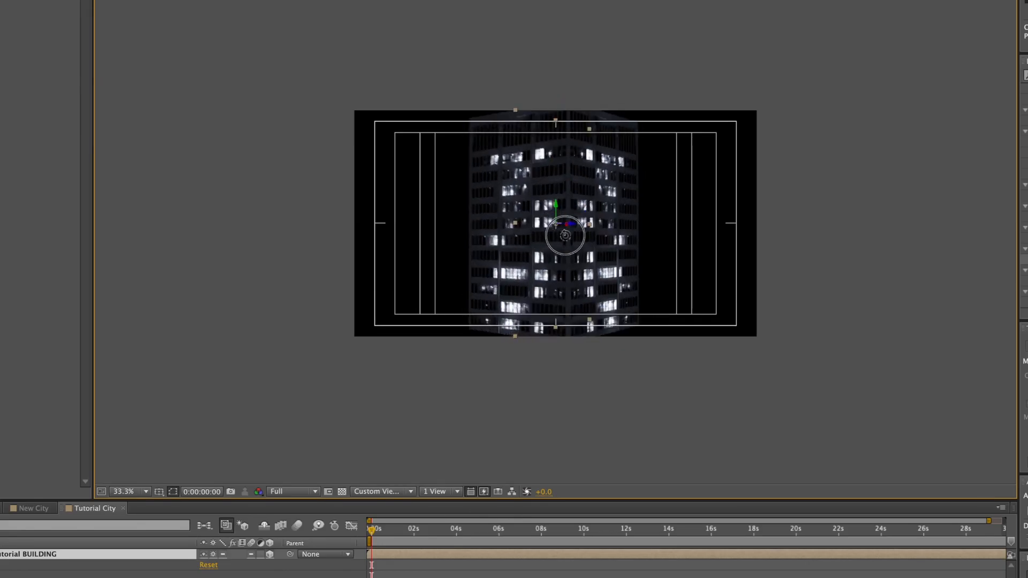
{"action": "left_click", "coordinate": [406, 459]}
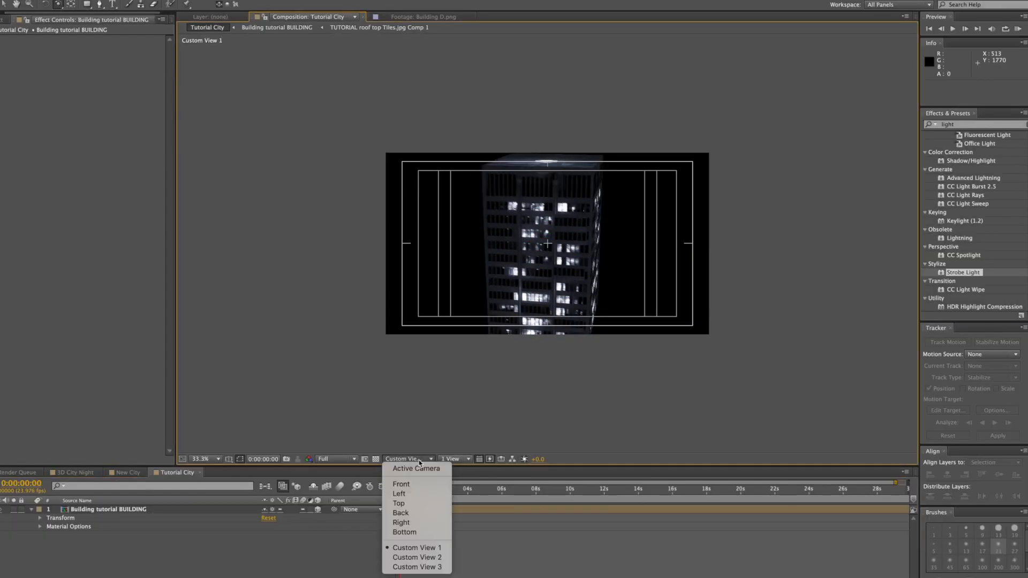
{"action": "left_click", "coordinate": [401, 484]}
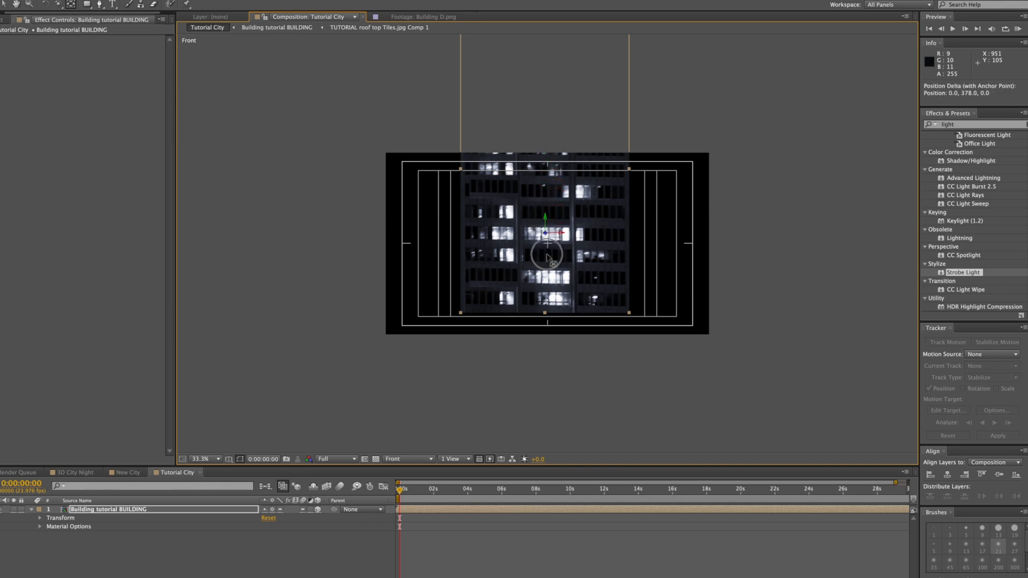
{"action": "left_click_drag", "start_coordinate": [547, 256], "coordinate": [547, 299]}
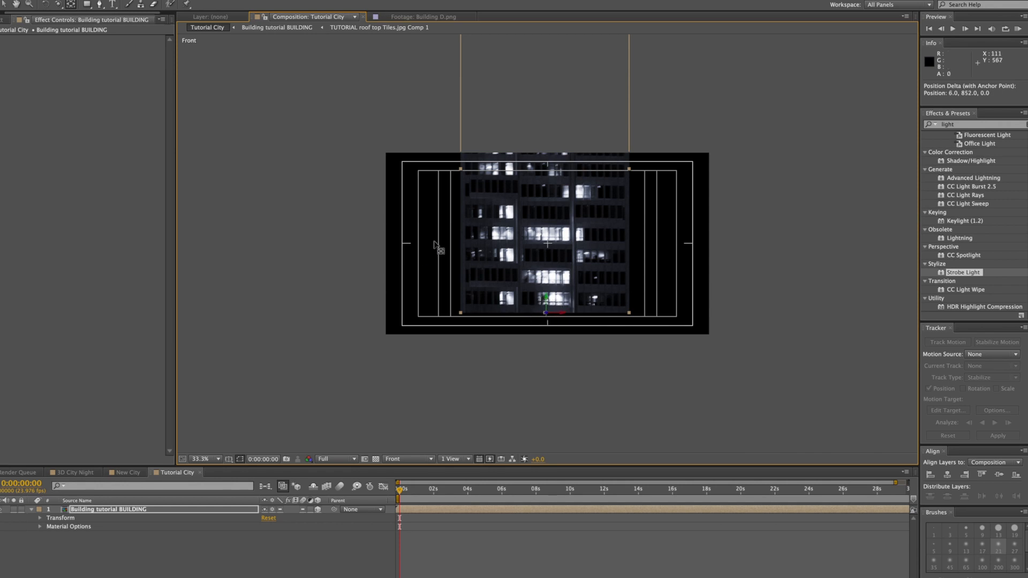
{"action": "mouse_move", "coordinate": [474, 239]}
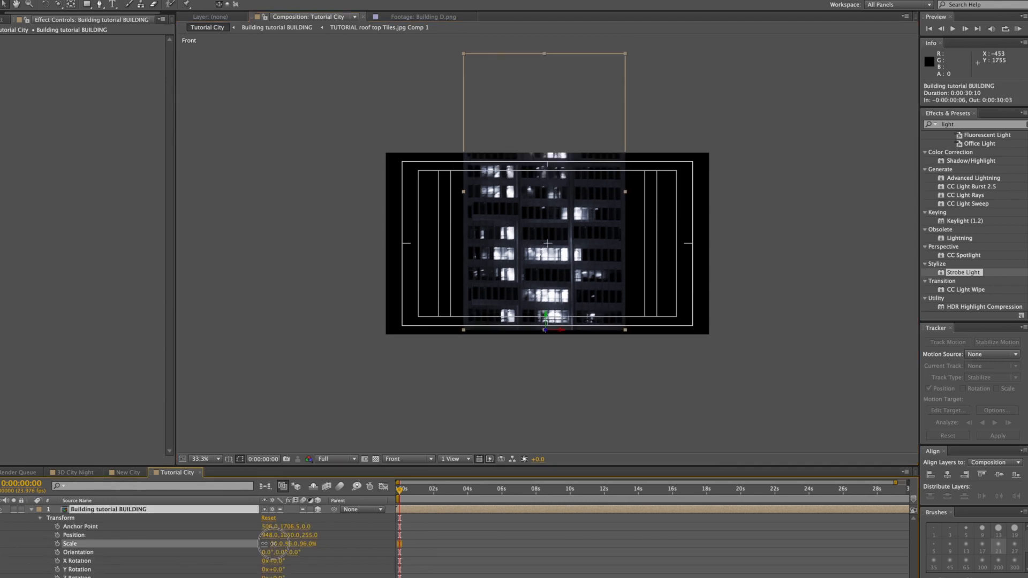
{"action": "left_click_drag", "start_coordinate": [281, 544], "coordinate": [262, 544]}
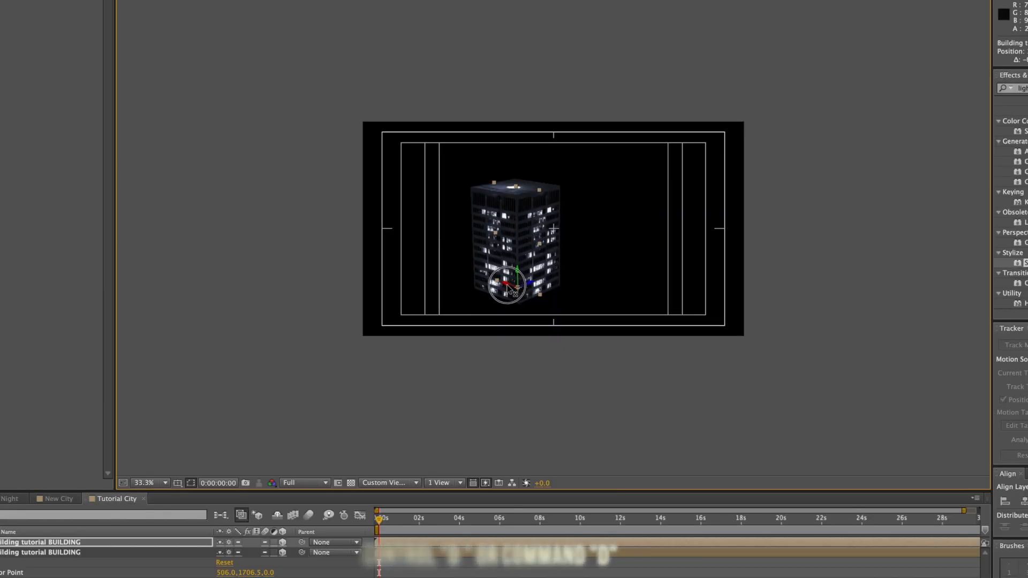
Duplicate the Building tutorial BUILDING layer in Tutorial City
{"action": "left_click_drag", "start_coordinate": [512, 288], "coordinate": [594, 321]}
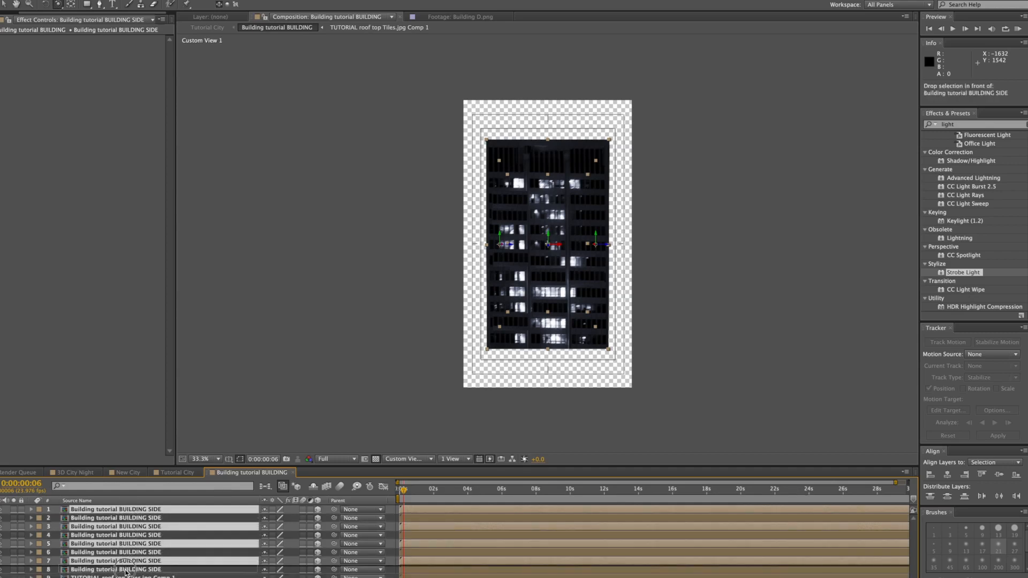
Move side layers 5–8 down 720 px so the building extends below the first set
{"action": "left_click", "coordinate": [117, 535]}
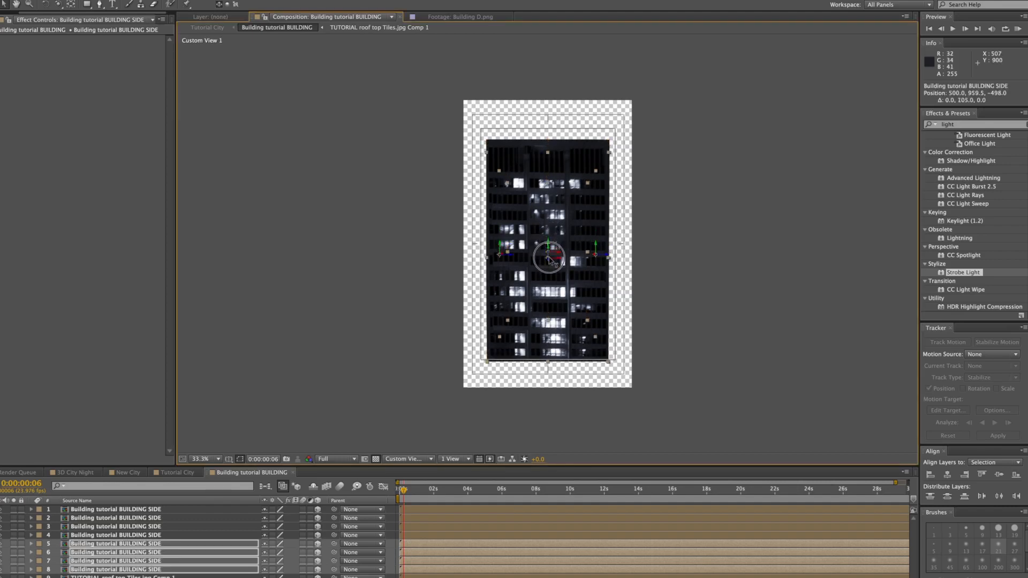
{"action": "left_click_drag", "start_coordinate": [550, 260], "coordinate": [550, 312]}
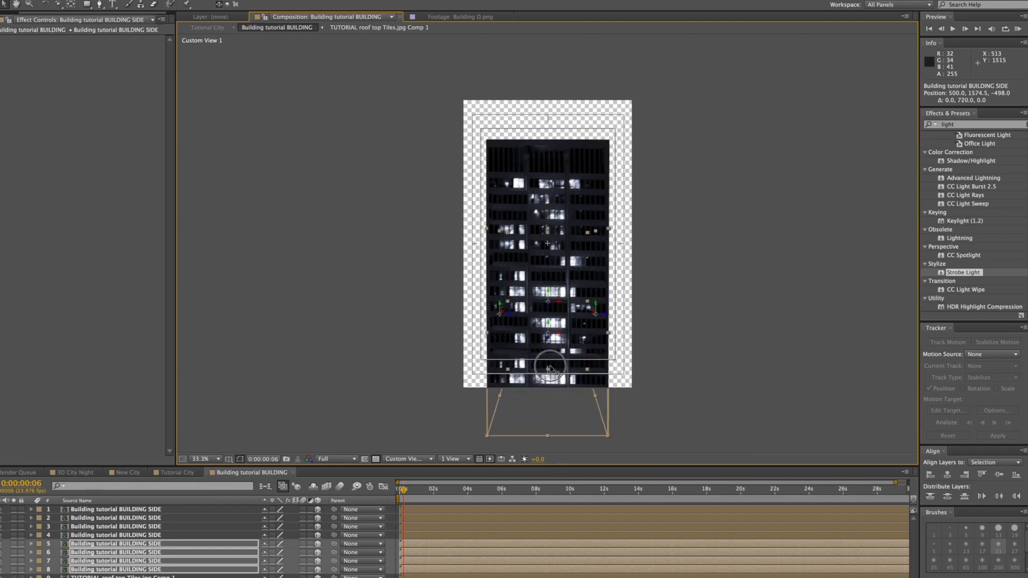
{"action": "left_click_drag", "start_coordinate": [549, 367], "coordinate": [553, 399]}
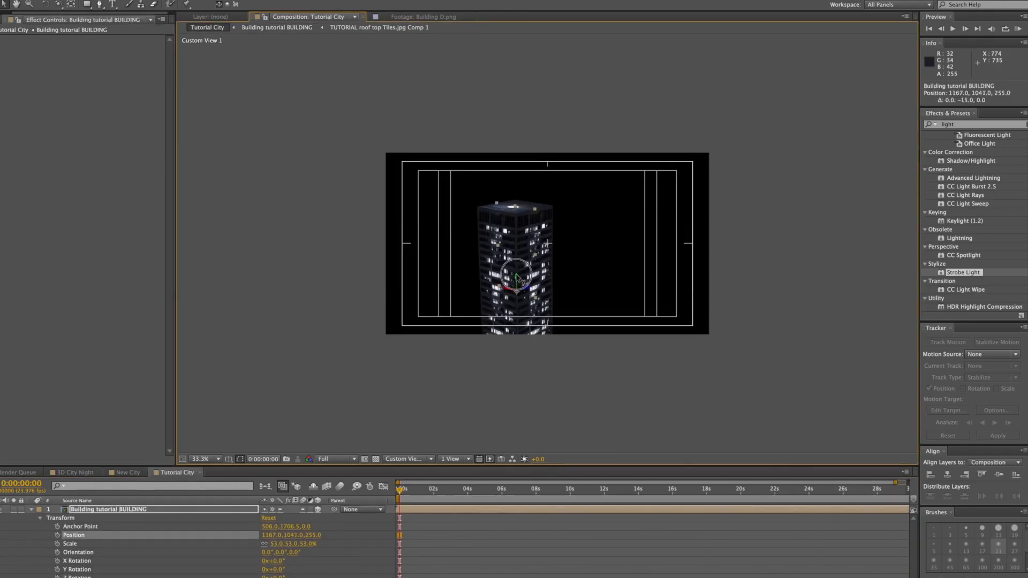
Raise the building, then duplicate it and place a copy among the other towers
{"action": "left_click_drag", "start_coordinate": [519, 276], "coordinate": [518, 226]}
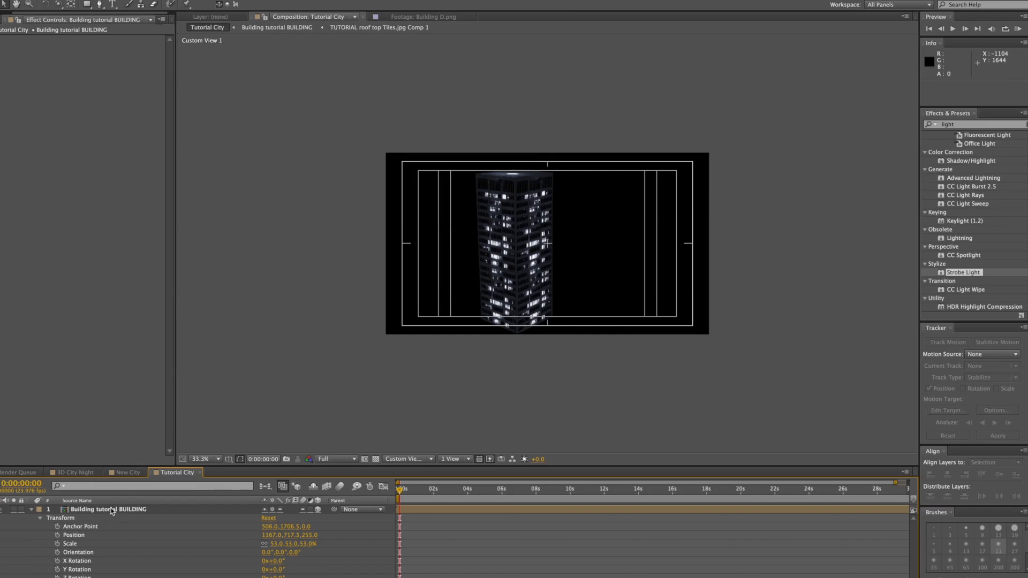
{"action": "left_click", "coordinate": [108, 510]}
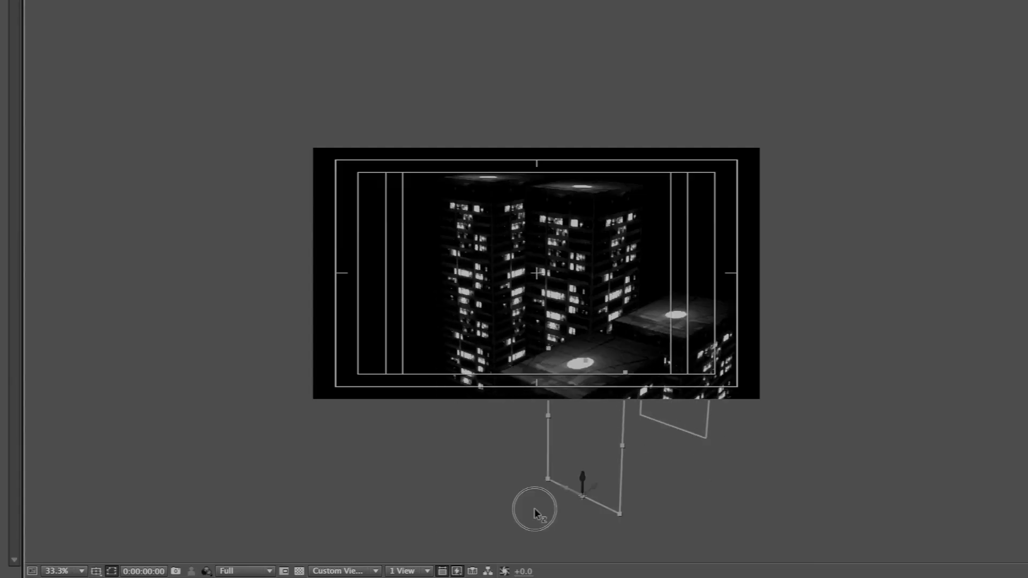
{"action": "left_click_drag", "start_coordinate": [534, 512], "coordinate": [655, 138]}
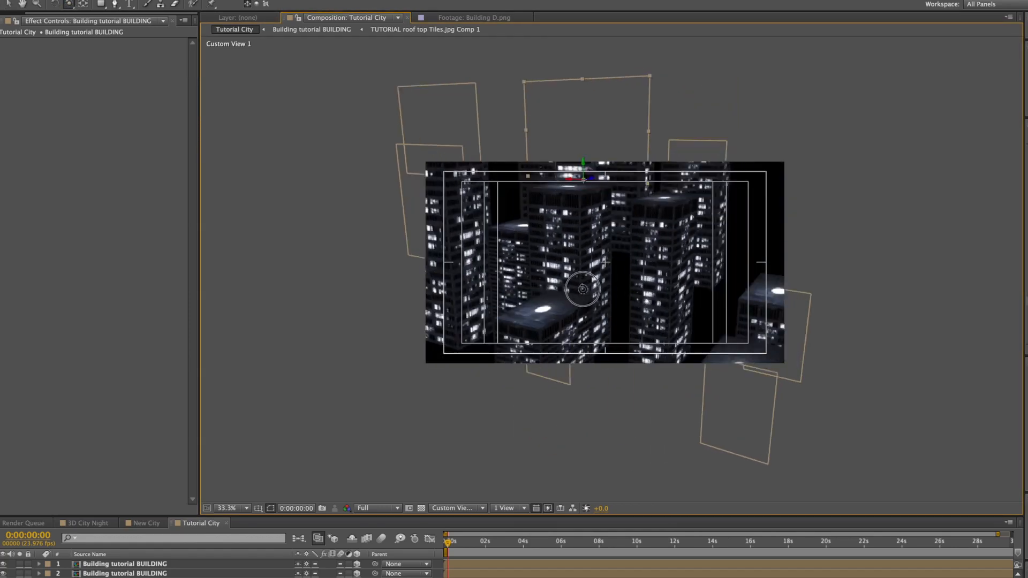
Nudge a building copy in the Custom View to tighten the tower cluster
{"action": "left_click_drag", "start_coordinate": [584, 288], "coordinate": [571, 296]}
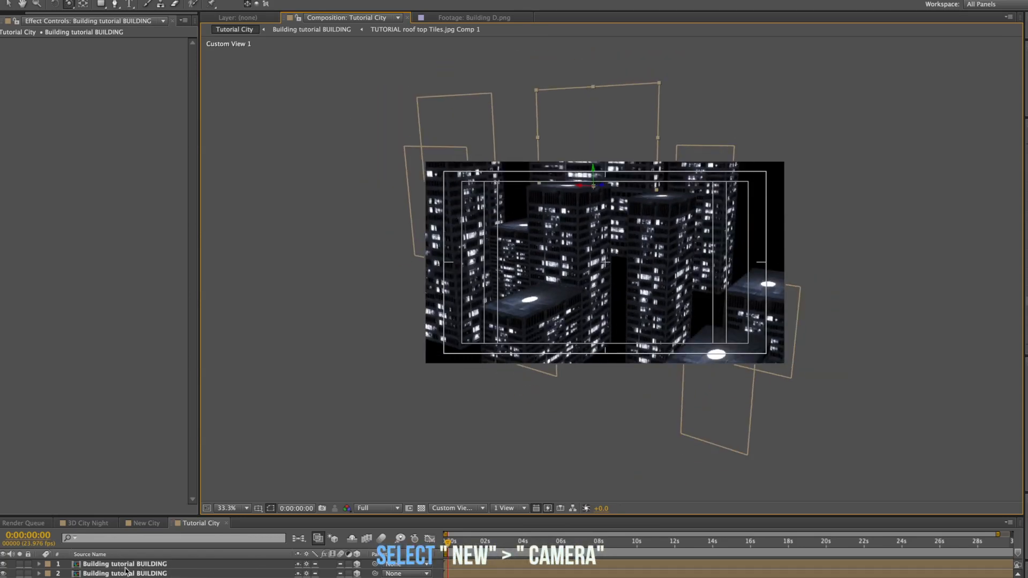
Create Camera 1 as a Two-Node Camera with the 24mm preset via Layer > New > Camera
{"action": "left_click", "coordinate": [219, 4]}
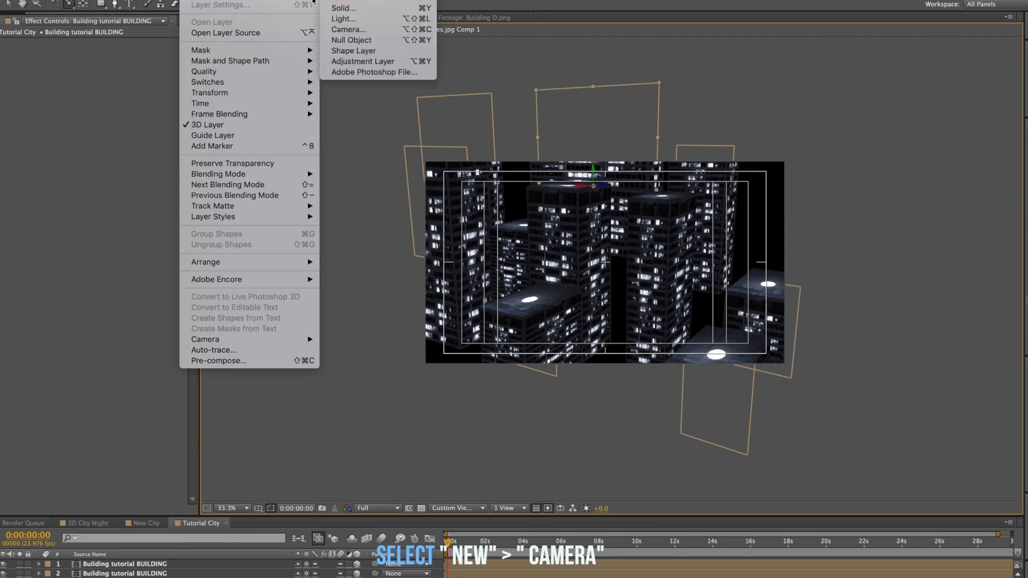
{"action": "mouse_move", "coordinate": [348, 29]}
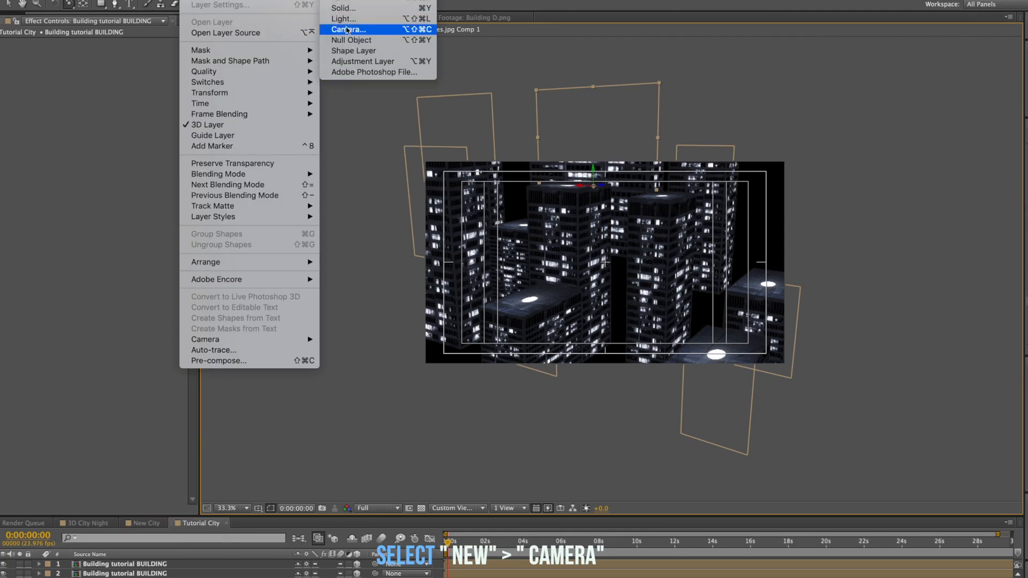
{"action": "left_click", "coordinate": [348, 30]}
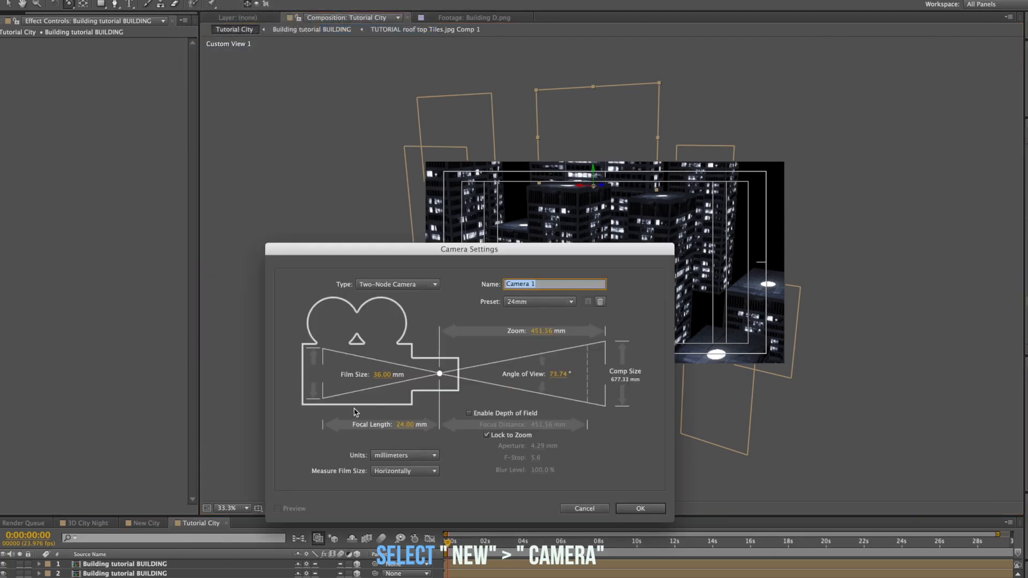
{"action": "left_click", "coordinate": [640, 507]}
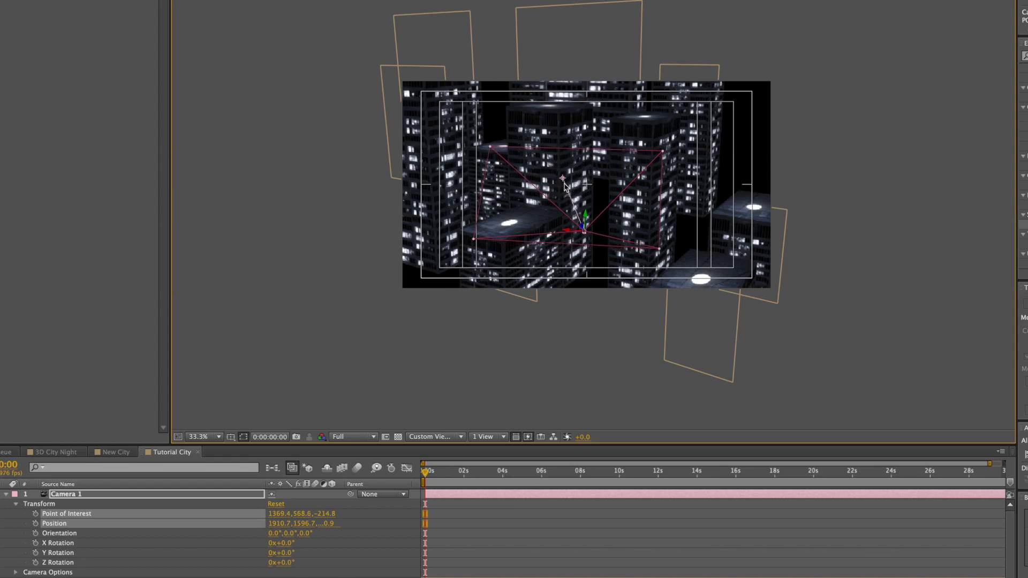
Shift Camera 1's point of interest and switch the 3D view to Active Camera
{"action": "left_click_drag", "start_coordinate": [562, 178], "coordinate": [583, 238]}
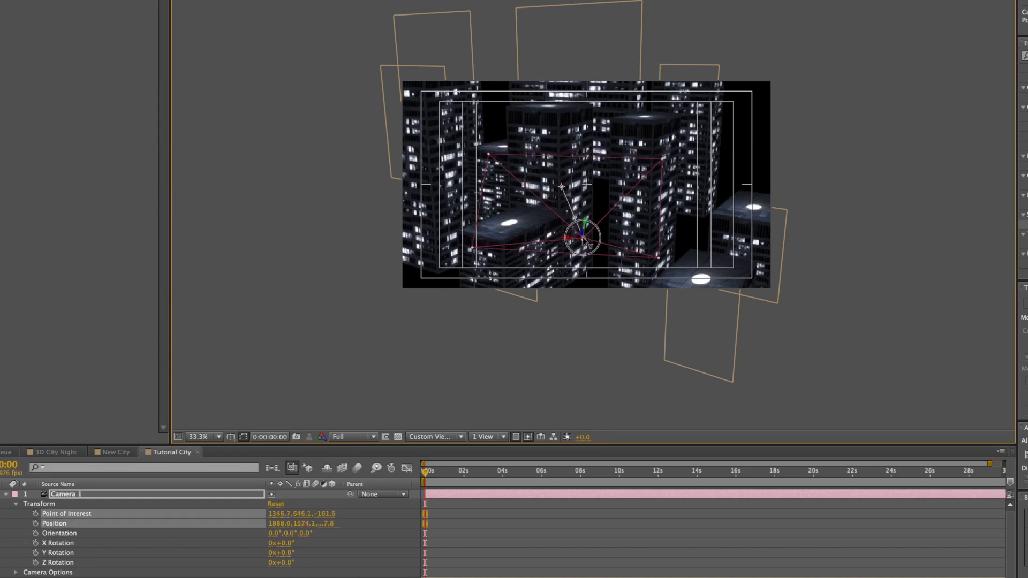
{"action": "left_click", "coordinate": [433, 437]}
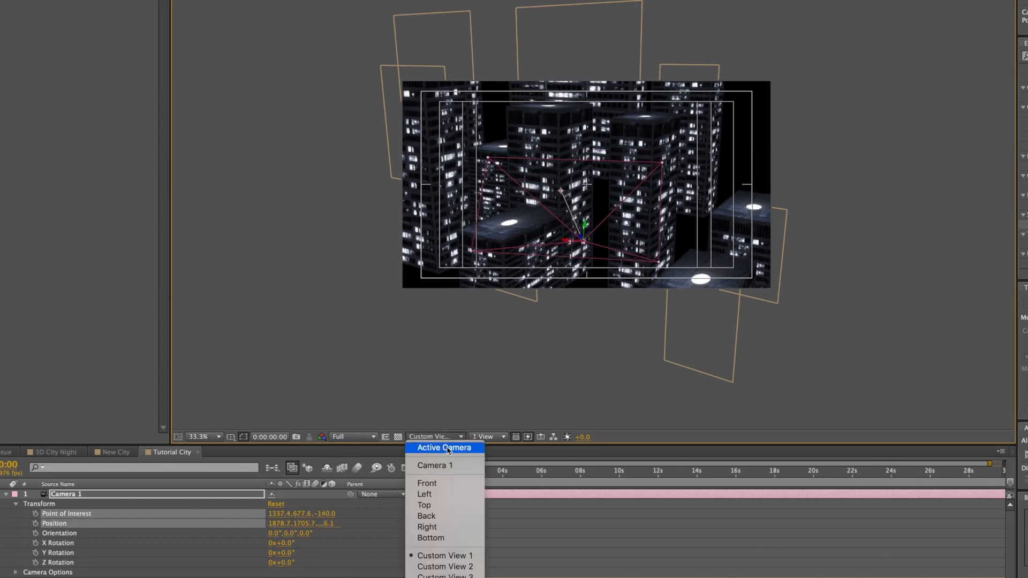
{"action": "left_click", "coordinate": [443, 447]}
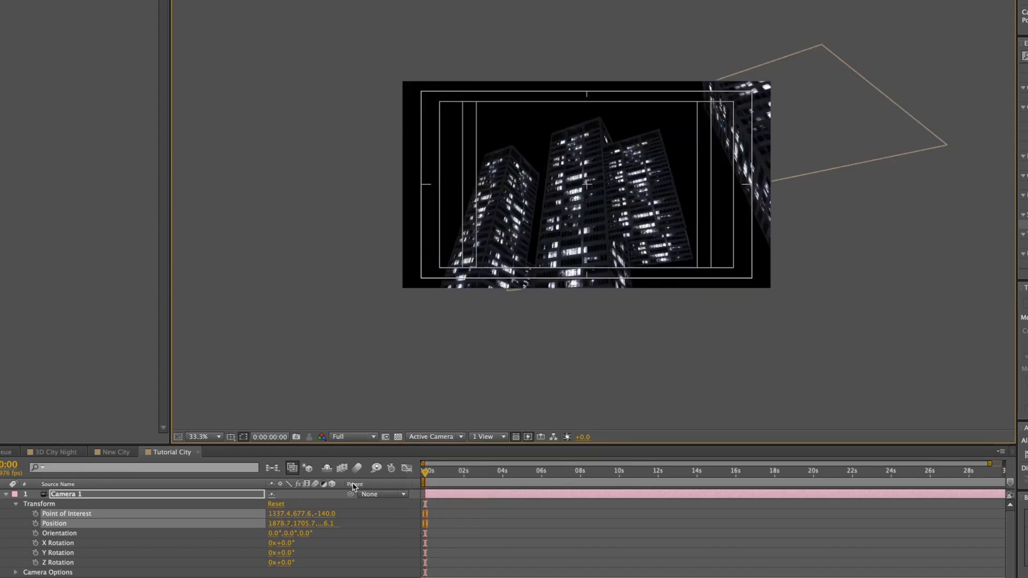
Scrub the Point of Interest values so the camera looks up between the lit towers
{"action": "left_click_drag", "start_coordinate": [289, 513], "coordinate": [334, 513]}
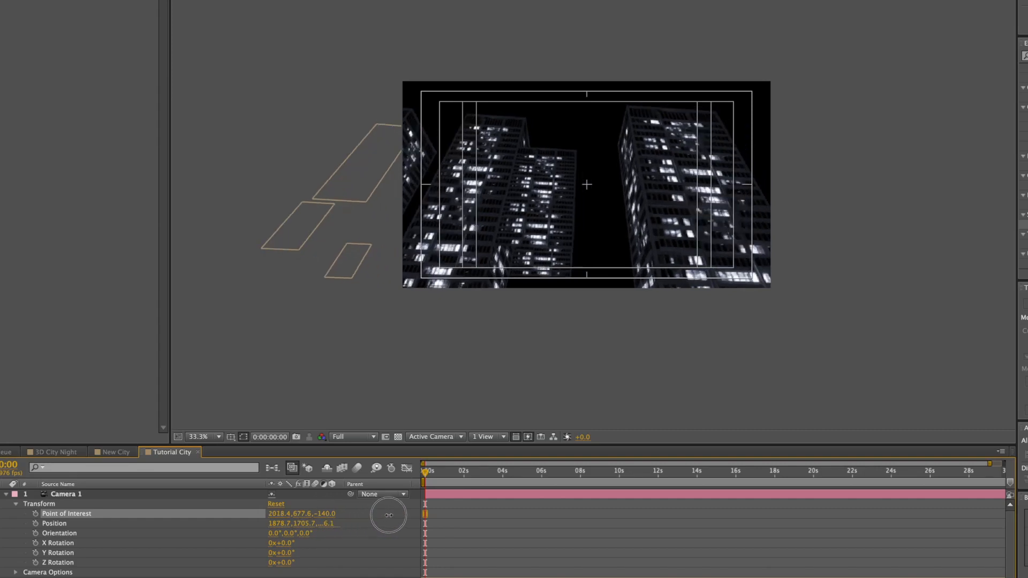
{"action": "left_click_drag", "start_coordinate": [388, 515], "coordinate": [443, 515]}
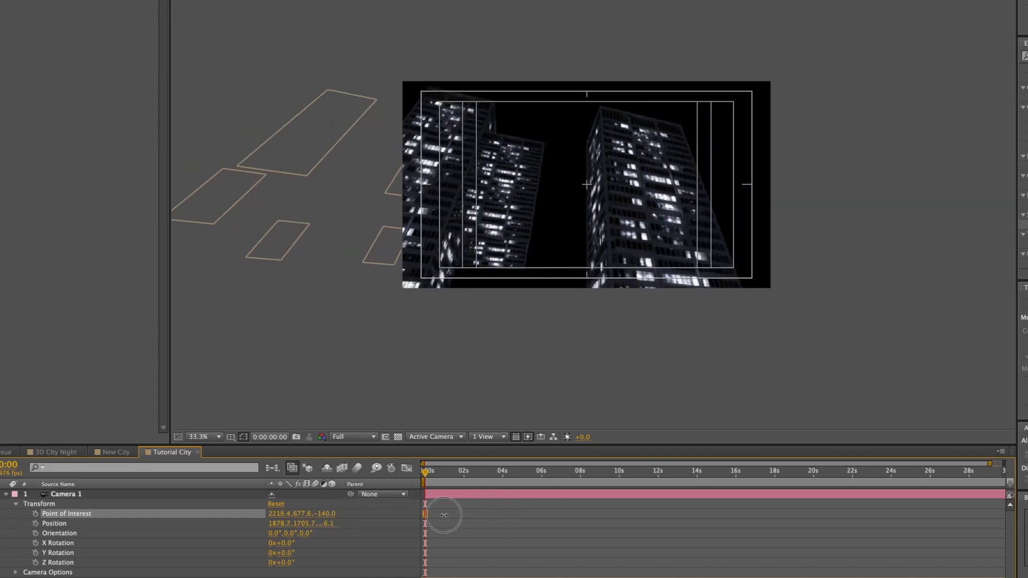
{"action": "left_click", "coordinate": [386, 518]}
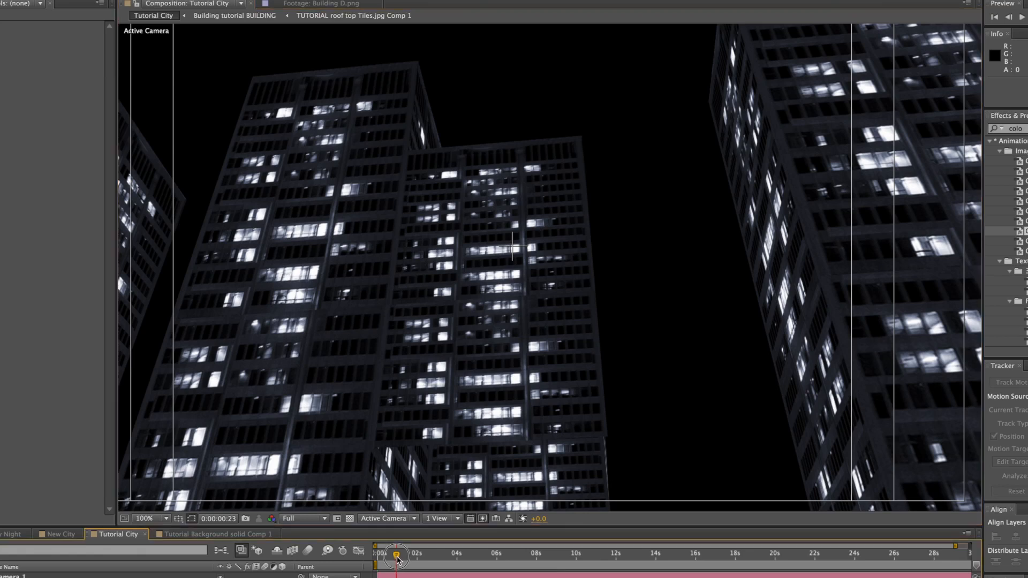
Keyframe Point of Interest at about 1:12 with a new X value, then return to the start
{"action": "left_click", "coordinate": [363, 550]}
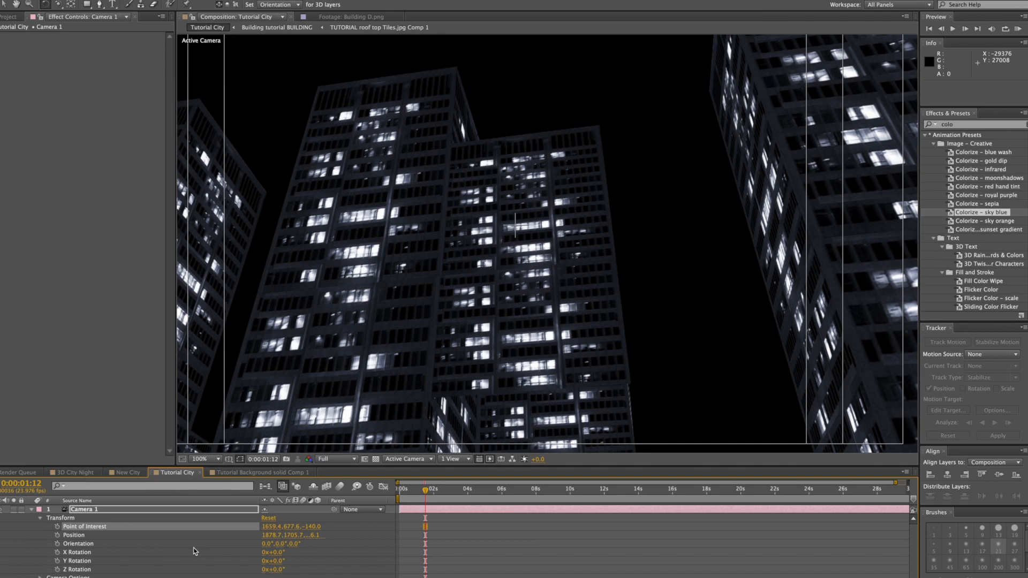
{"action": "mouse_move", "coordinate": [171, 574]}
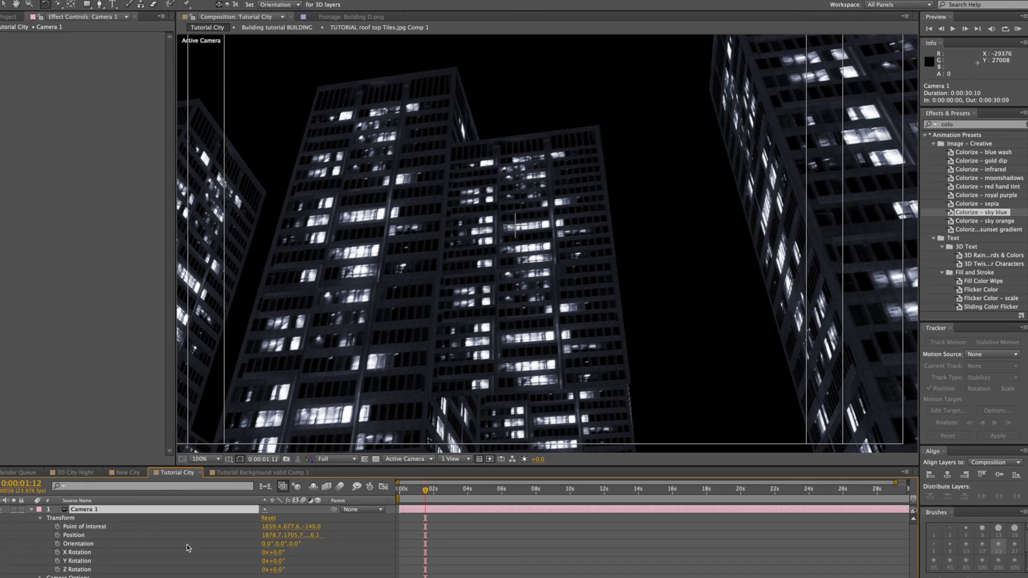
{"action": "mouse_move", "coordinate": [92, 562]}
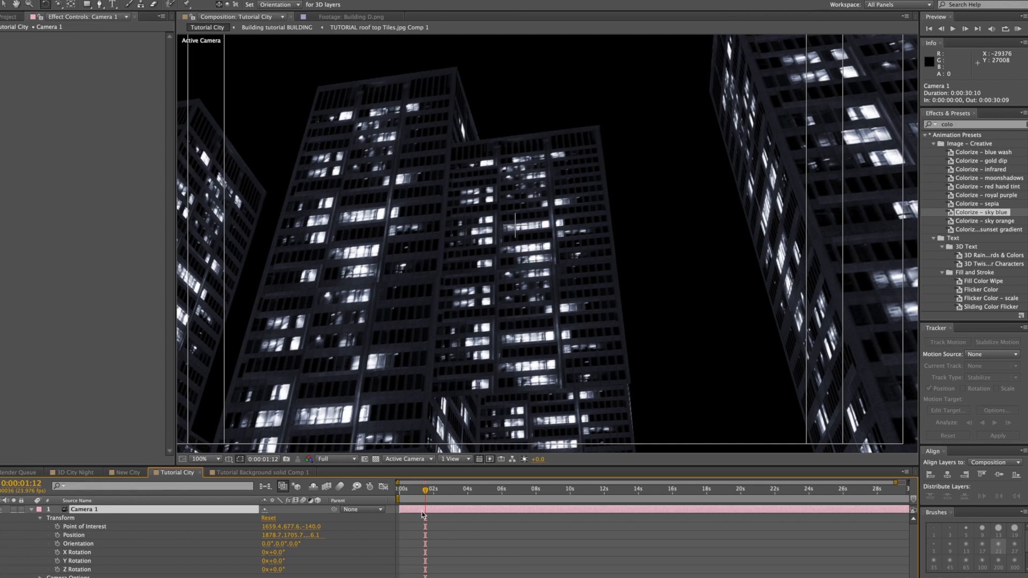
{"action": "left_click_drag", "start_coordinate": [425, 492], "coordinate": [405, 492]}
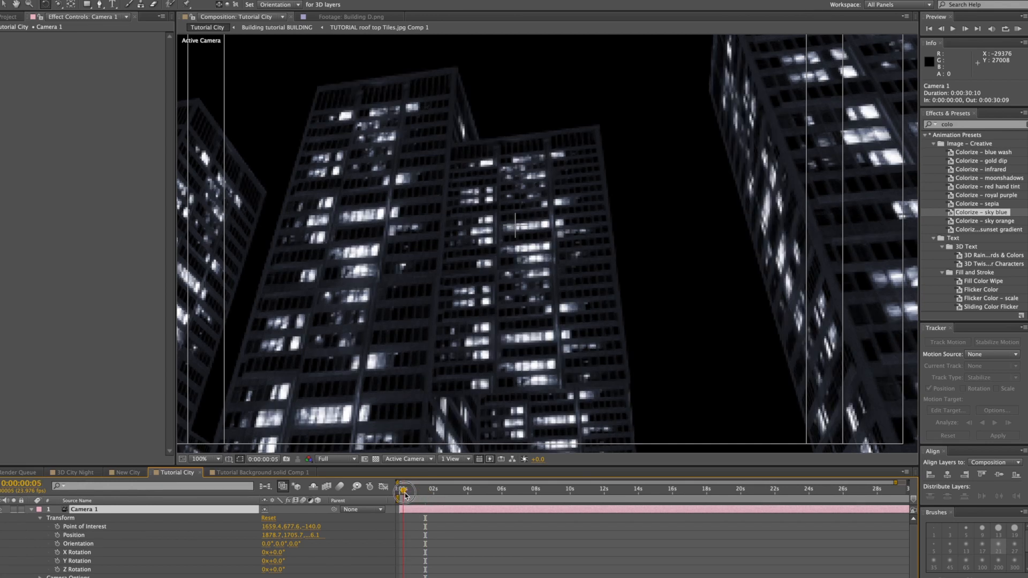